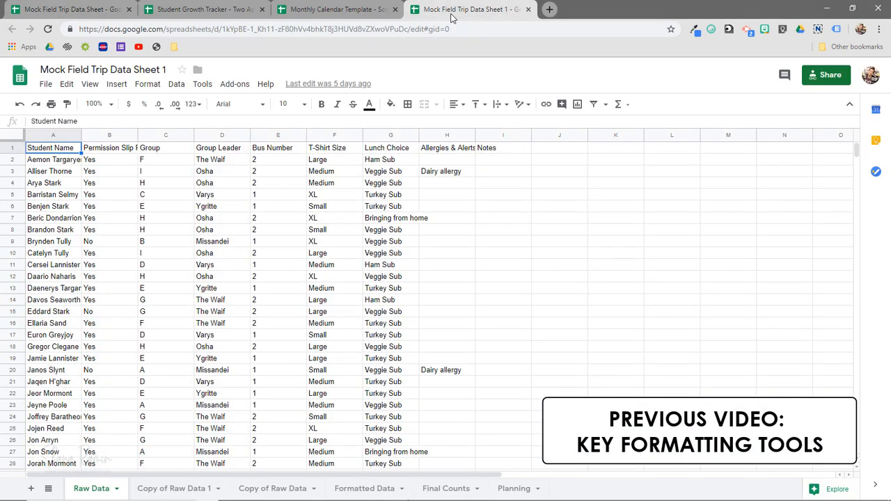
Bring up the Mock Field Trip Data Sheet and scroll through the student Raw Data table.
click(70, 8)
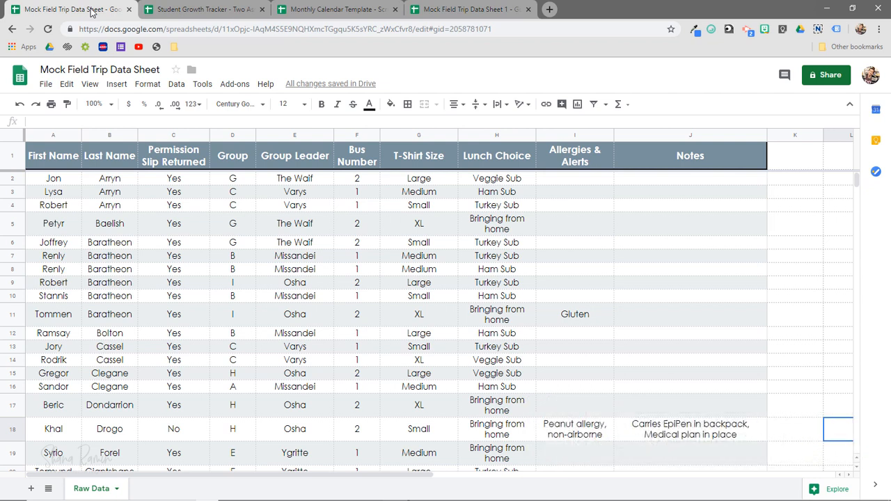
scroll(down, 3)
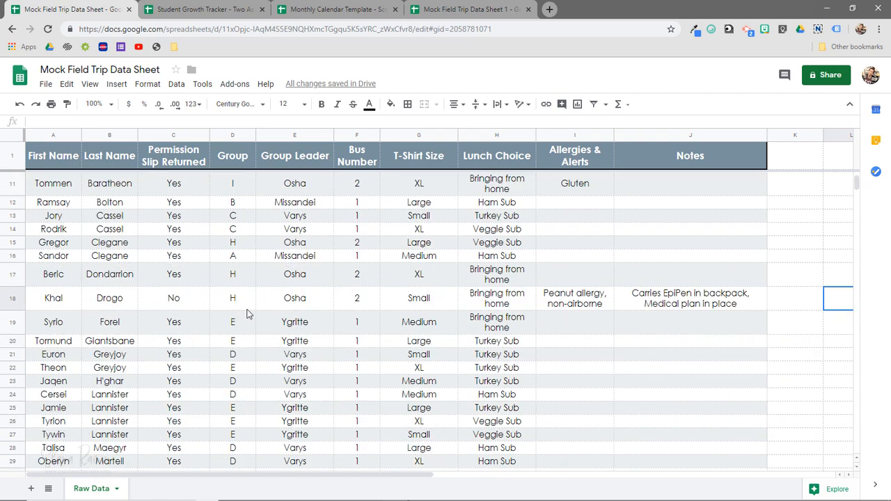
scroll(up, 3)
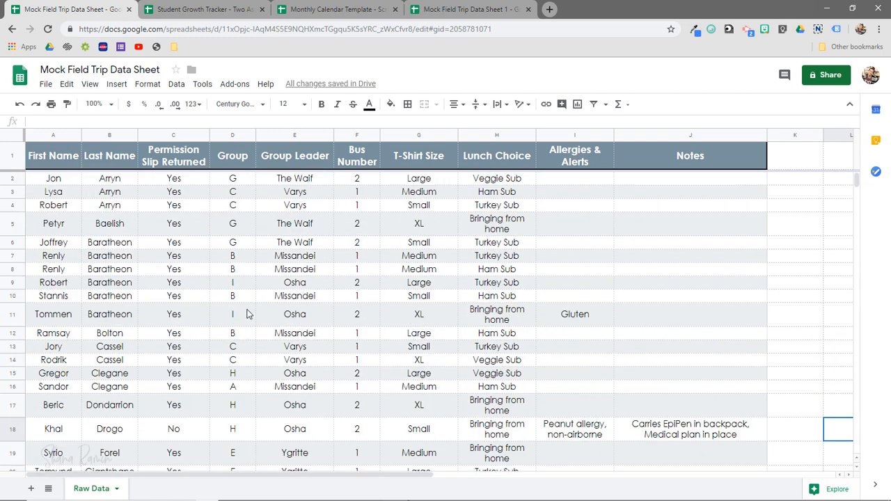
scroll(down, 3)
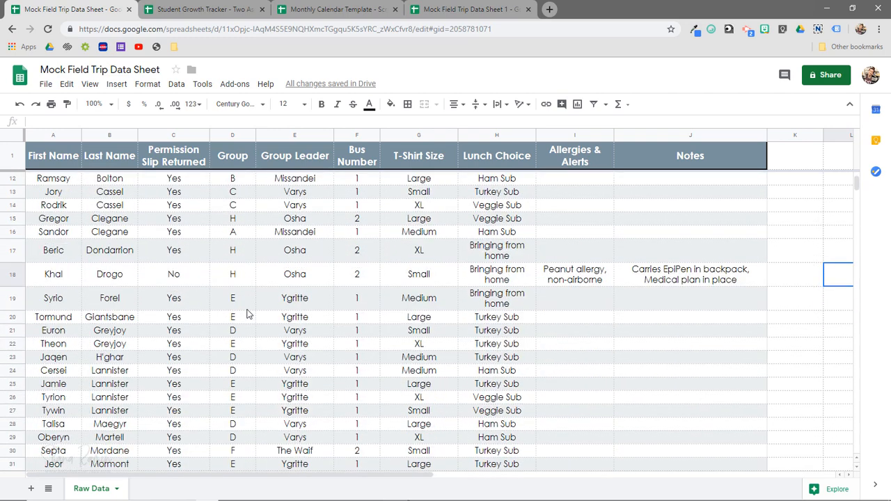
scroll(up, 3)
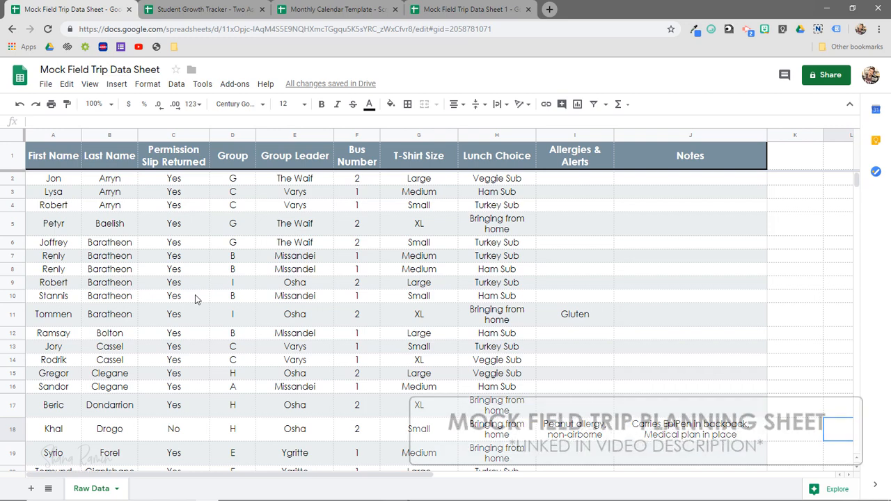
click(470, 8)
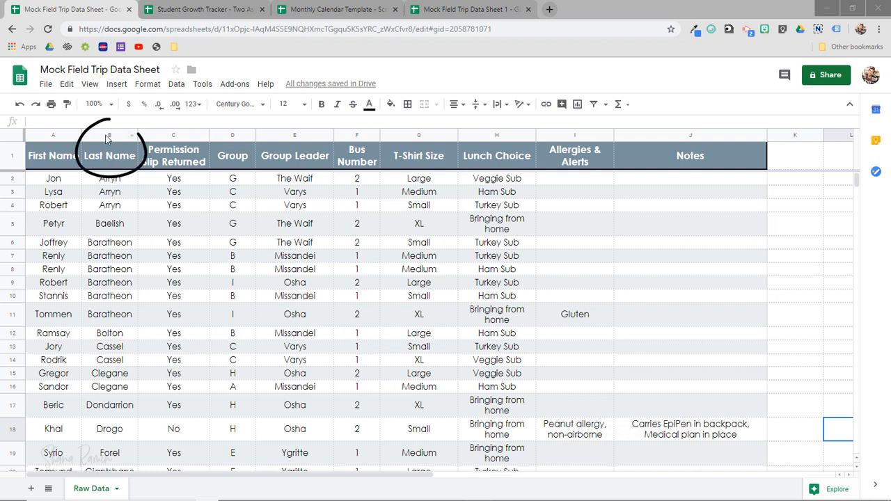
Sort the whole sheet A to Z by the Last Name column.
right_click(109, 135)
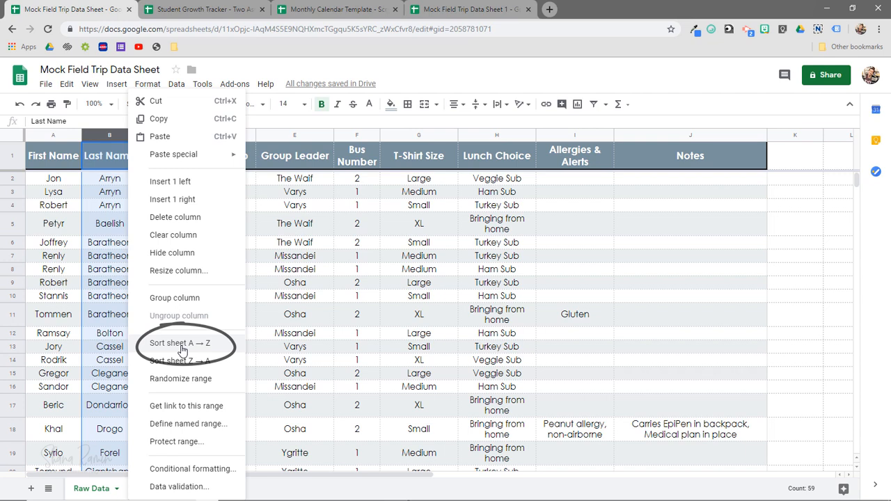
click(178, 343)
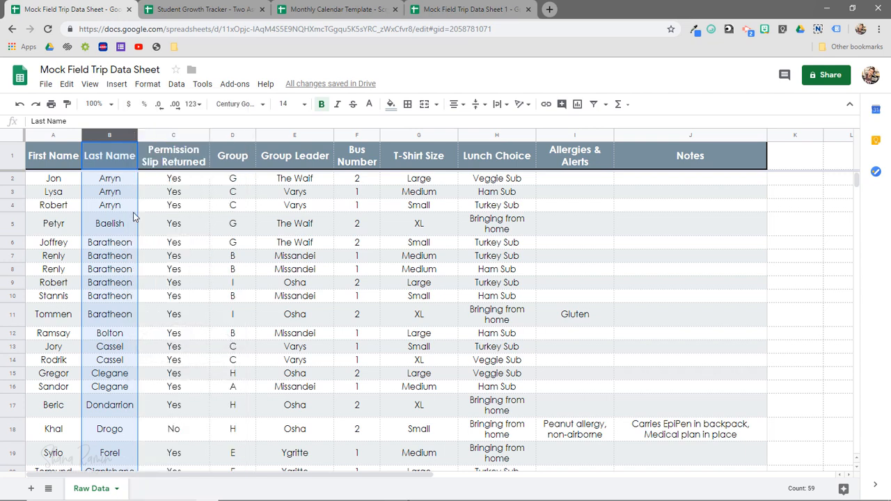
mouse_move(345, 142)
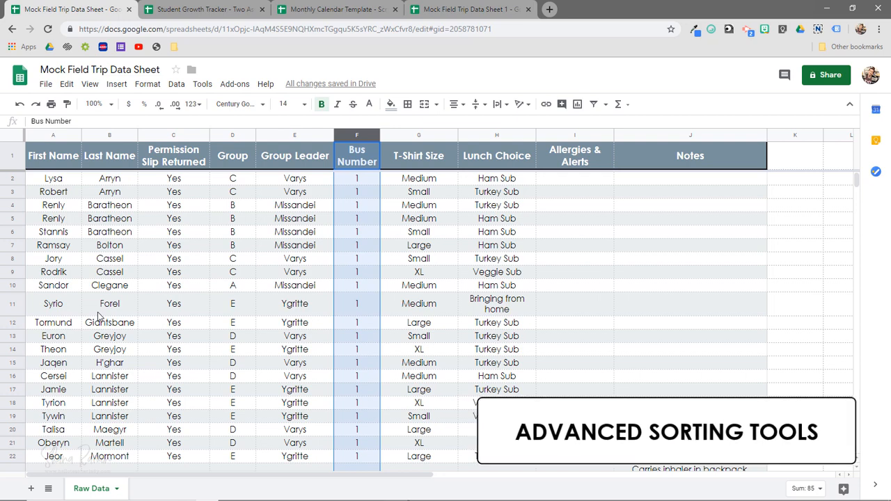
mouse_move(17, 142)
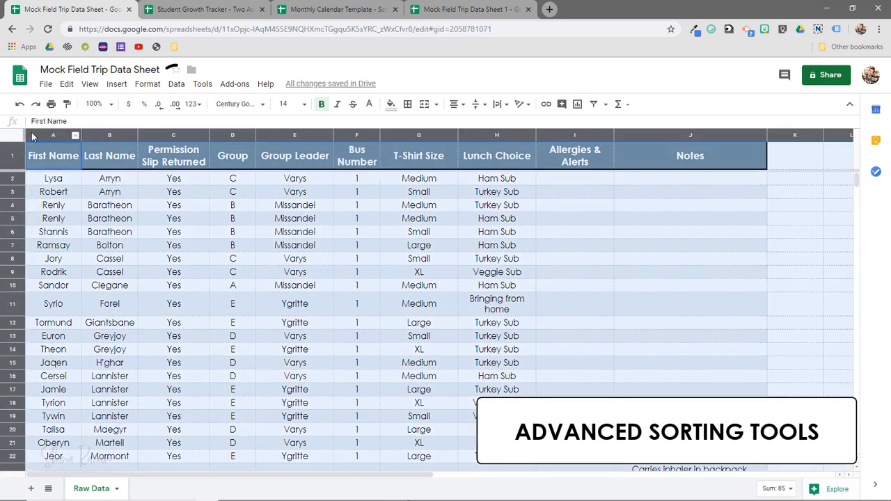
Set up a range sort with a header row, sorting first by Bus Number.
click(175, 84)
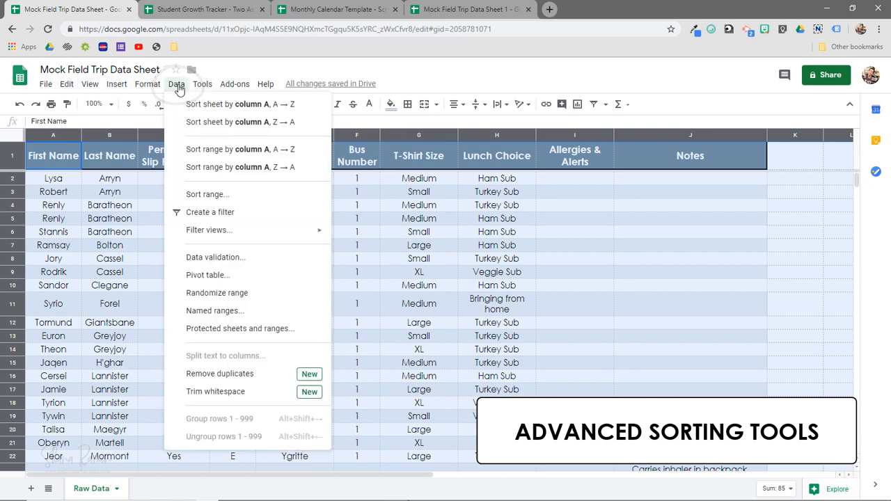
click(207, 195)
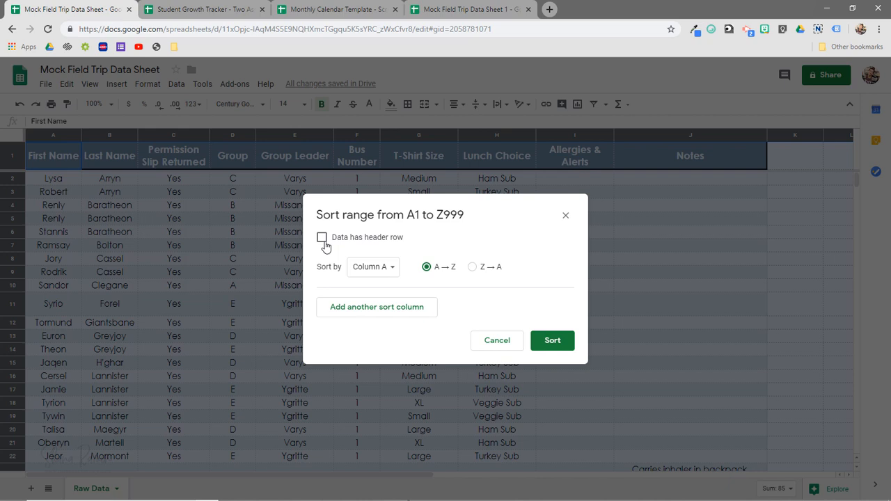
click(322, 237)
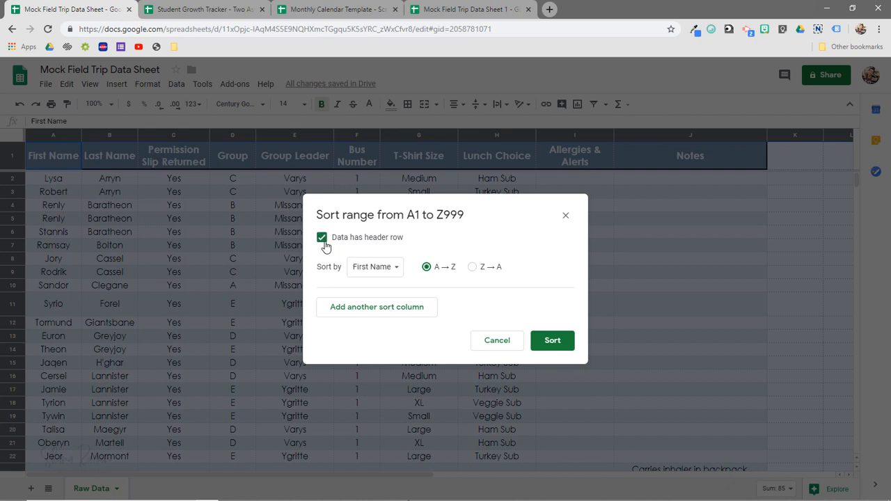
click(374, 267)
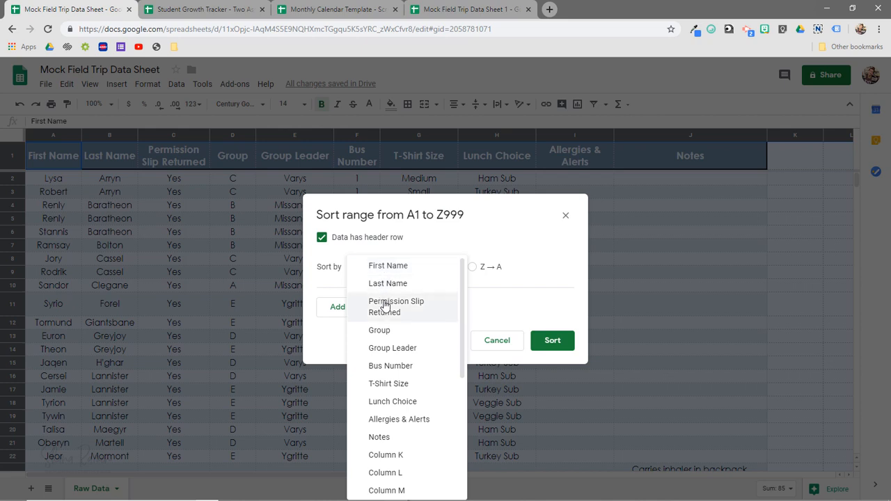
mouse_move(395, 364)
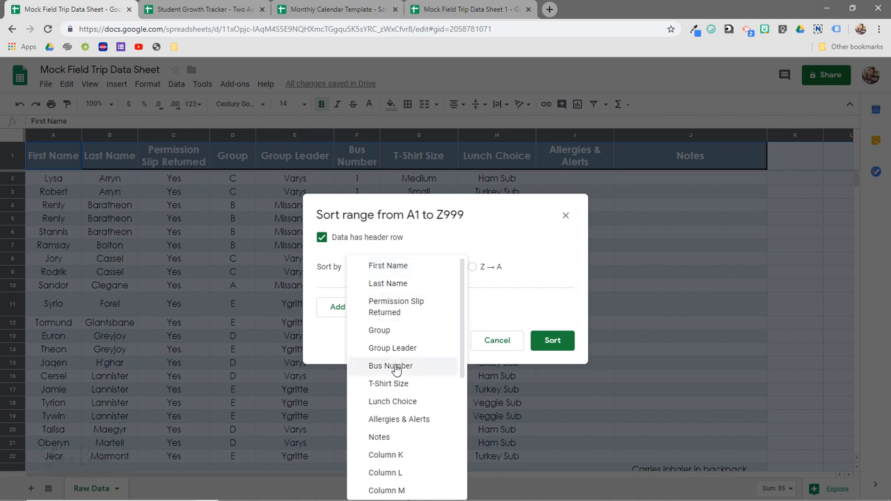
click(390, 364)
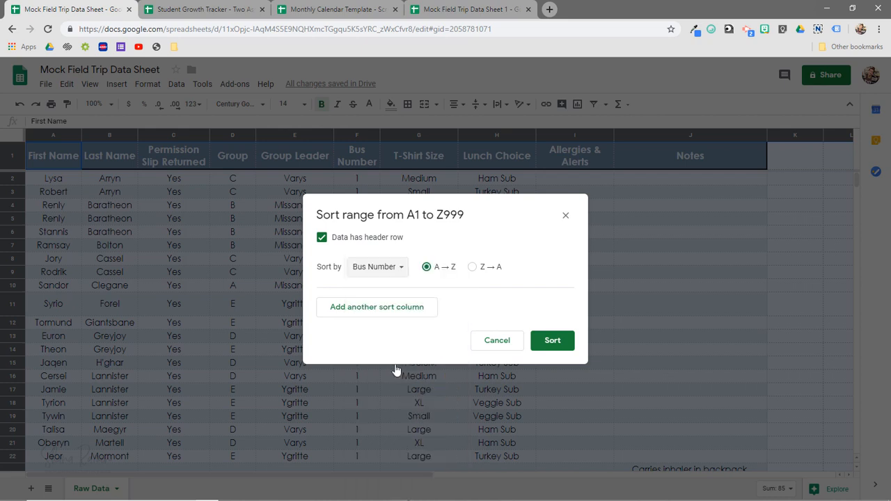
mouse_move(390, 317)
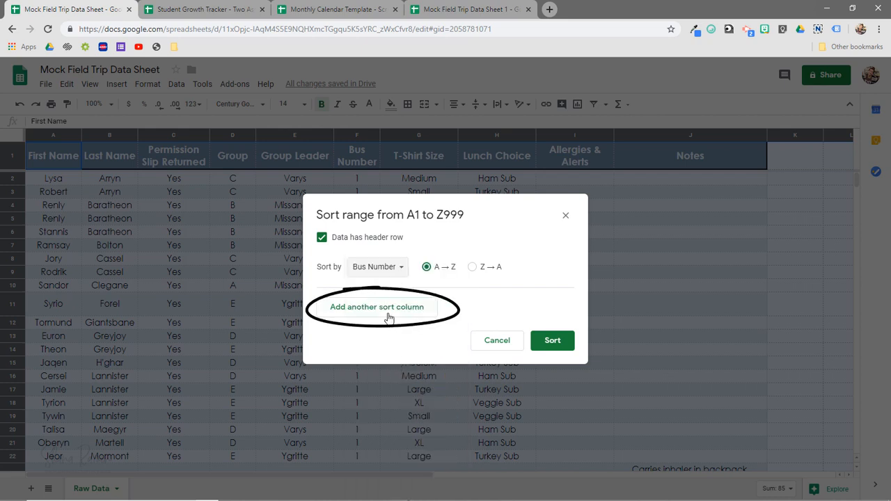
Add a second sort level for Group Leader and apply the multi-level sort.
click(376, 306)
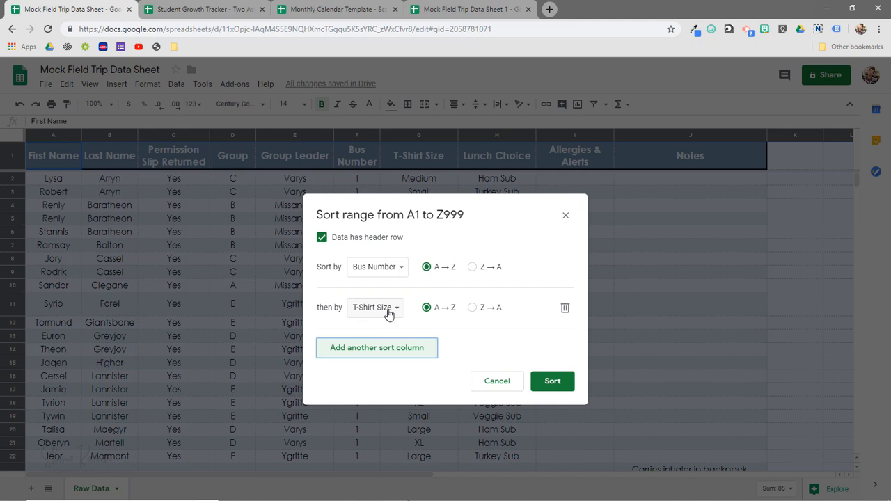
click(374, 307)
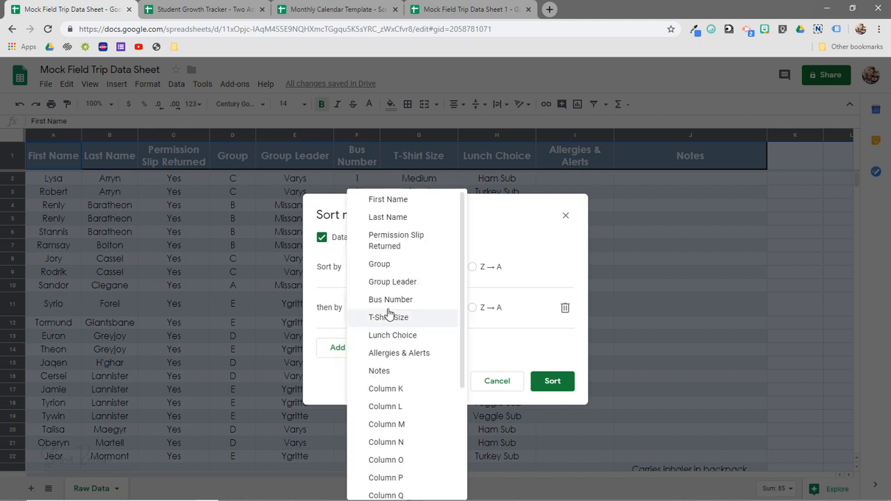
click(390, 299)
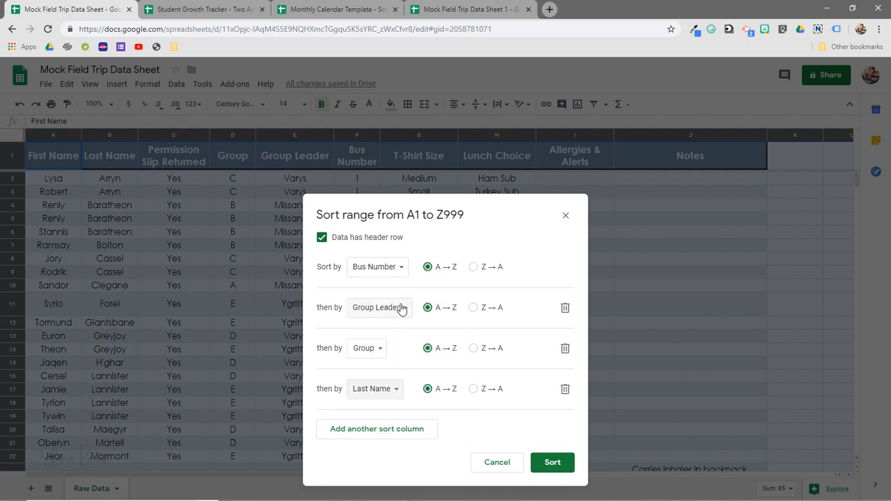
click(551, 462)
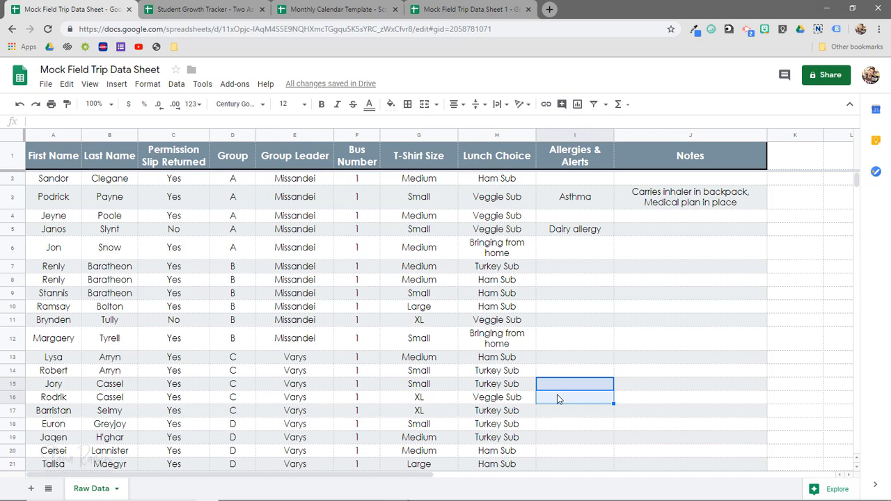
mouse_move(385, 279)
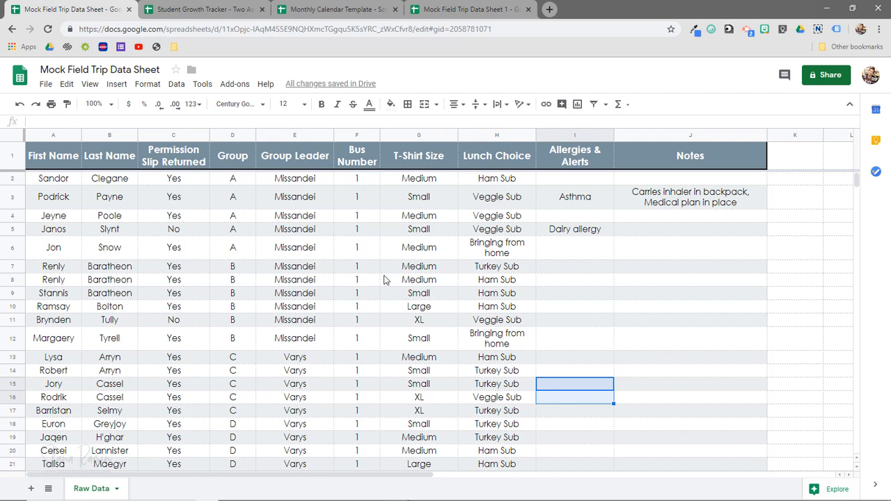
Scroll through the sorted list to review the group A and B student rows.
scroll(down, 3)
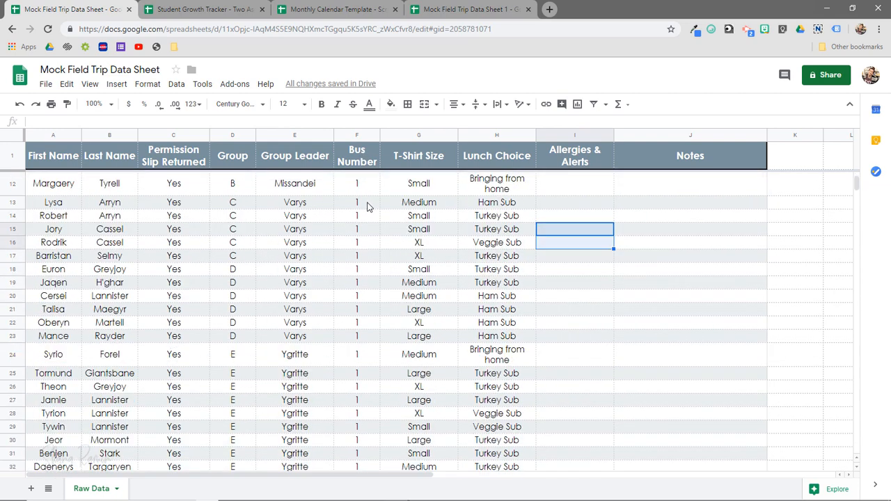
scroll(down, 3)
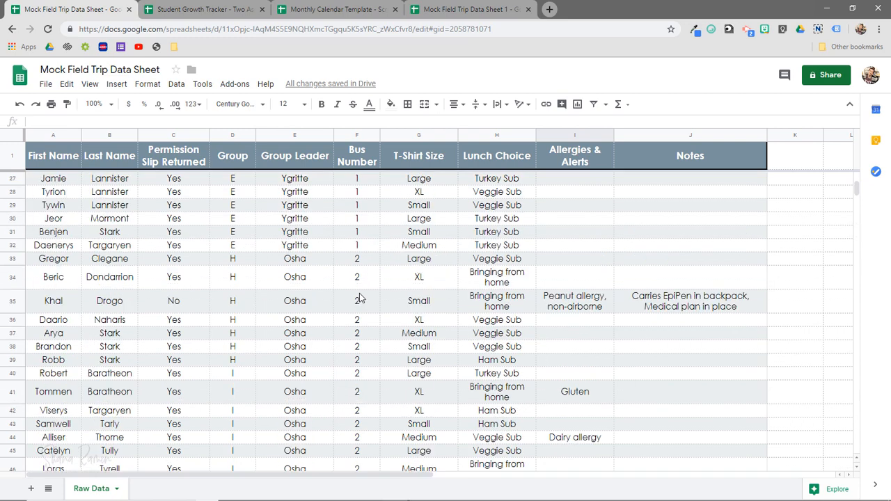
scroll(up, 3)
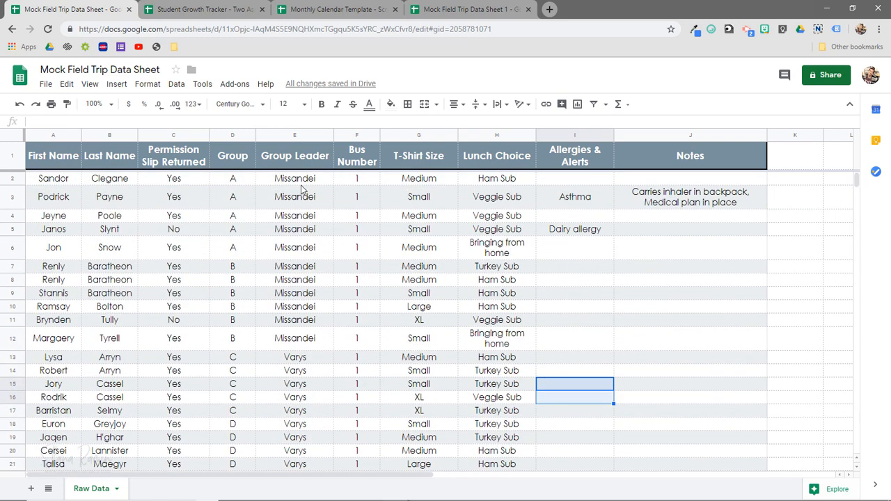
mouse_move(245, 214)
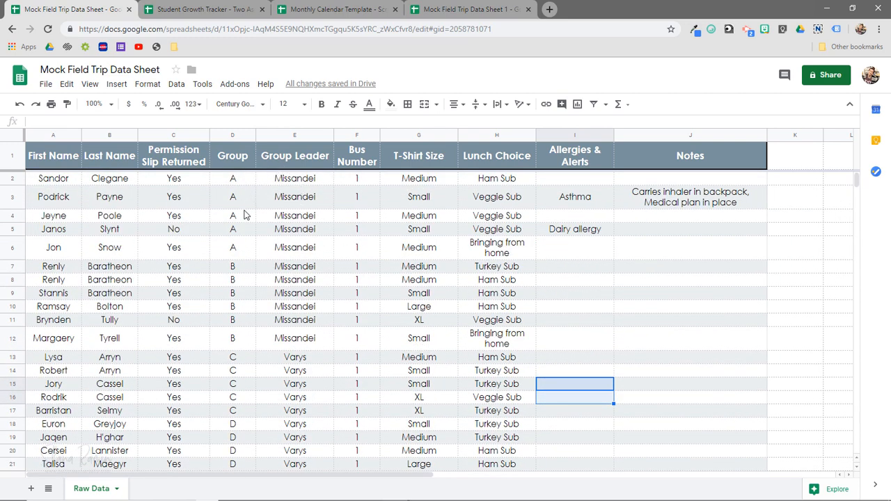
mouse_move(122, 202)
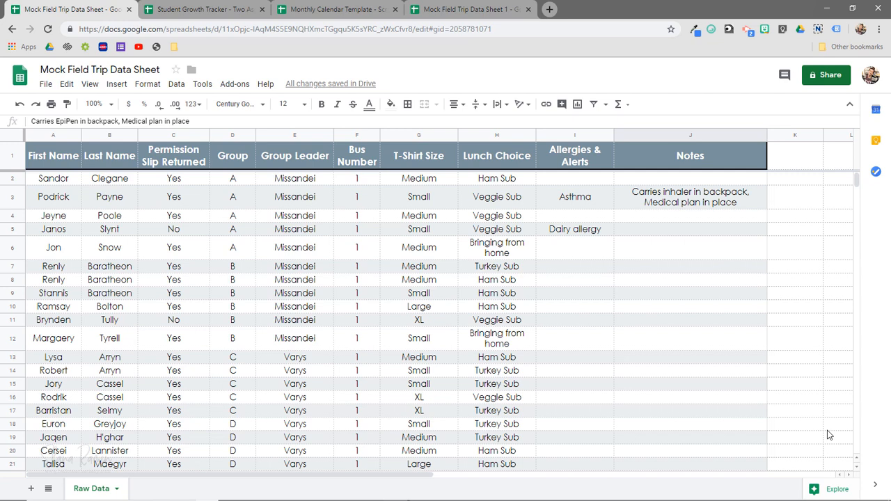
mouse_move(50, 188)
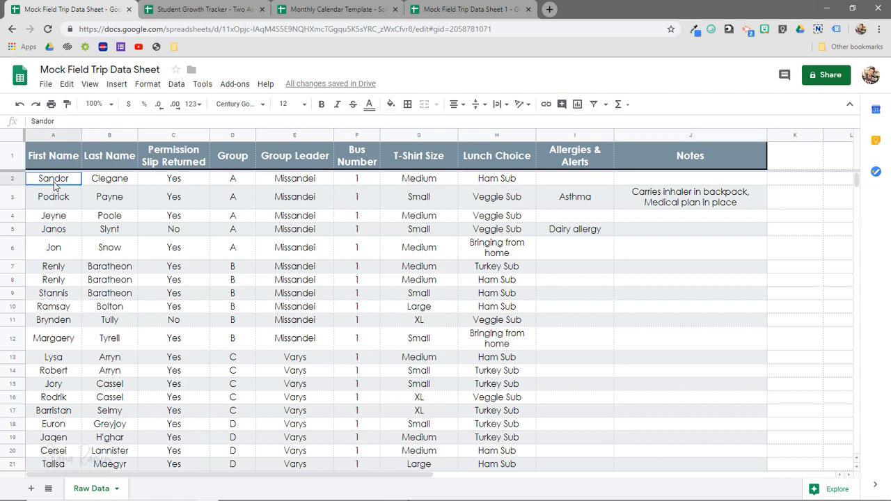
mouse_move(640, 350)
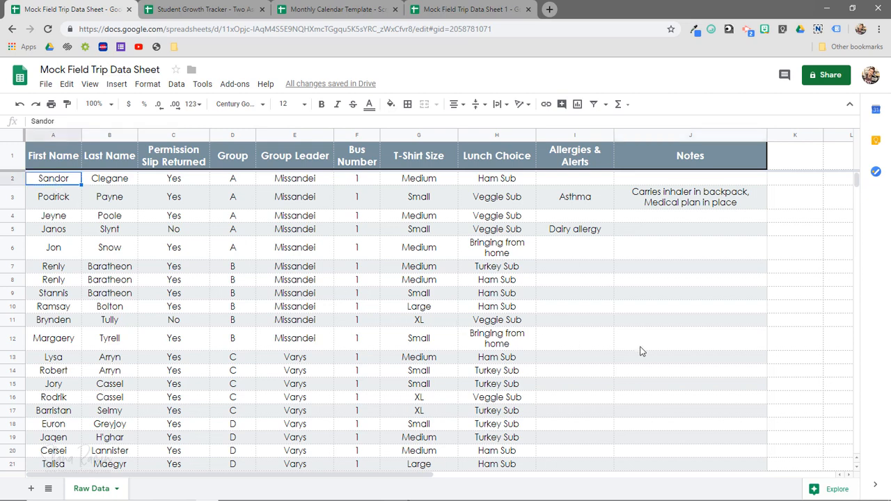
scroll(down, 3)
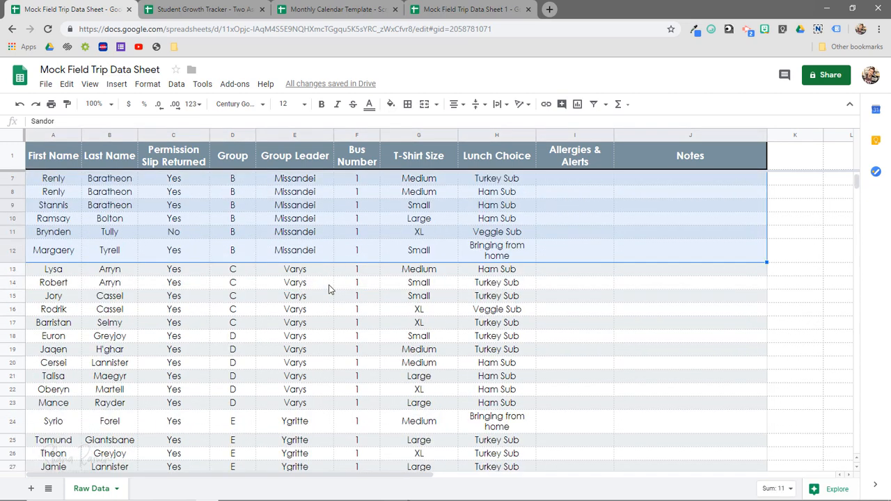
scroll(up, 3)
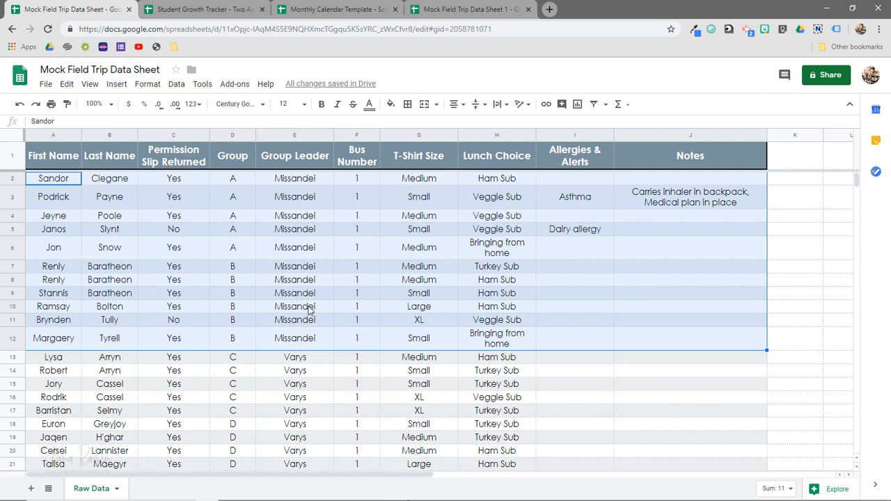
mouse_move(327, 276)
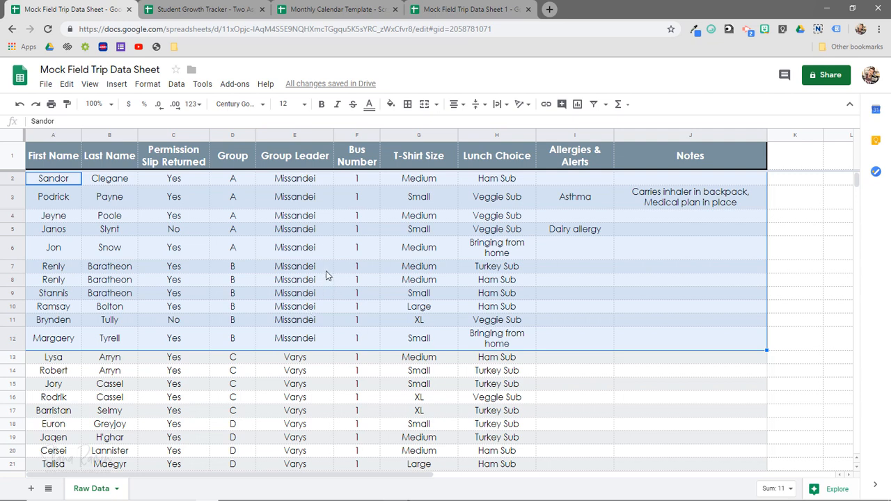
Copy the group A and B rows, paste them into a new Sheet2, and return to Raw Data.
key(ctrl+c)
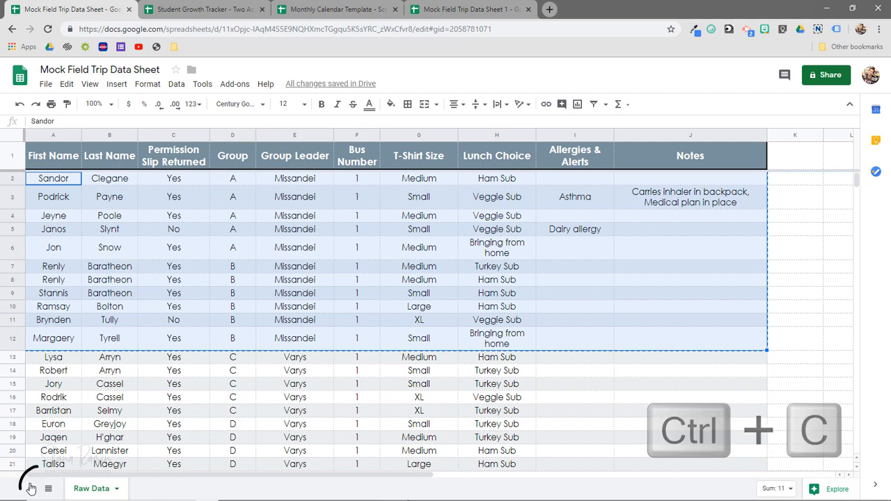
click(30, 487)
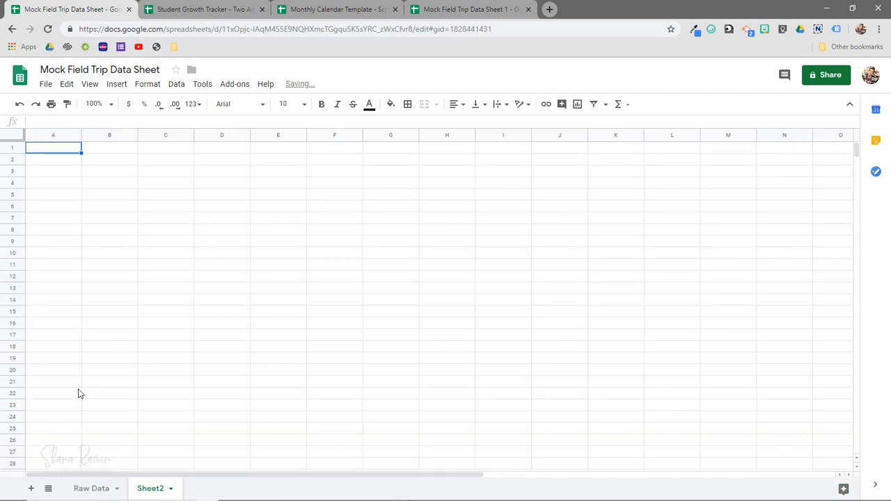
click(92, 487)
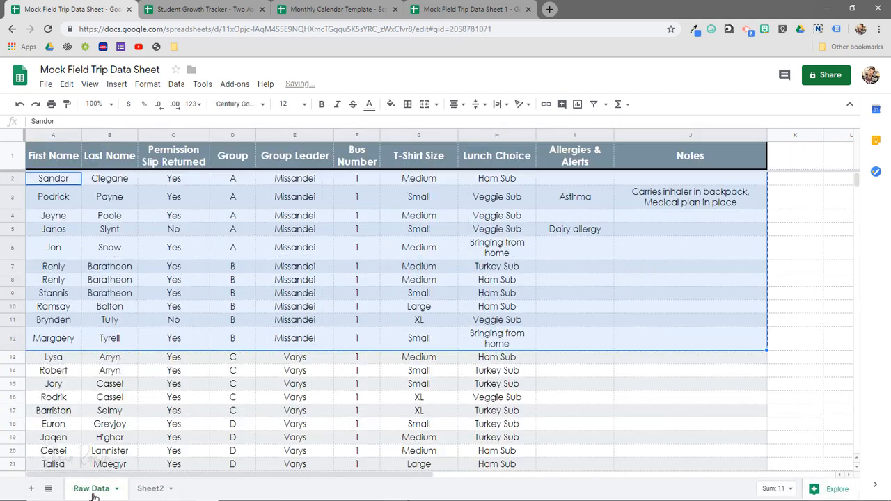
click(150, 487)
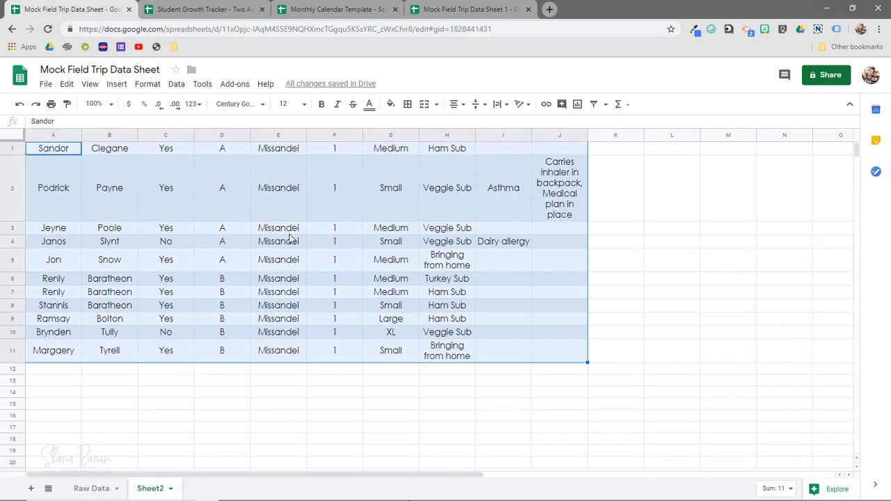
click(278, 380)
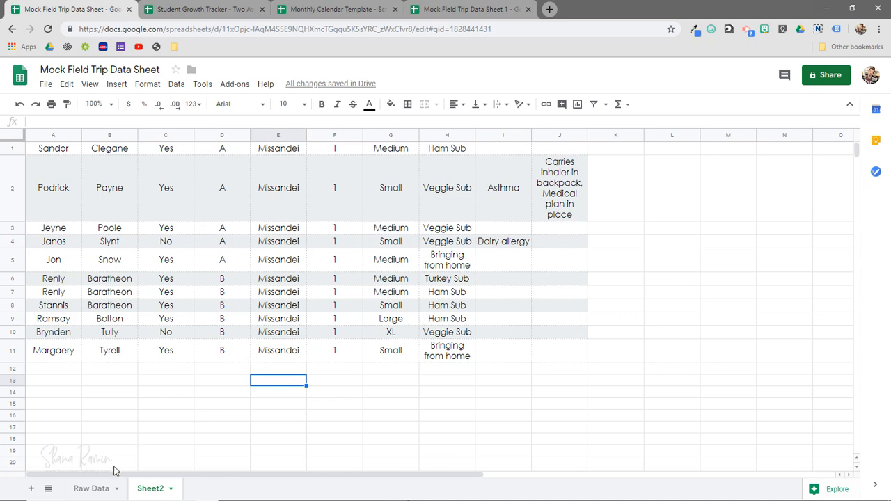
click(91, 487)
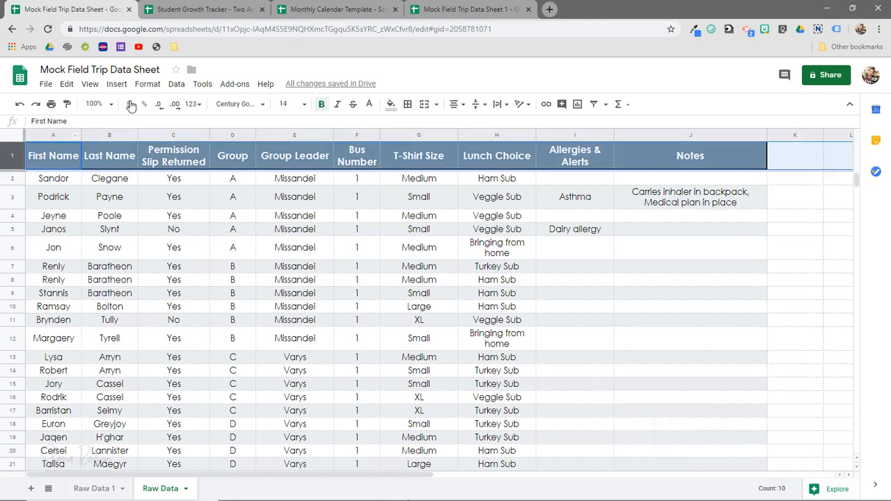
Create header-row filters and show only Missandei's students via the Group Leader filter.
click(175, 83)
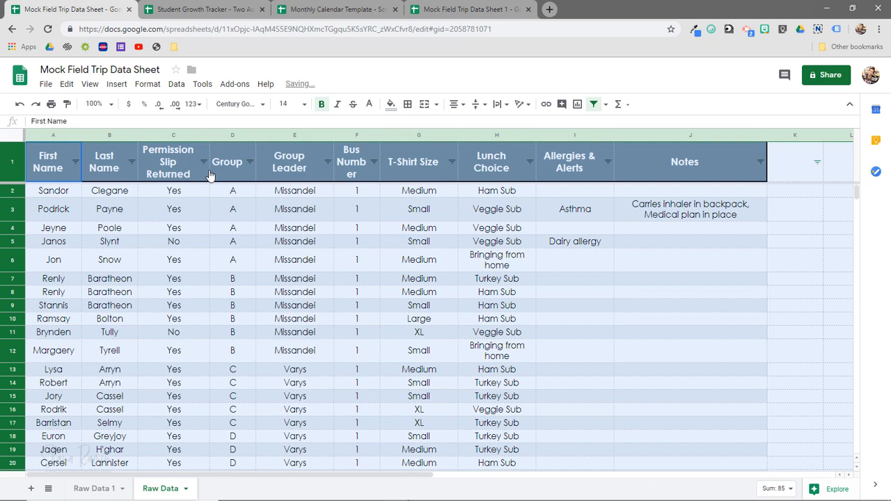
mouse_move(131, 169)
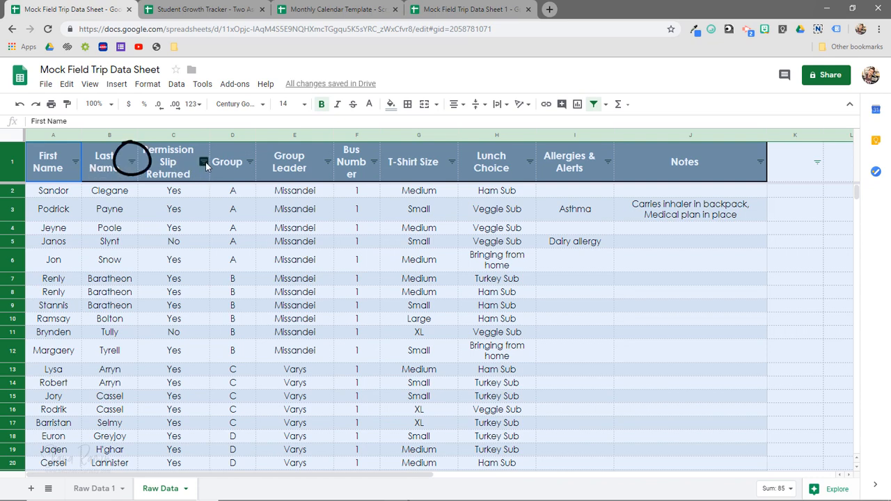
mouse_move(340, 165)
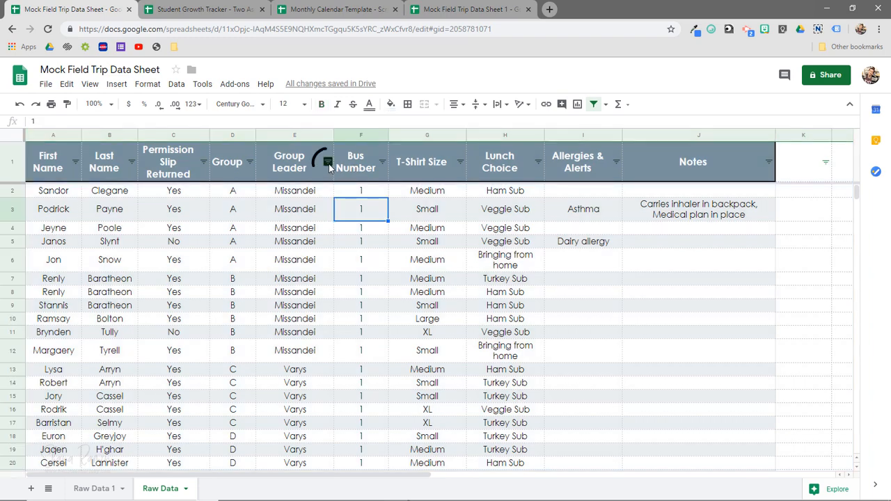
click(327, 161)
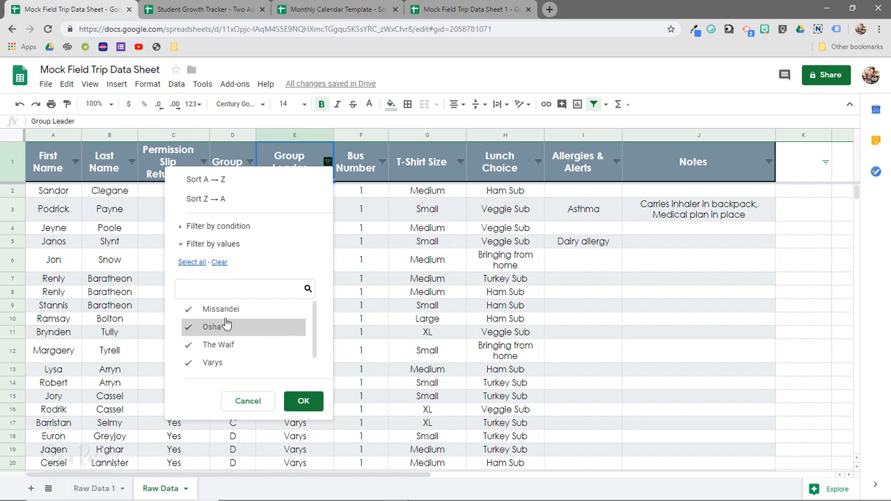
click(220, 262)
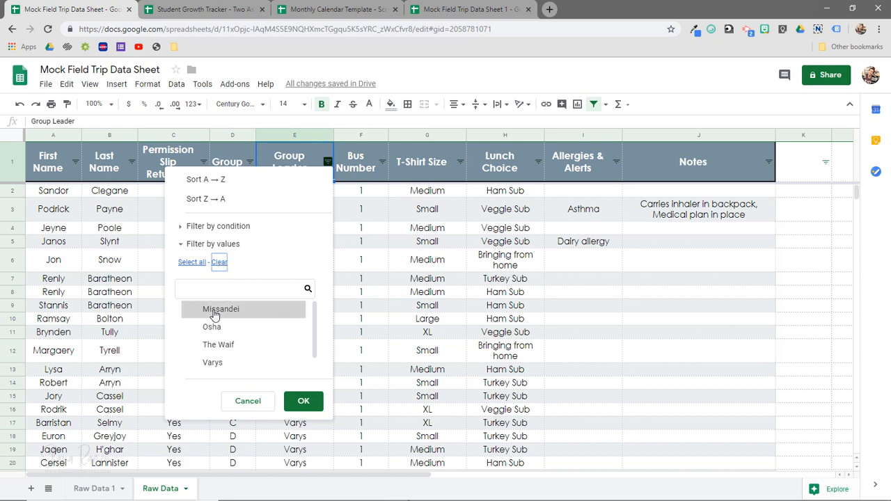
click(220, 309)
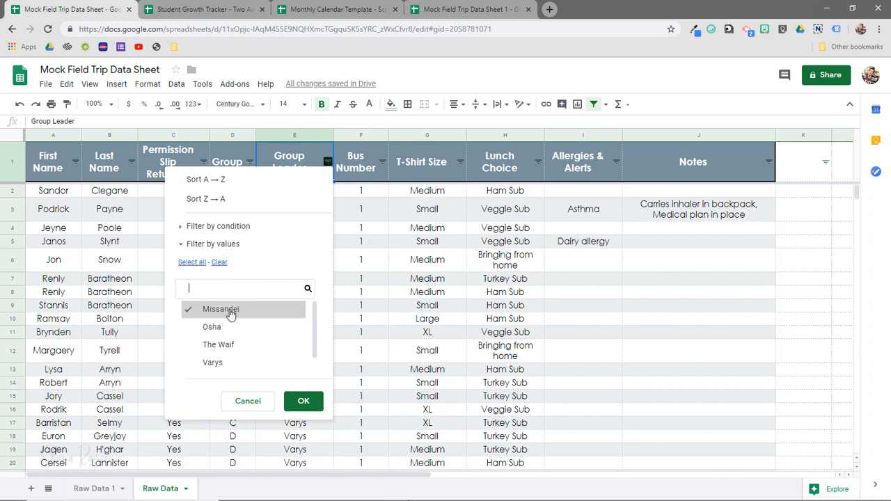
click(304, 401)
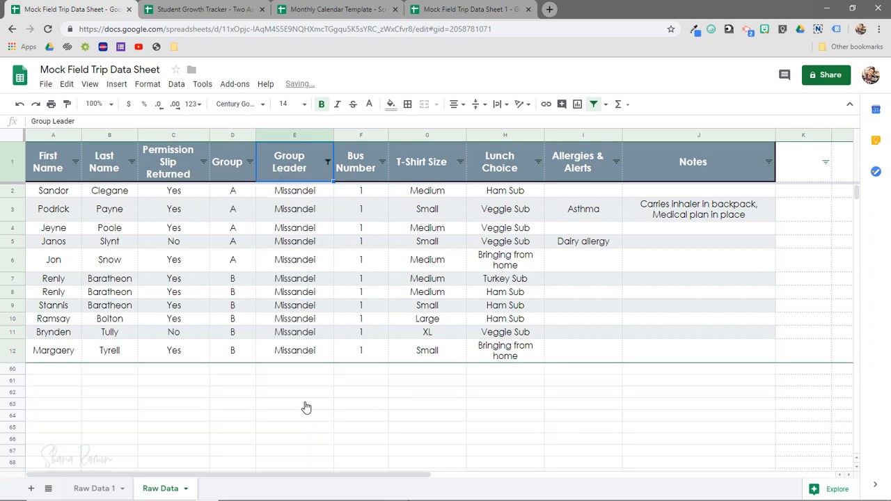
mouse_move(321, 274)
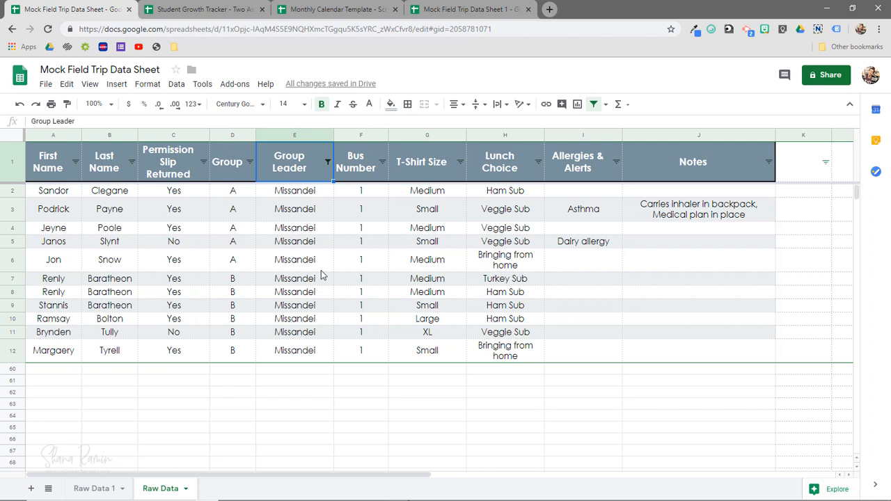
mouse_move(318, 198)
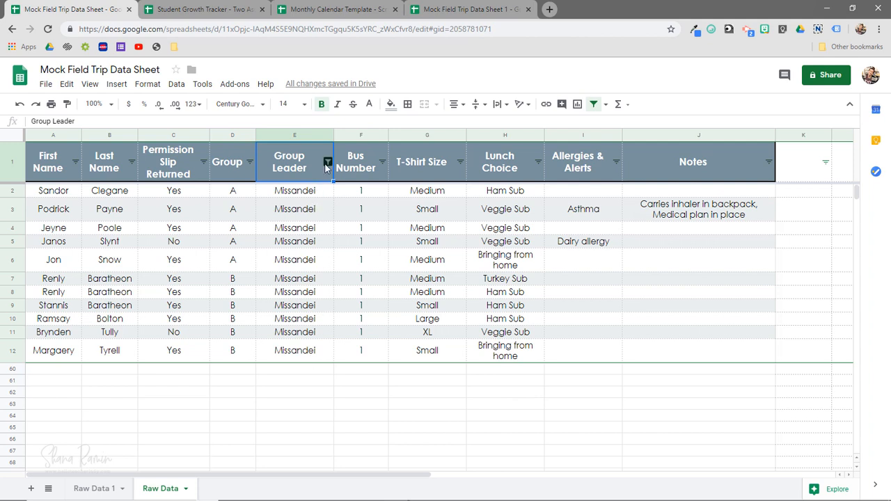
Change the Group Leader filter to show Osha's students, then reapply it.
click(327, 162)
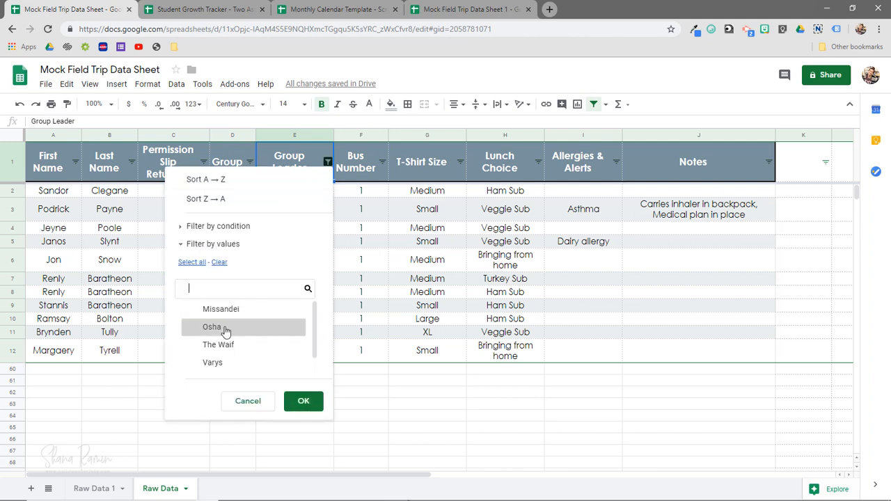
click(303, 401)
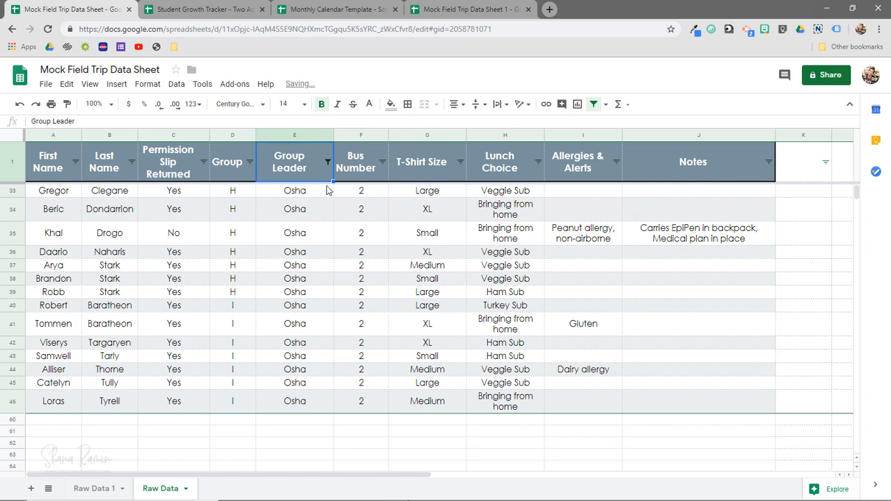
click(329, 162)
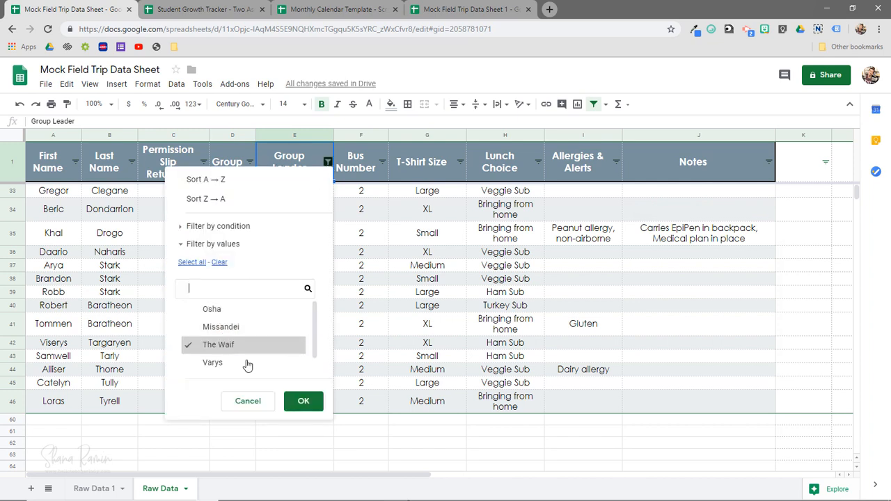
click(303, 401)
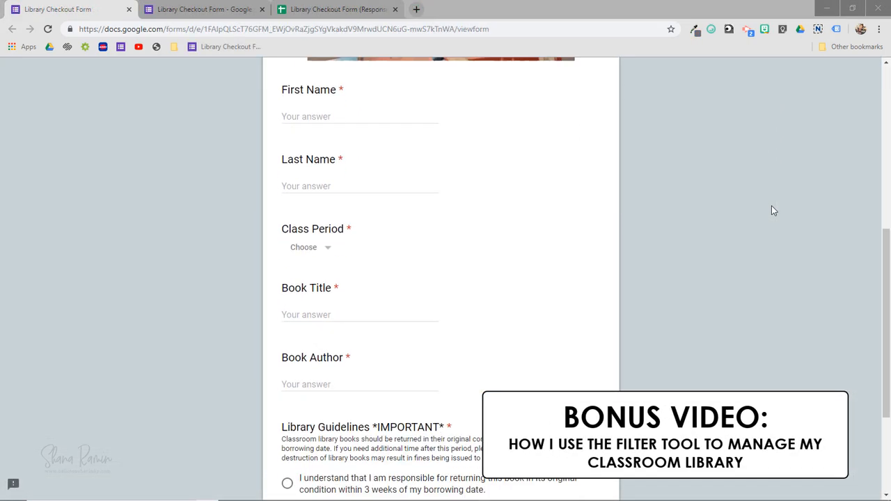
Scroll up through the Library Checkout Form fields.
scroll(up, 3)
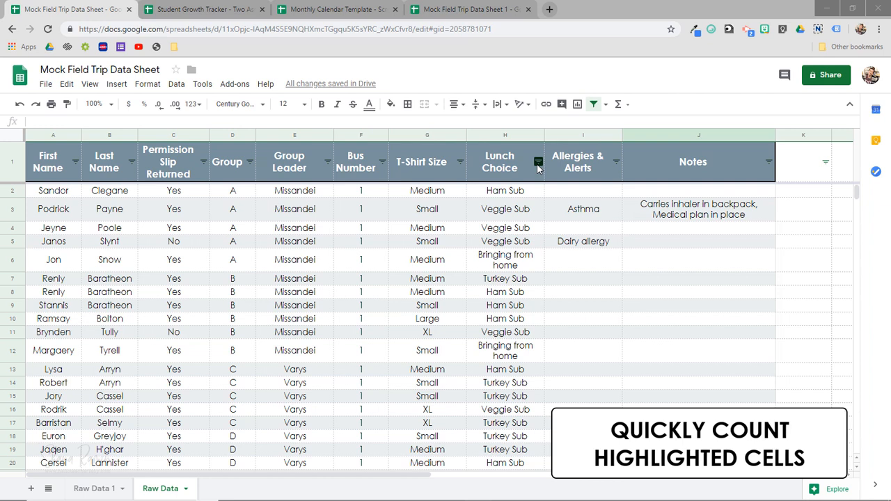
Filter Lunch Choice to Ham Sub only and select those cells to read the count.
click(537, 162)
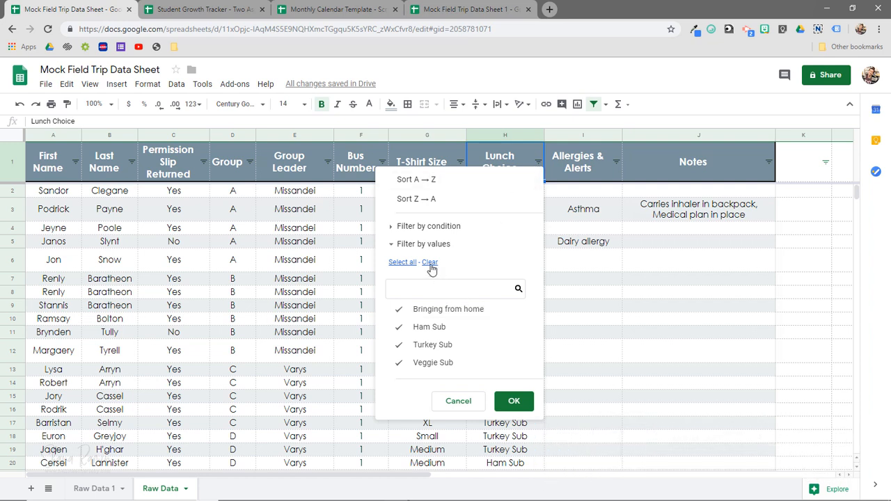
click(429, 262)
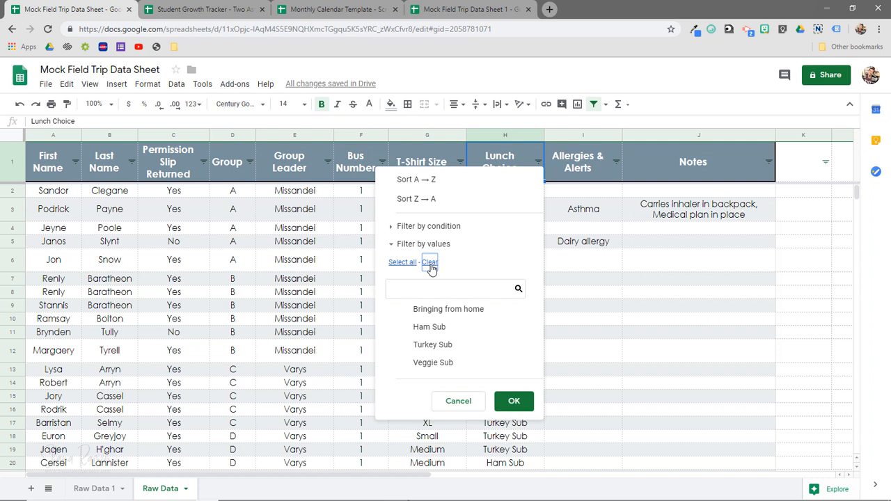
mouse_move(429, 327)
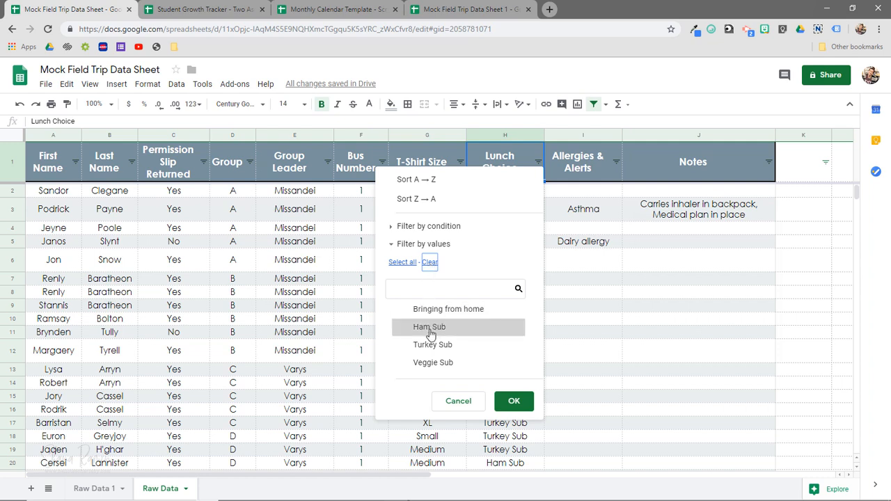
click(514, 401)
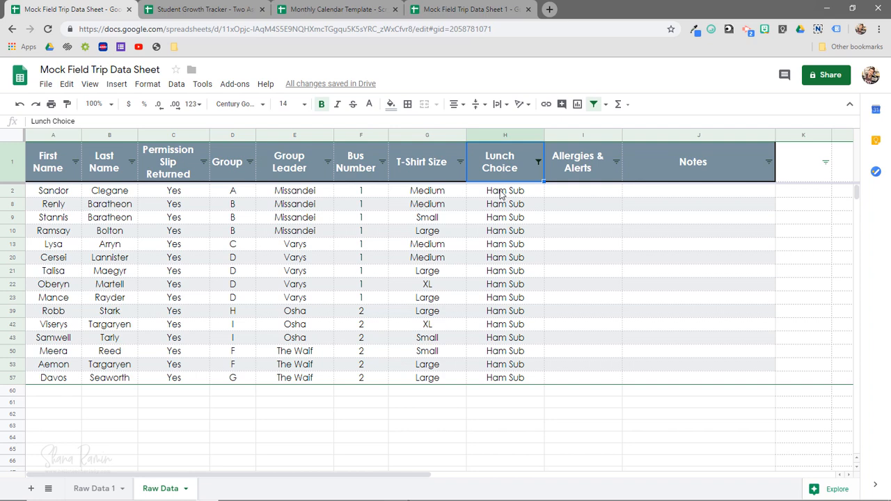
click(504, 189)
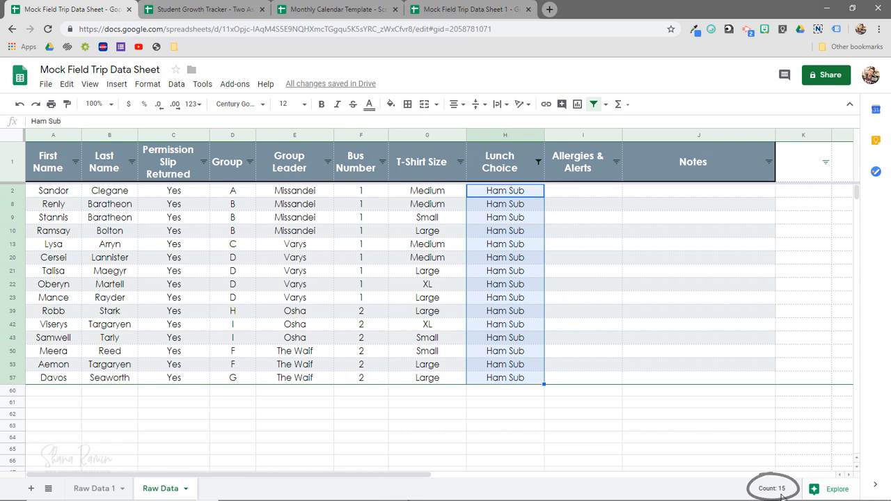
Repeat the Lunch Choice filter for Turkey Sub, then Veggie Sub, selecting the cells to count them.
click(538, 161)
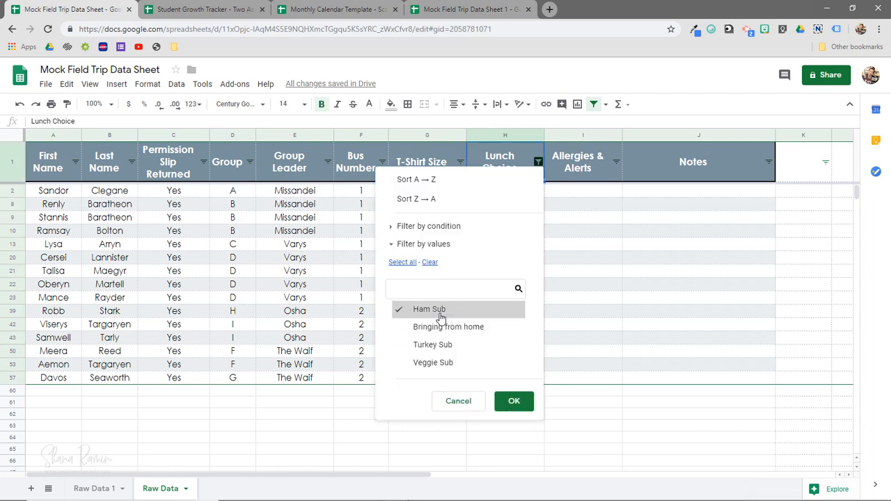
click(513, 401)
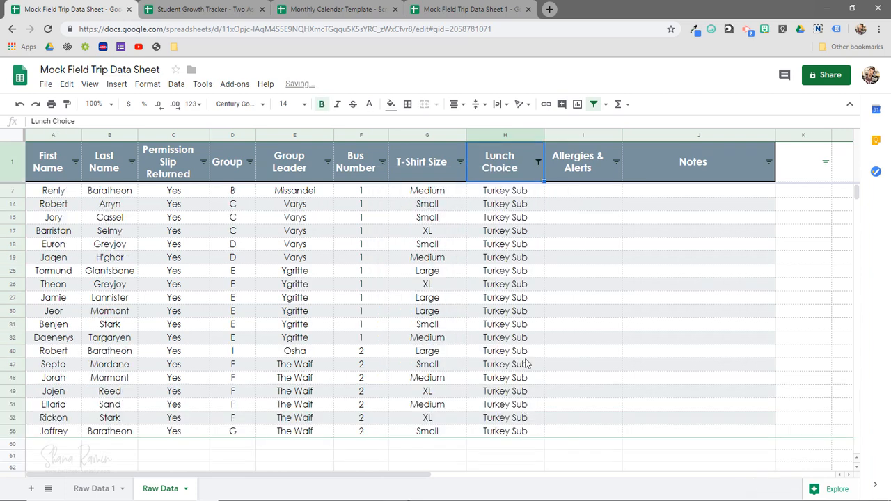
click(504, 189)
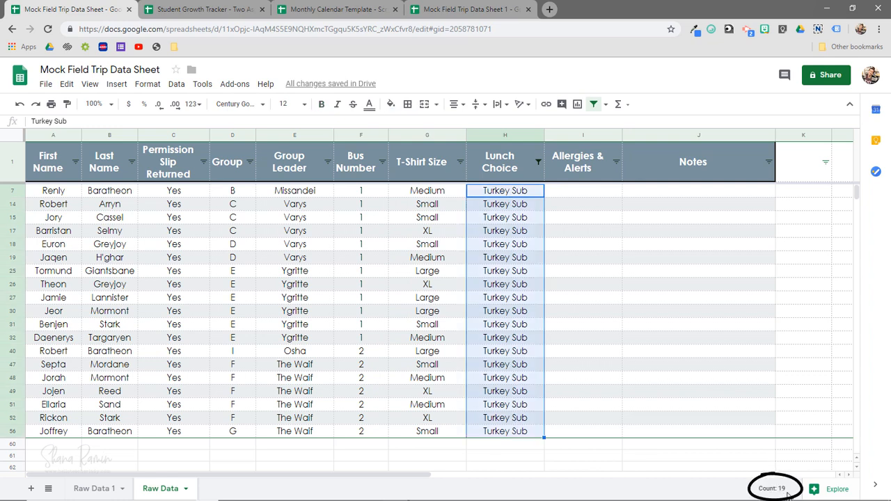
click(538, 161)
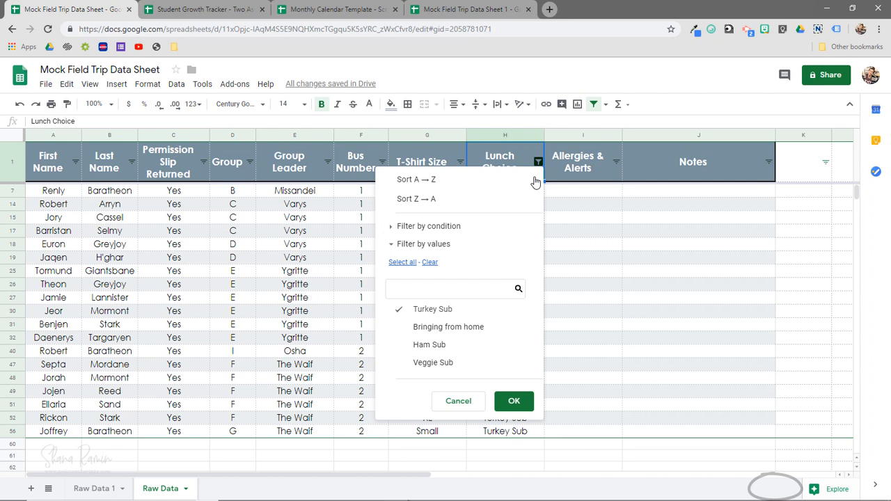
click(514, 401)
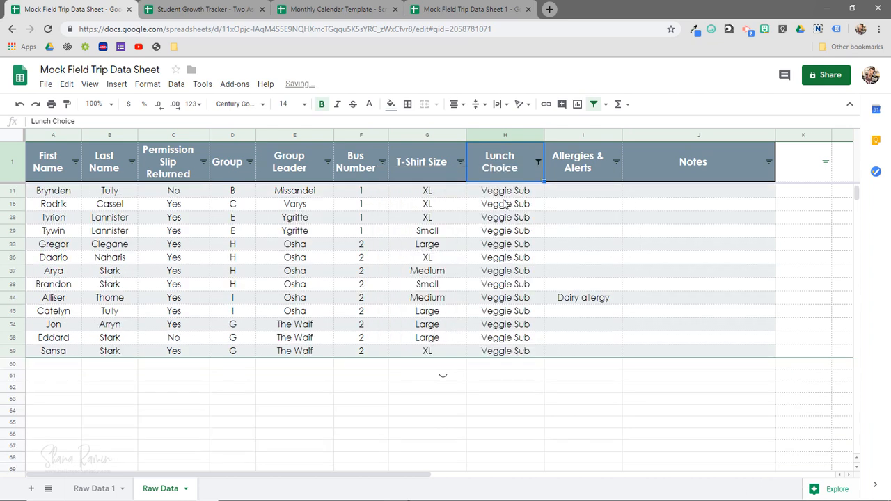
click(504, 190)
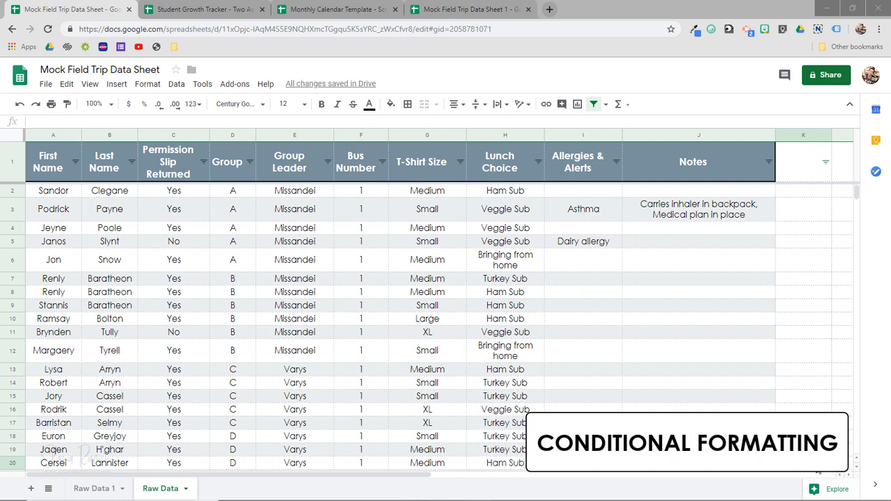
mouse_move(389, 104)
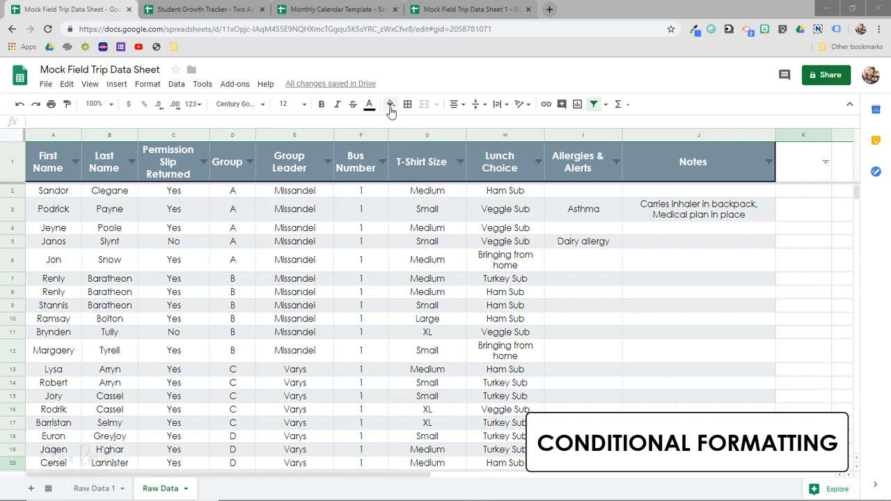
mouse_move(368, 103)
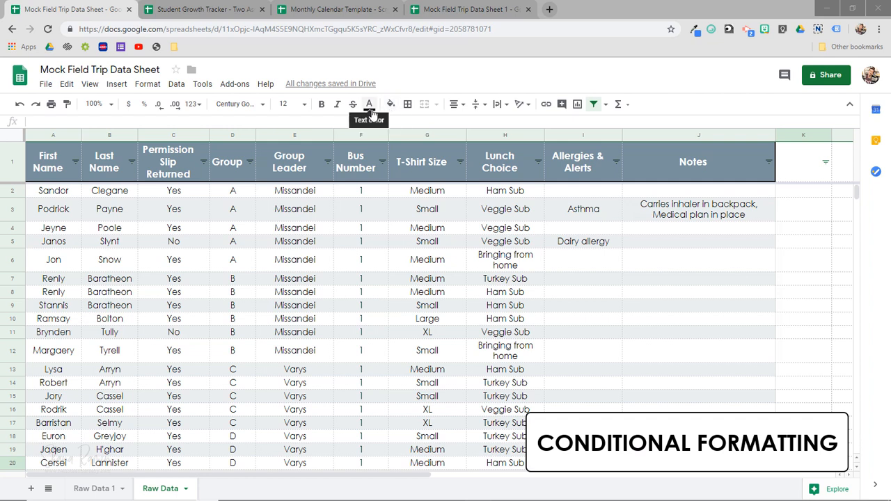
mouse_move(368, 214)
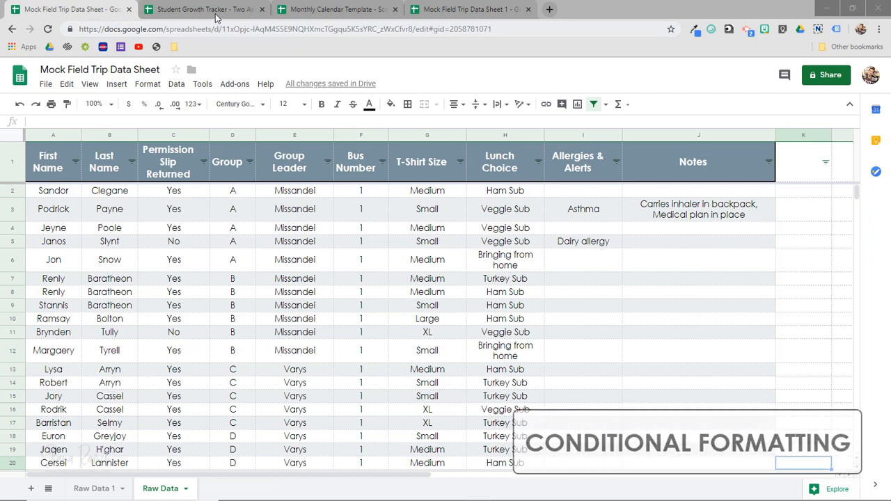
click(201, 8)
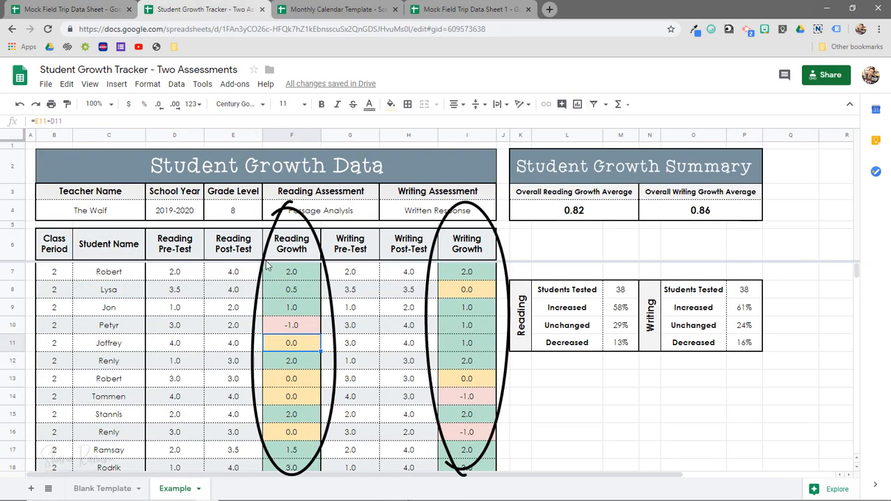
scroll(down, 3)
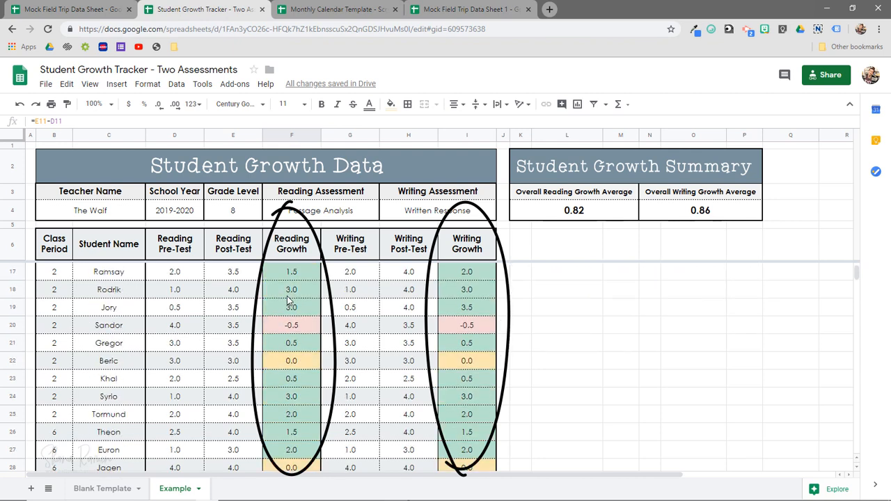
scroll(down, 3)
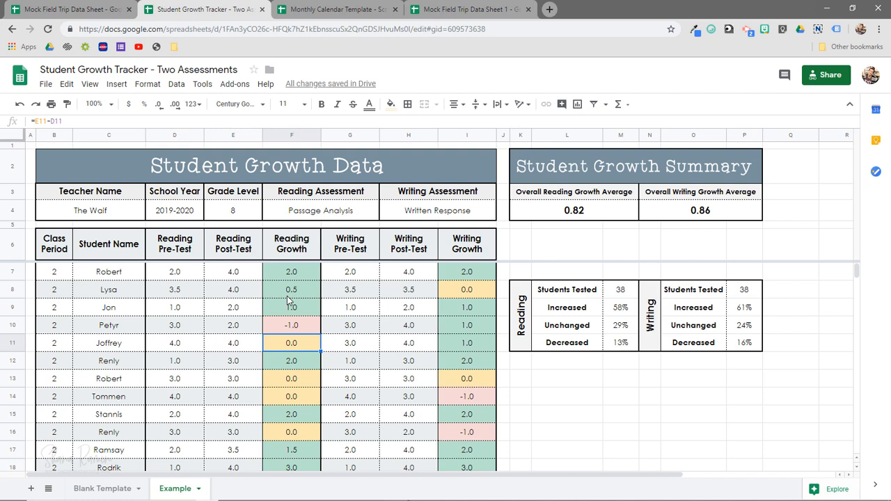
click(291, 271)
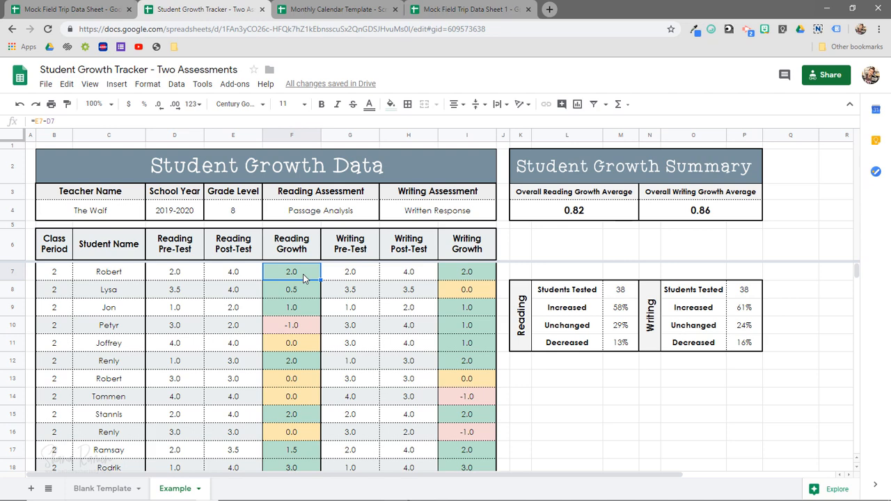
click(467, 8)
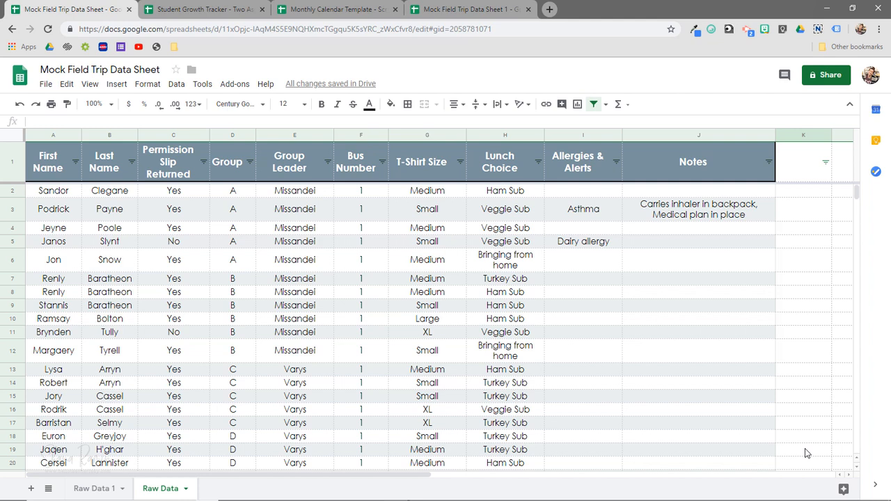
mouse_move(445, 303)
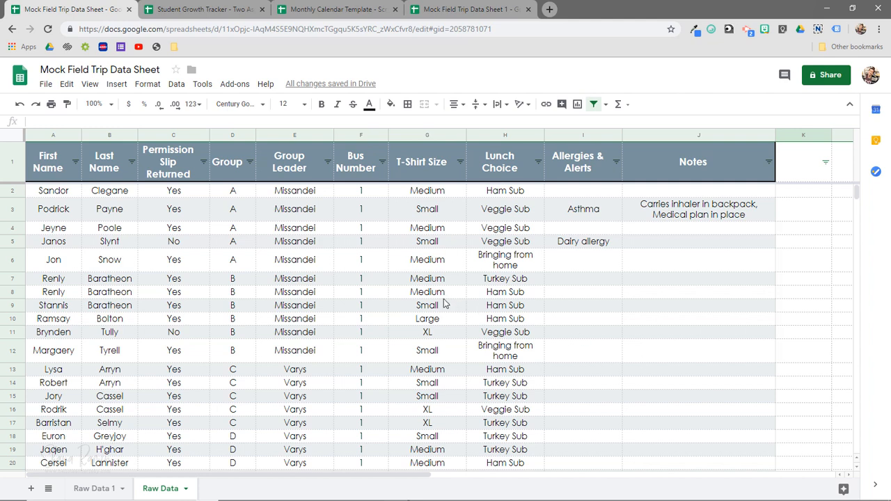
mouse_move(202, 244)
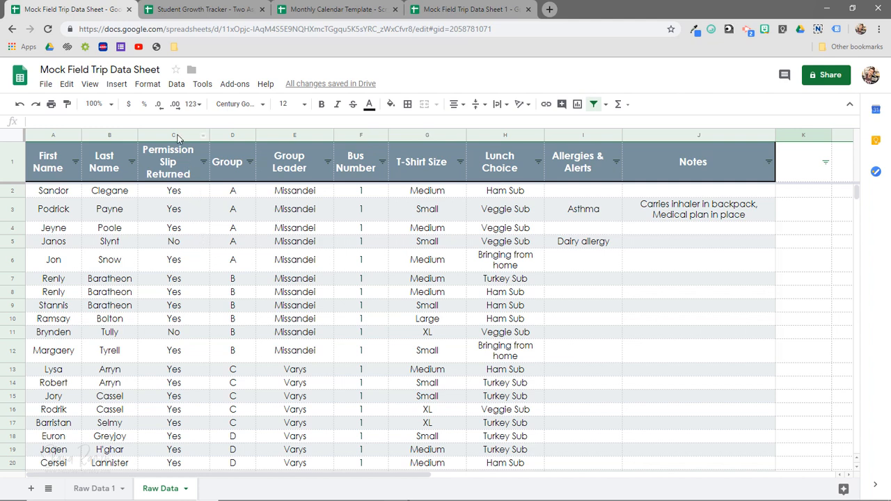
Start a conditional formatting rule for the whole Permission Slip Returned column.
click(173, 133)
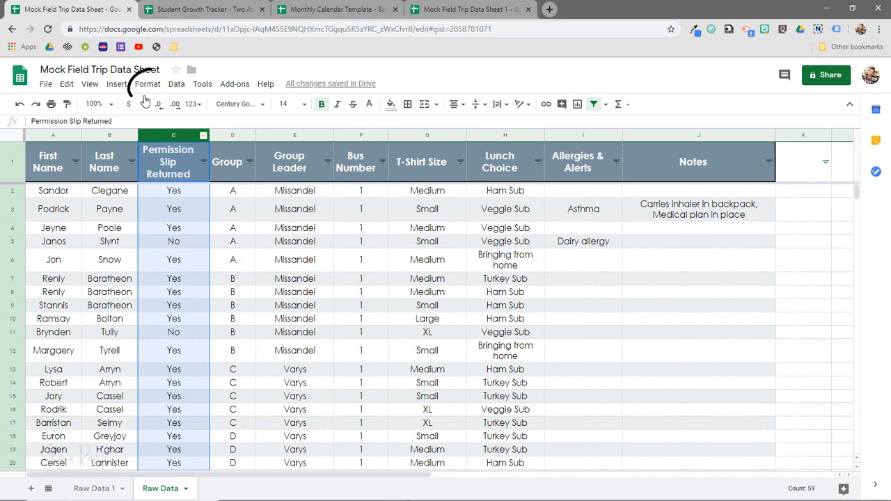
click(148, 84)
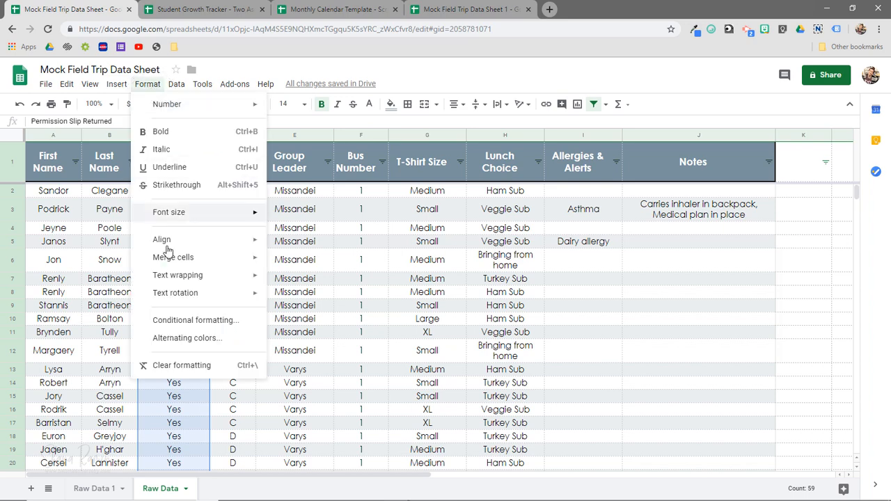
click(195, 318)
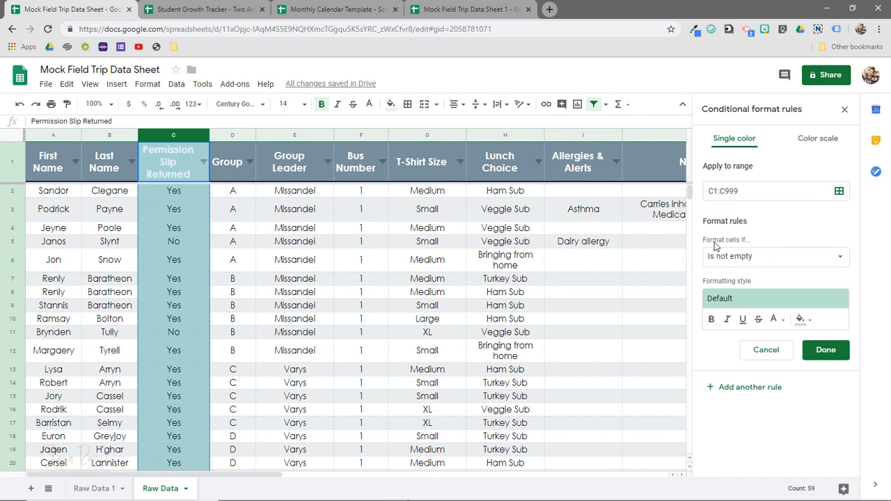
Set the rule to 'Text contains No' with a red highlight and save it.
click(774, 256)
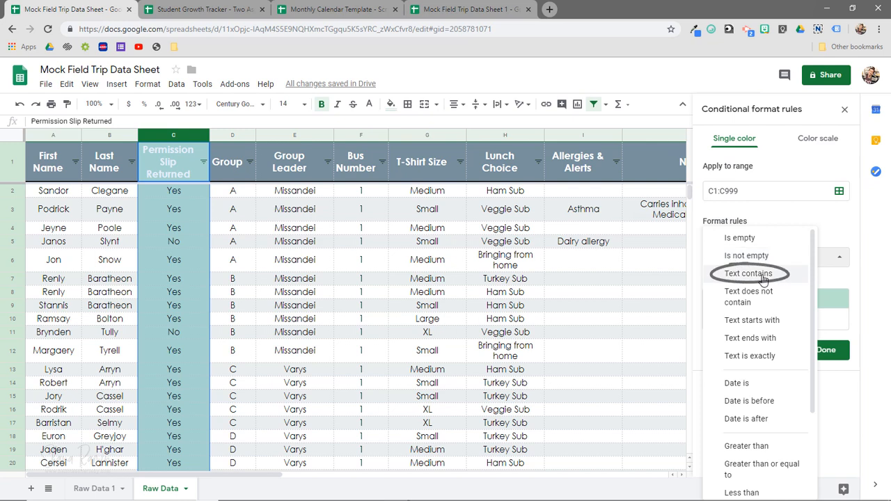
click(747, 273)
text(No)
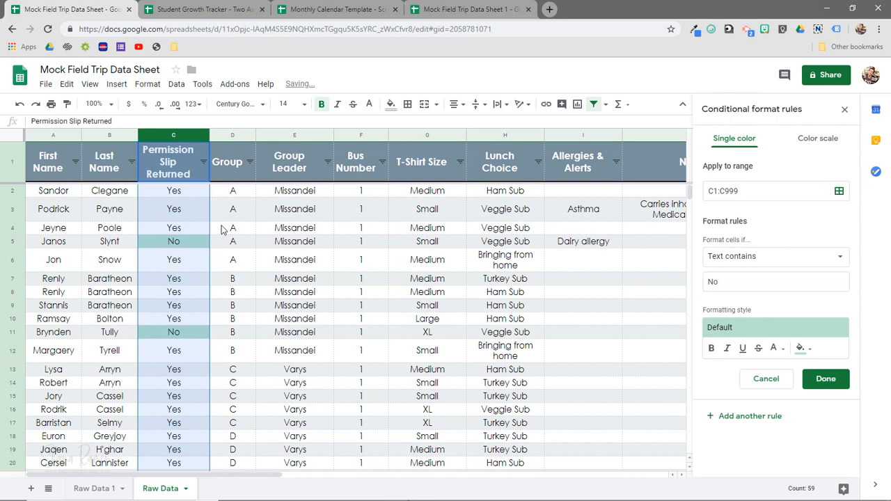
scroll(down, 3)
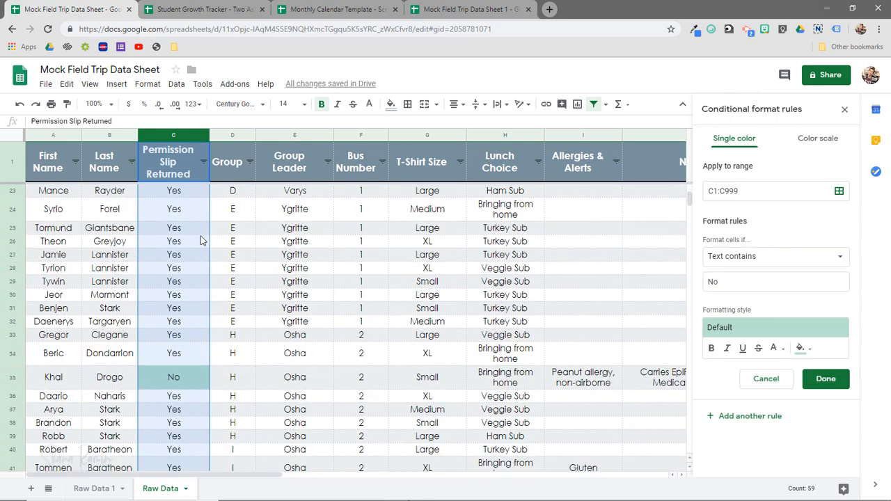
scroll(down, 3)
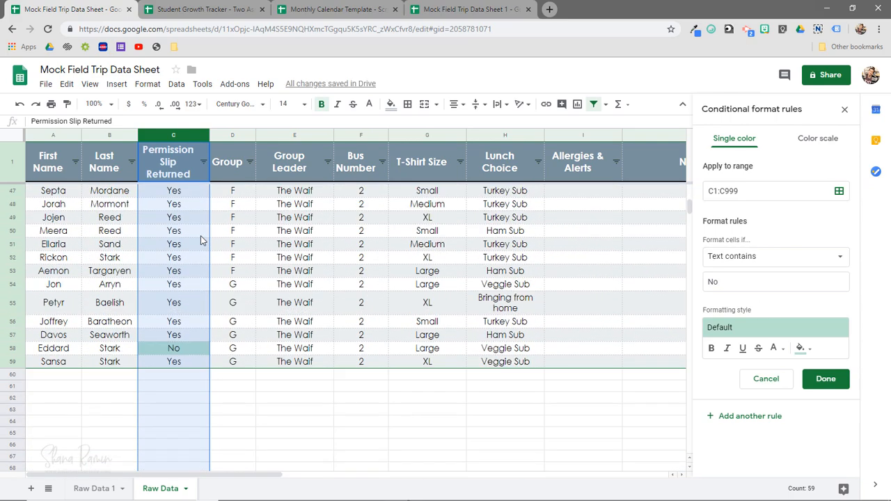
scroll(up, 3)
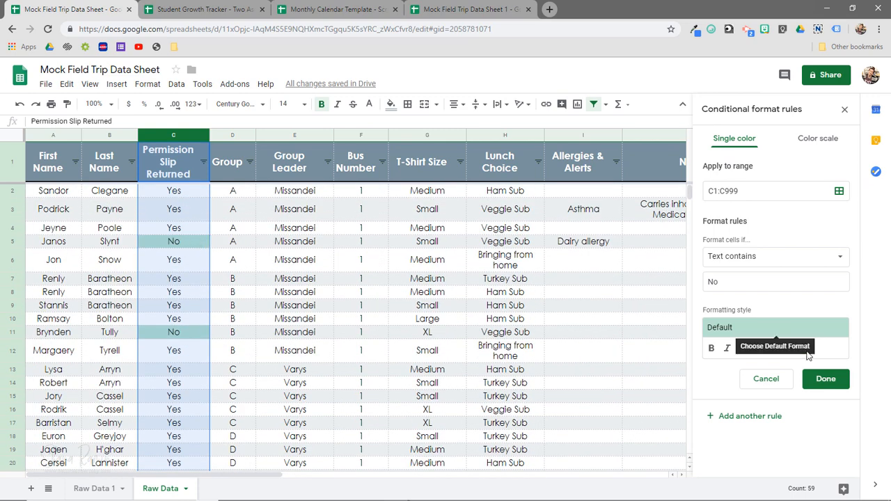
click(800, 348)
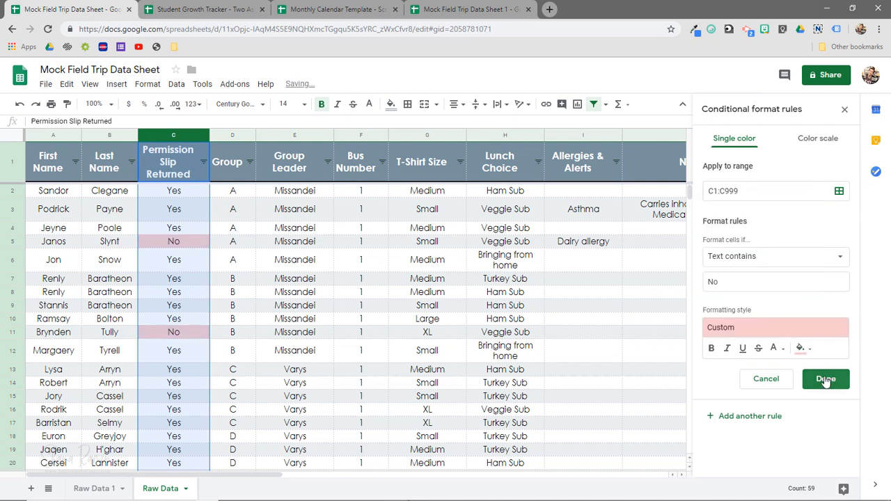
click(825, 378)
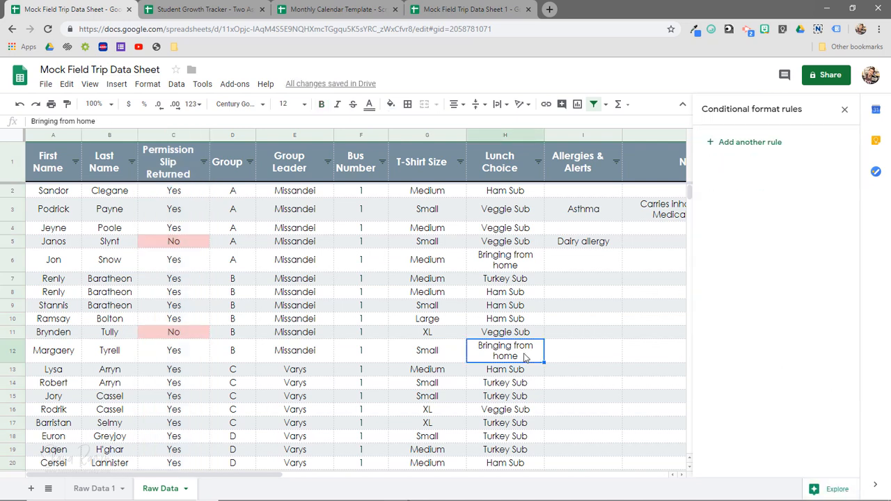
Enter No as the New Student's permission slip status so the cell turns red.
scroll(down, 3)
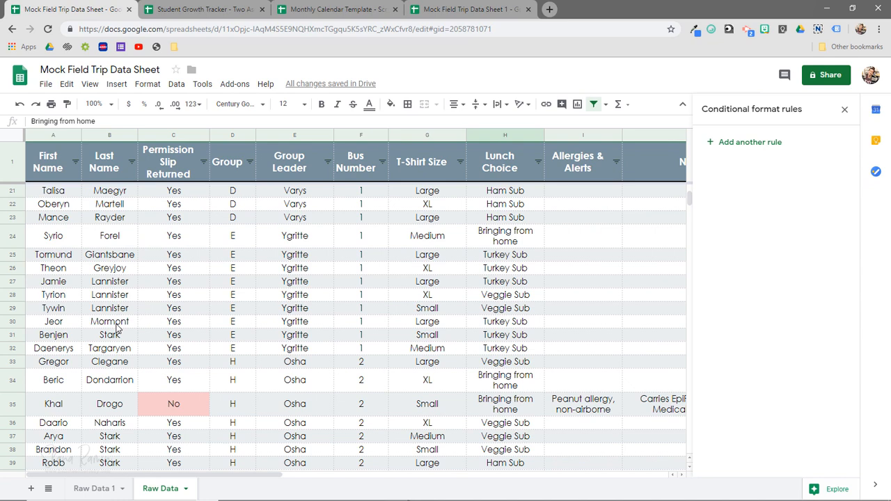
scroll(down, 3)
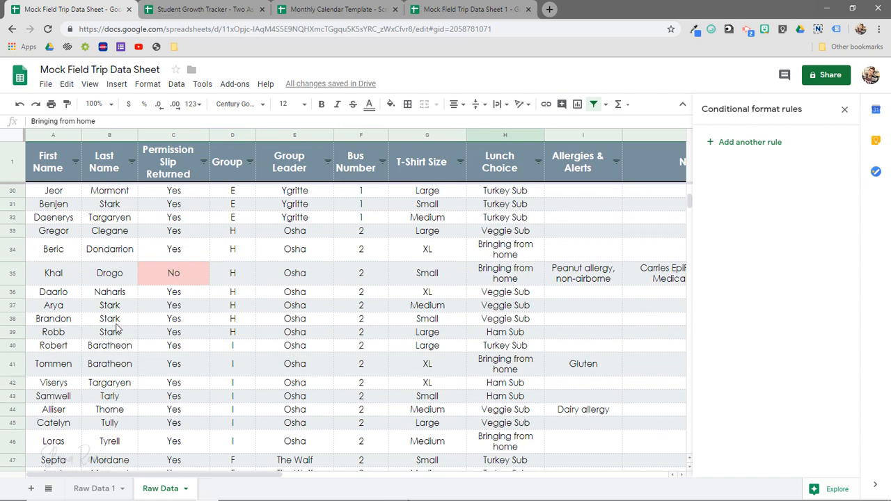
scroll(down, 3)
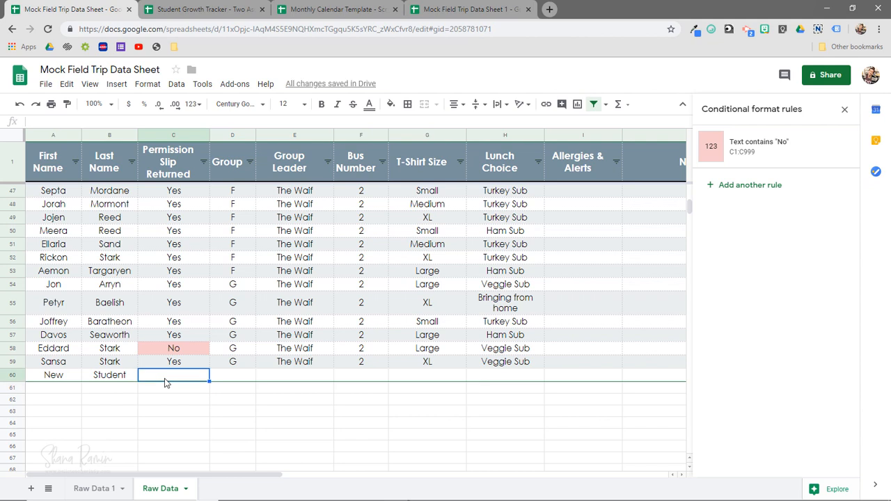
text(No)
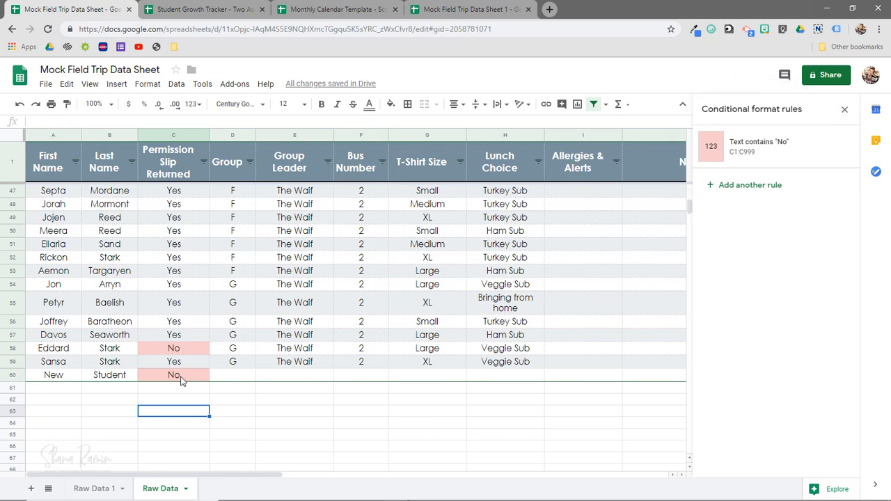
Check Janos's No permission cell, select column C and reopen its conditional formatting rules.
click(843, 108)
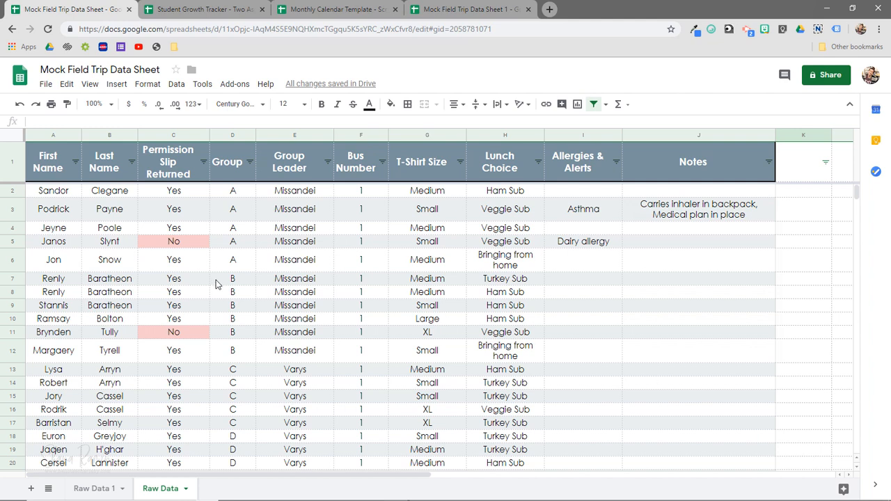
click(53, 241)
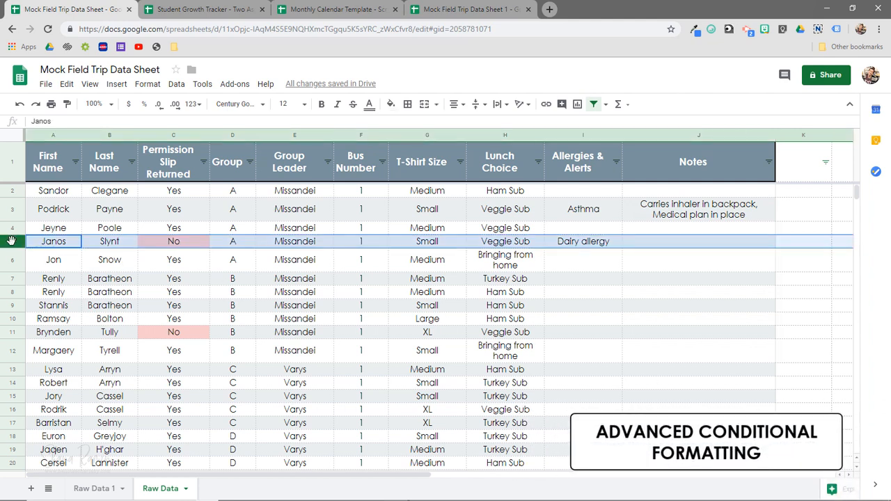
click(172, 241)
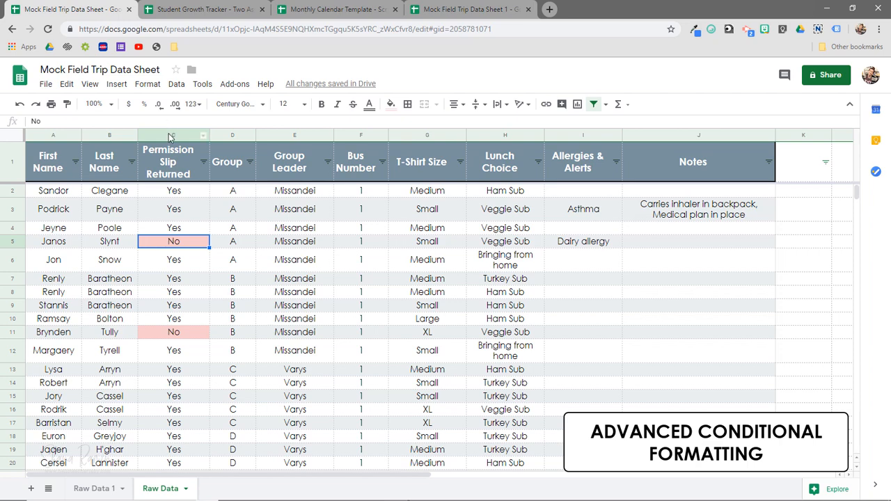
click(147, 83)
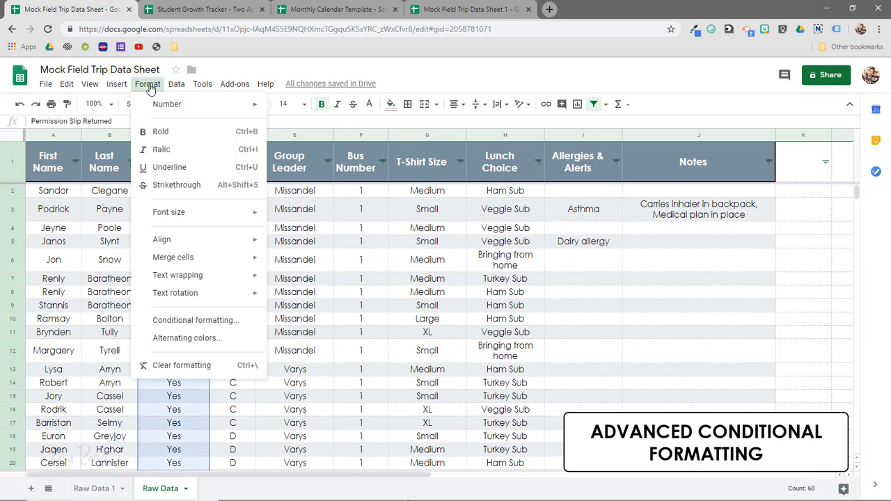
click(195, 319)
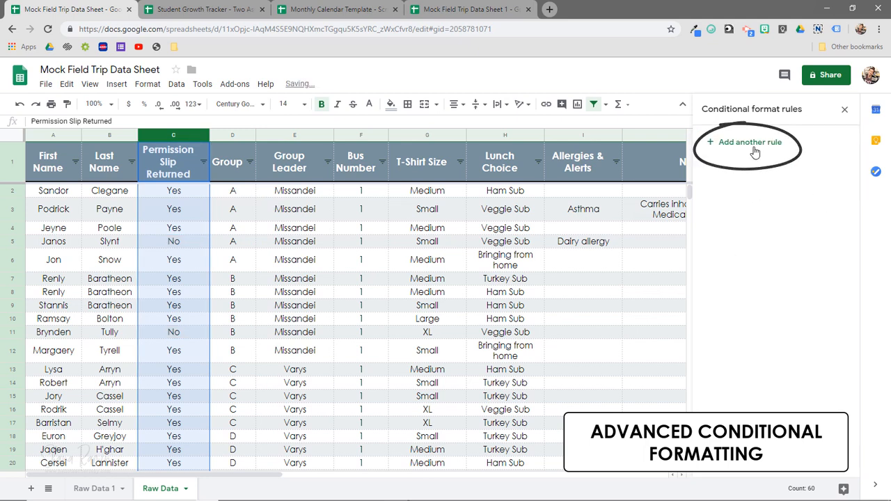
Add a new rule over the whole-sheet range 1:999 with a Custom formula is condition.
click(748, 142)
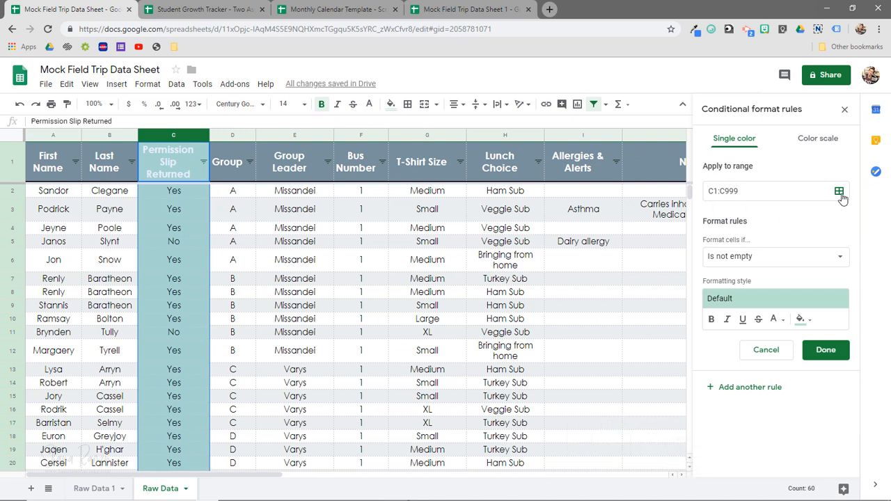
click(840, 190)
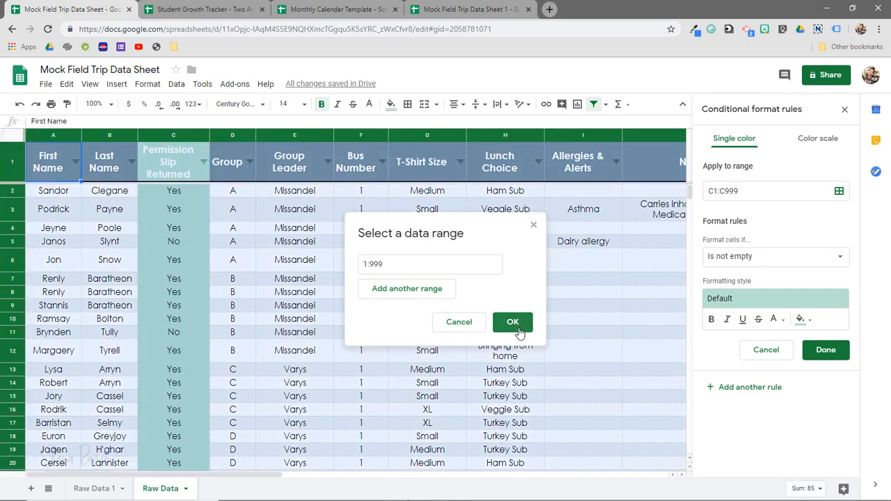
click(512, 321)
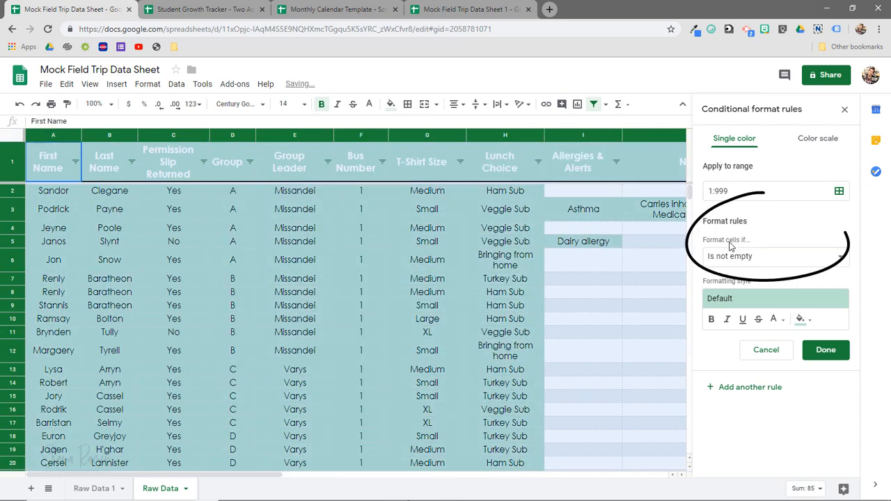
click(774, 256)
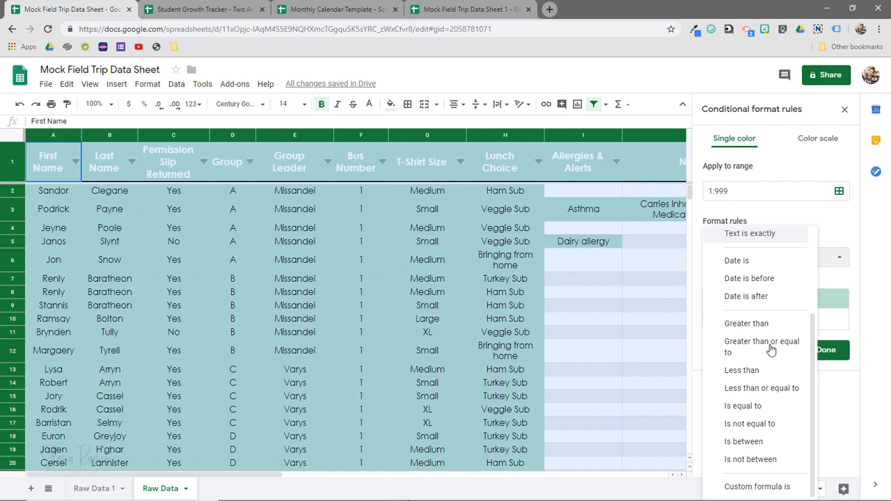
click(757, 486)
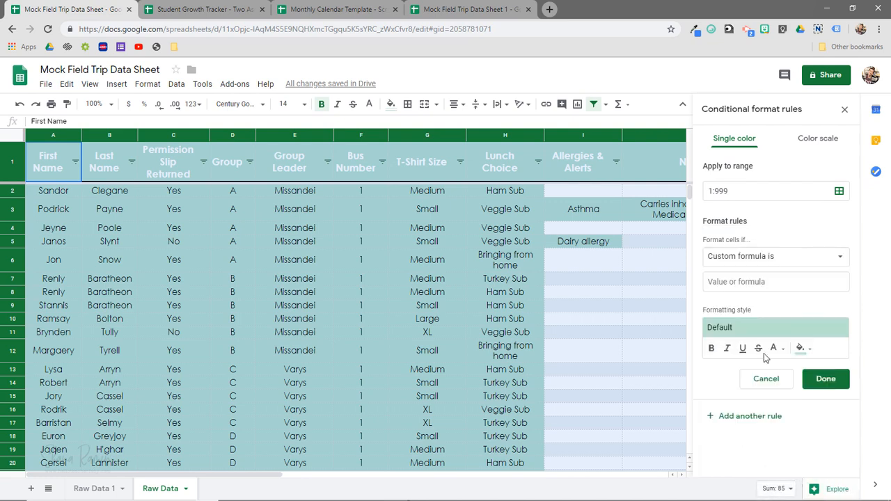
click(775, 281)
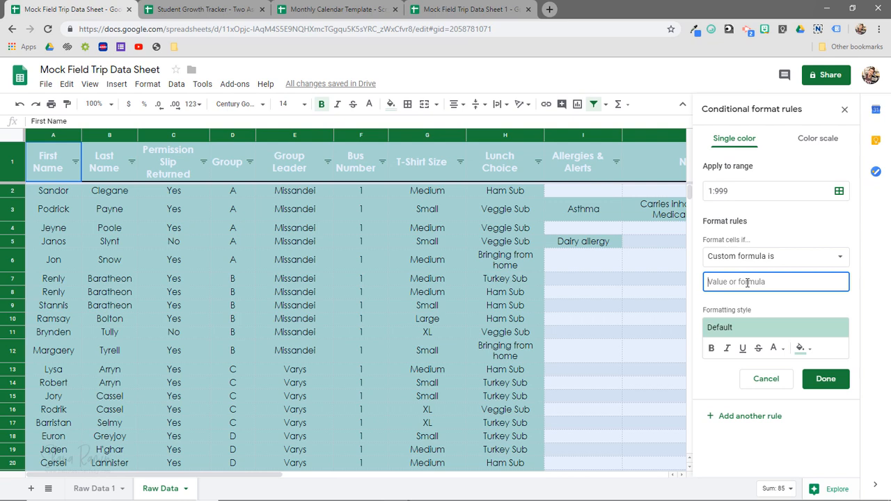
Enter the formula =$C1="No" and set the matching rows' fill colour to red.
text(=)
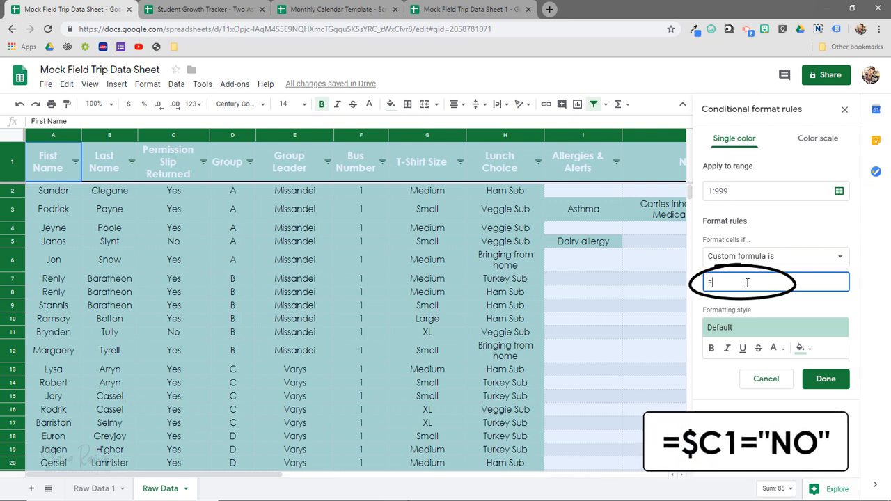
text(=$C1="No")
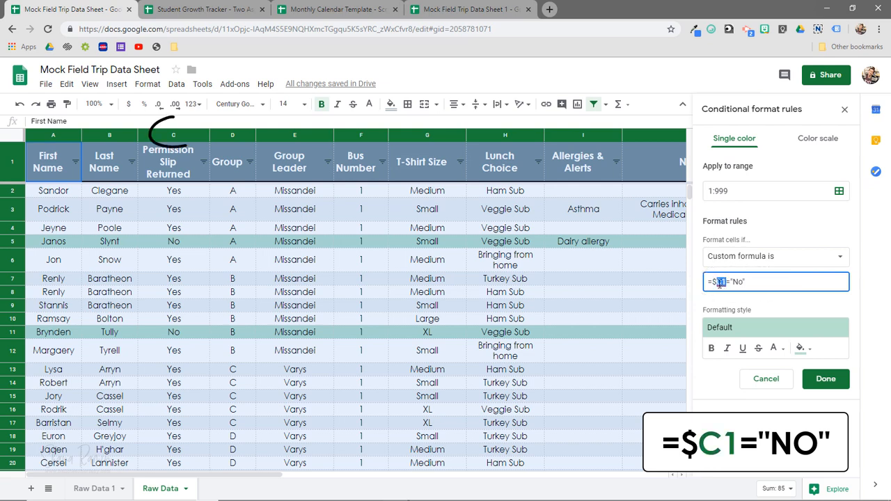
mouse_move(160, 137)
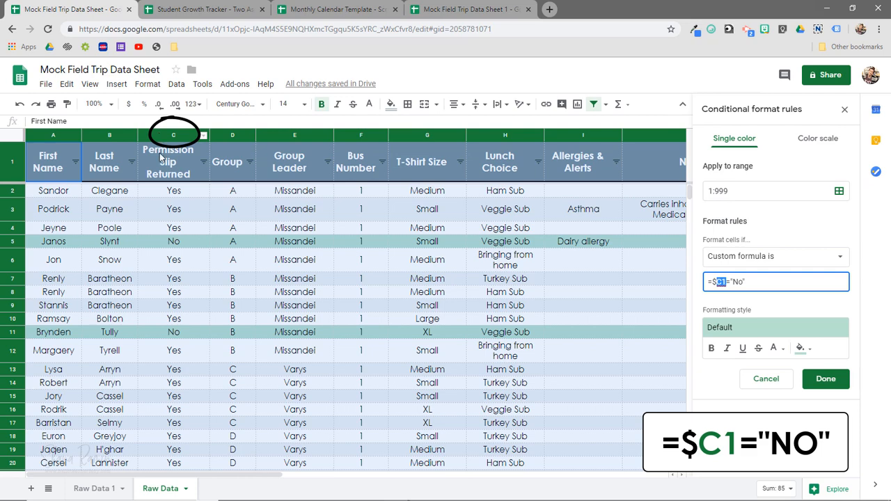
click(173, 133)
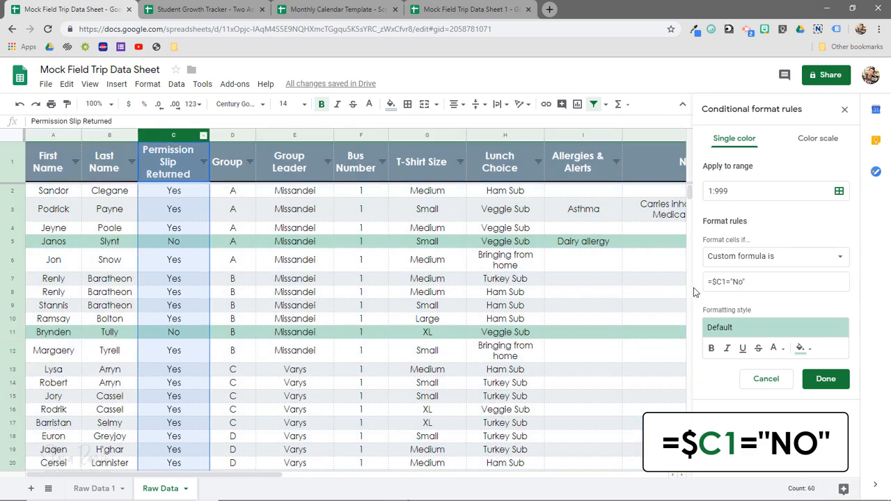
click(774, 281)
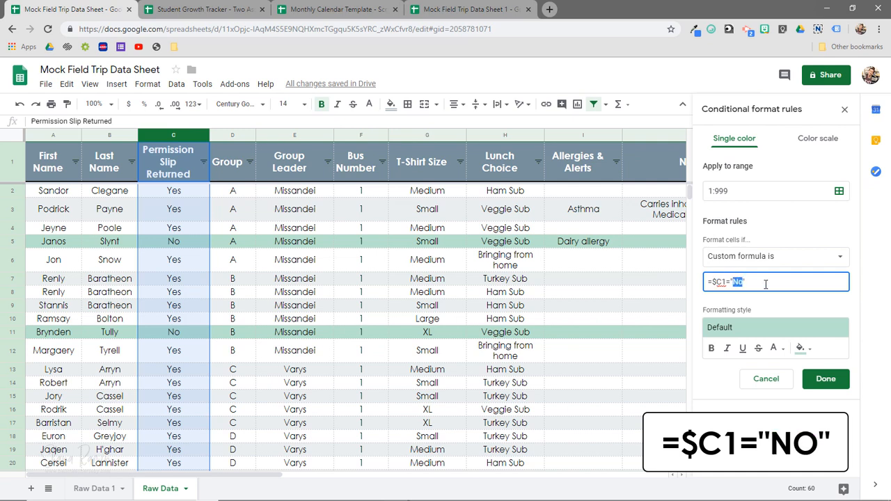
text(No)
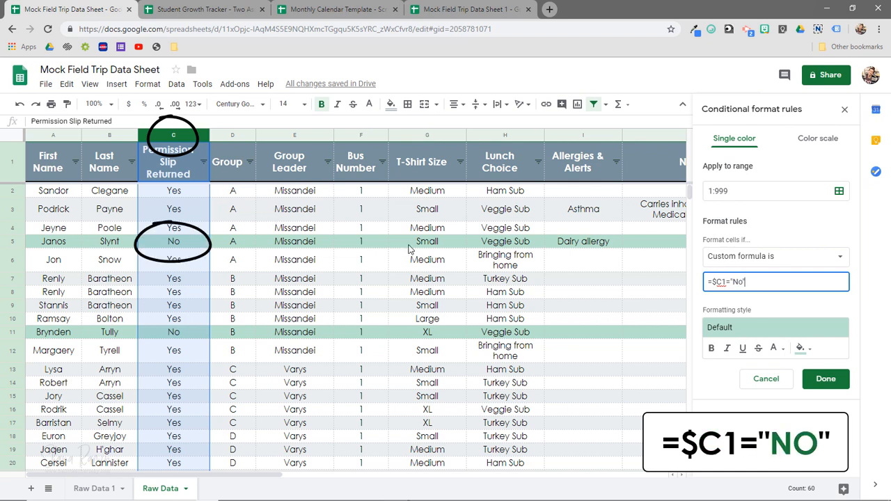
click(800, 348)
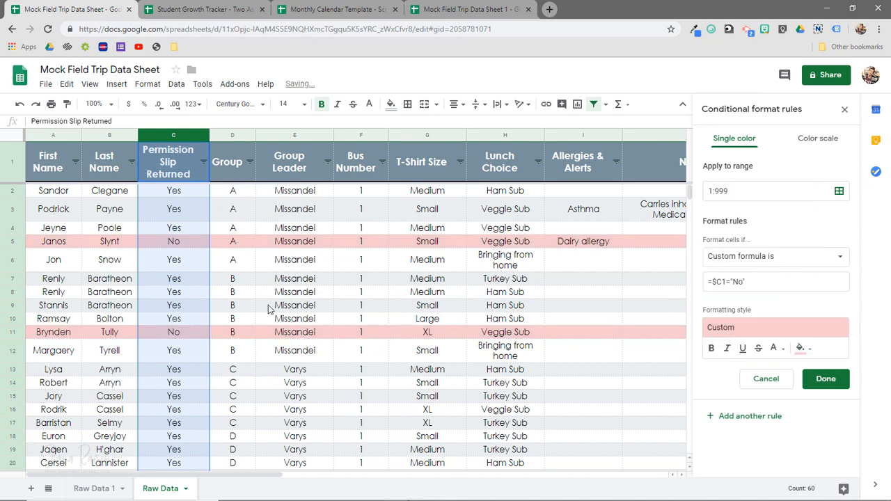
Look at the Monthly Calendar Template's icon dropdowns on a couple of to-do rows.
scroll(down, 3)
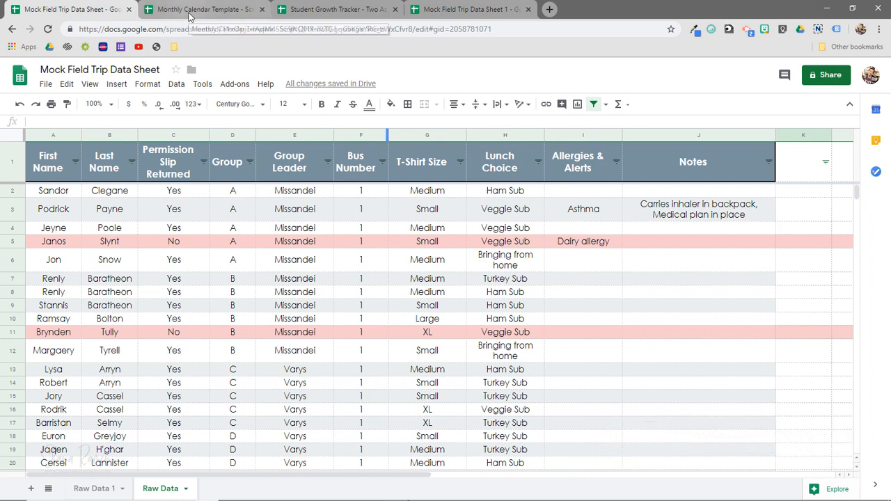
click(202, 9)
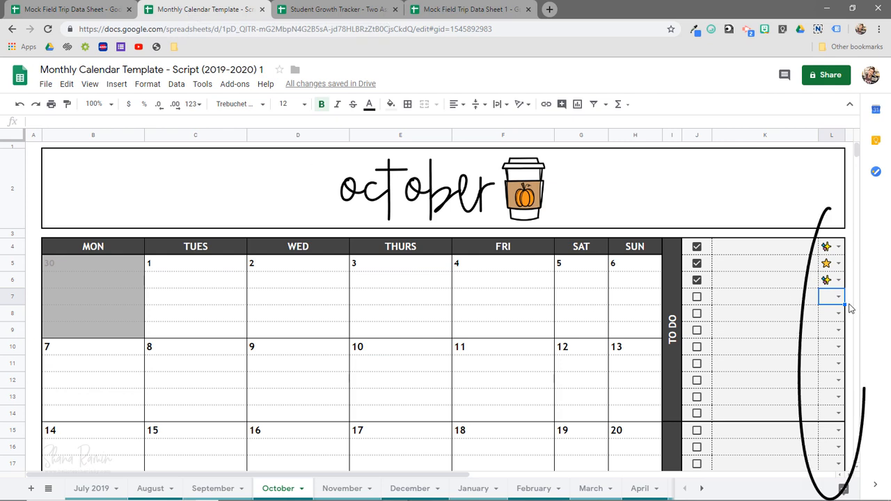
click(838, 296)
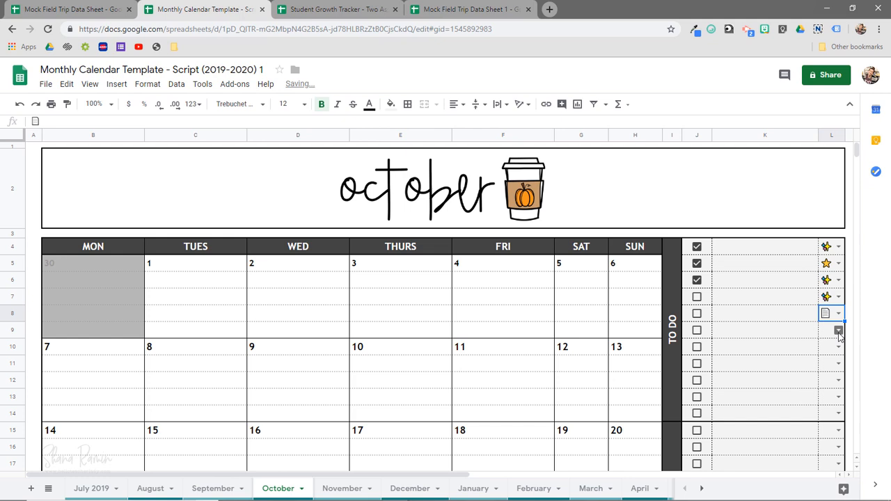
click(838, 329)
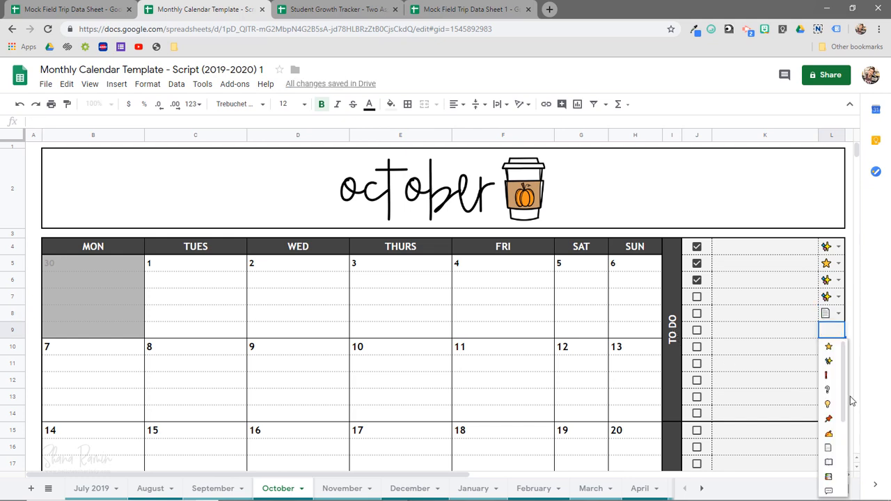
click(831, 346)
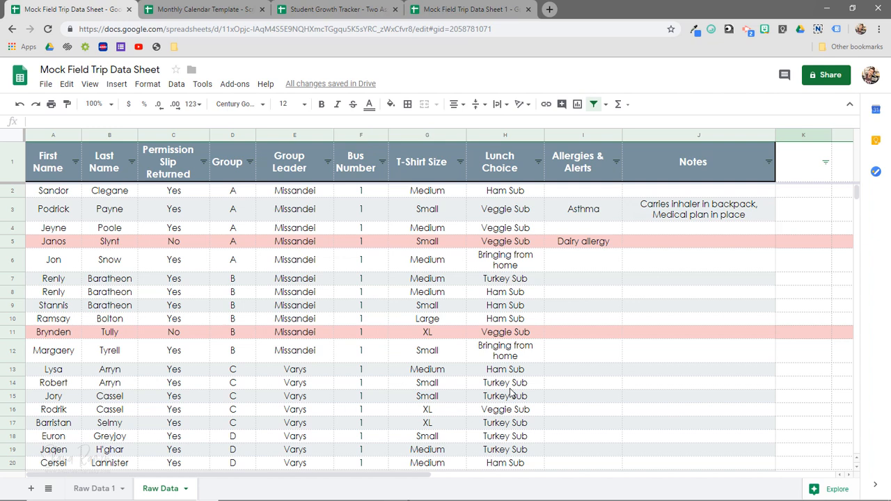
mouse_move(452, 314)
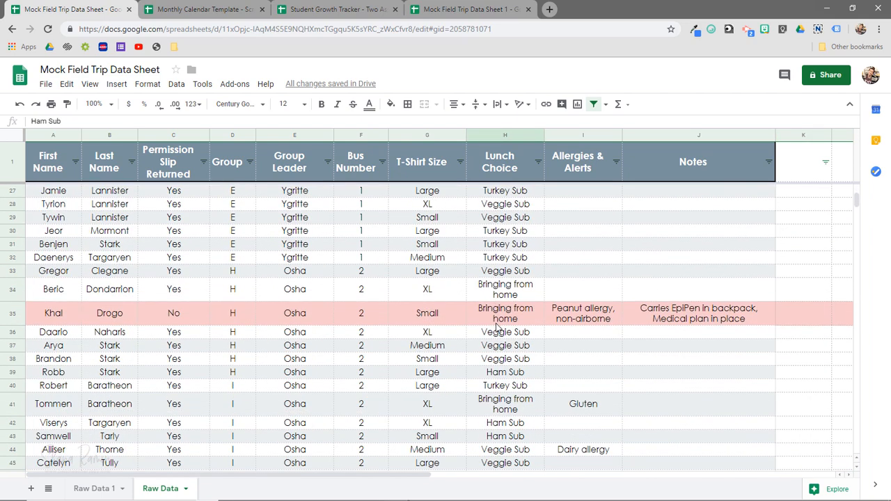
Review the emptied Lunch Choice column, then switch to the Mock Field Trip Form tab.
scroll(down, 3)
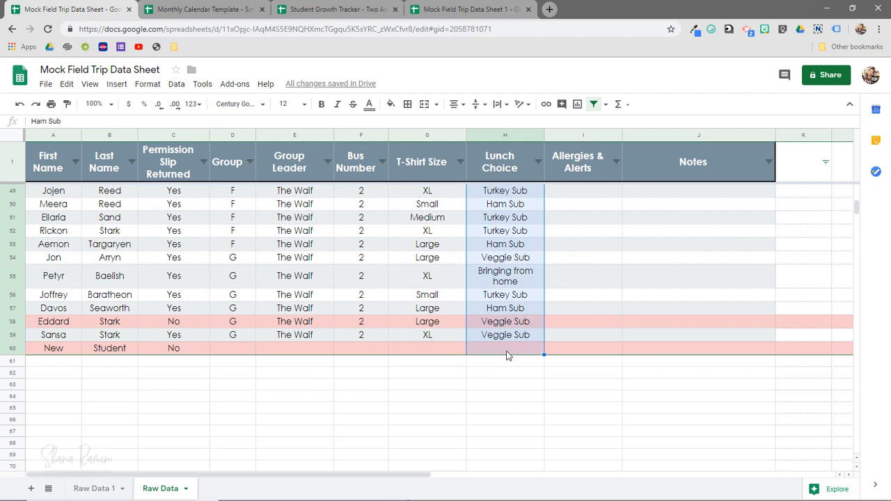
scroll(up, 3)
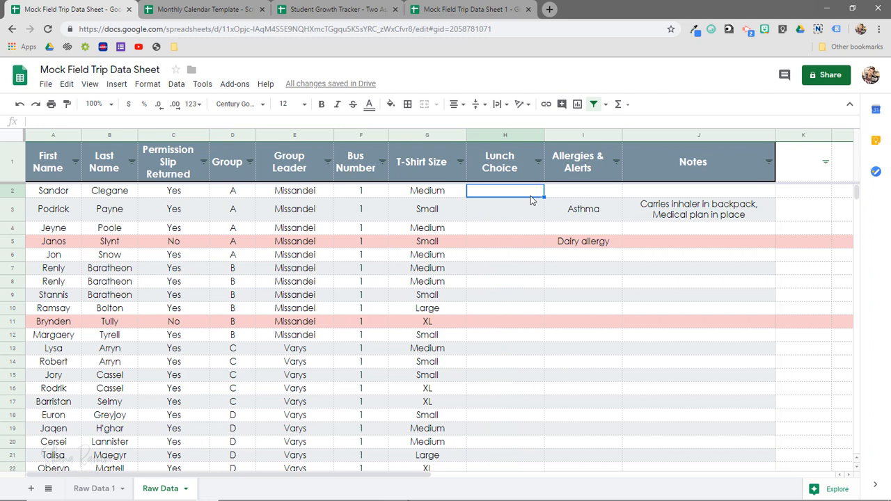
click(462, 8)
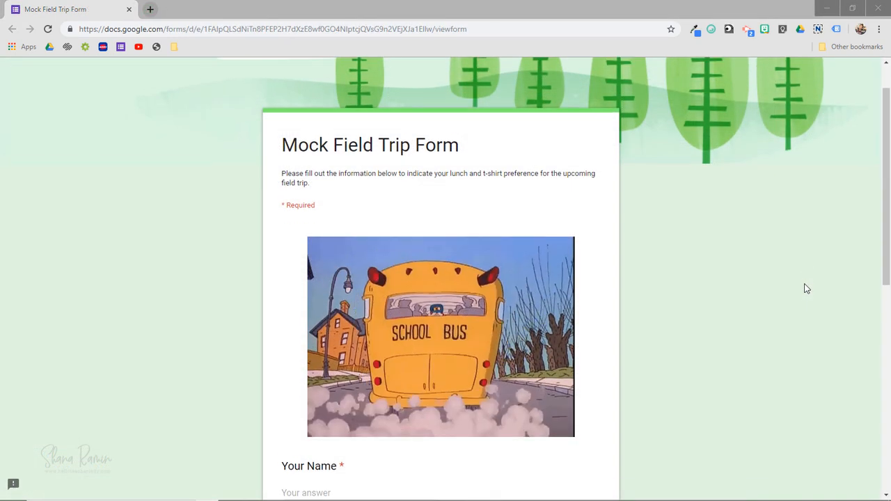
Scroll through the form's name, T-Shirt Size and Lunch Choice questions.
scroll(down, 3)
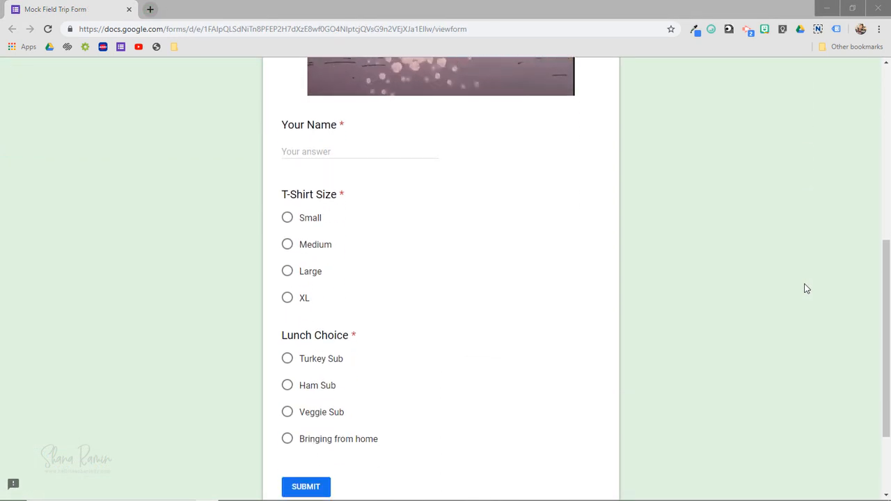
scroll(up, 3)
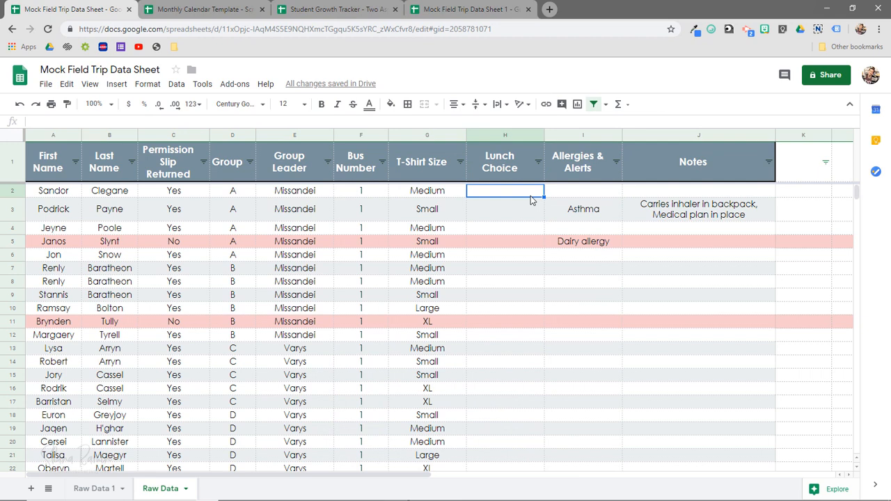
mouse_move(449, 197)
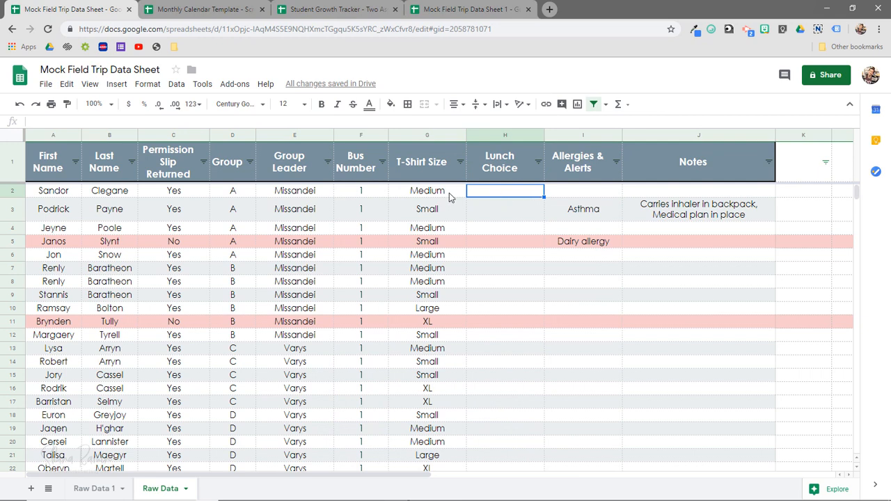
mouse_move(481, 209)
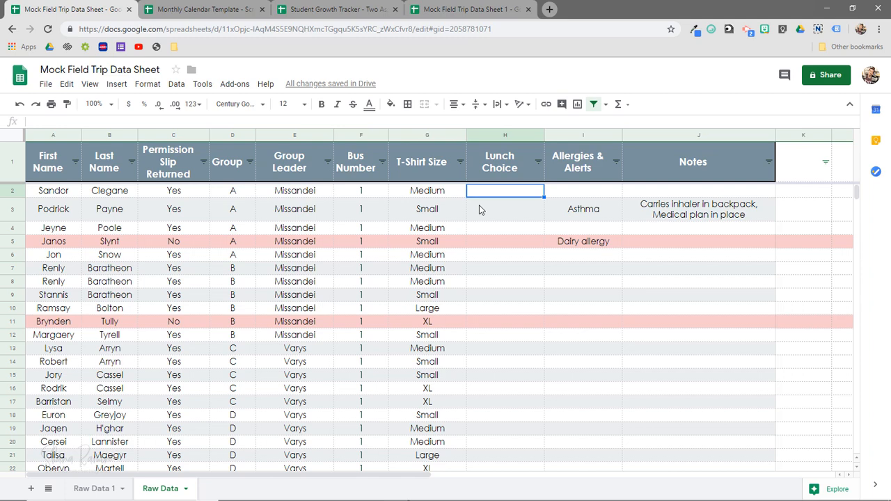
Start a Data validation rule on the Lunch Choice cells using a List of items criteria.
scroll(down, 3)
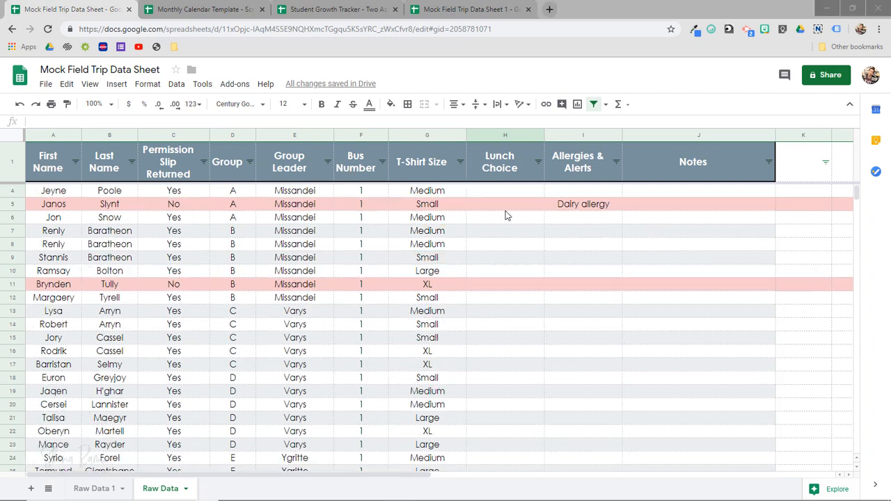
scroll(down, 3)
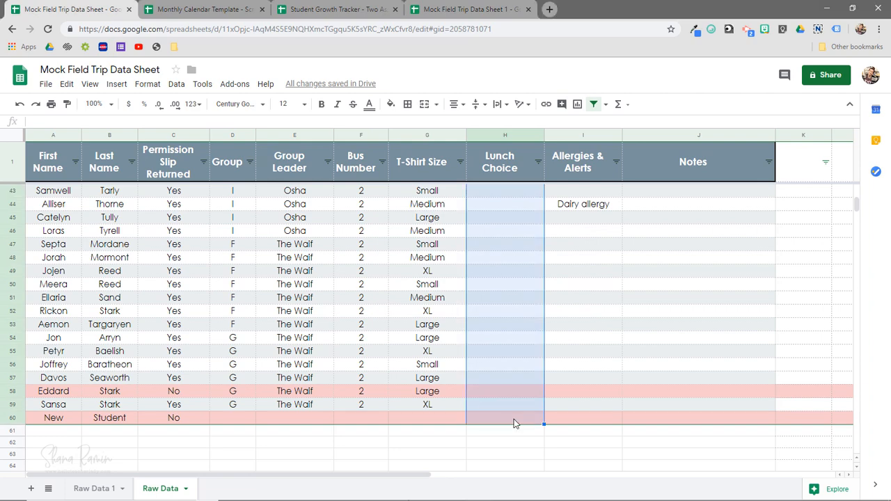
scroll(up, 3)
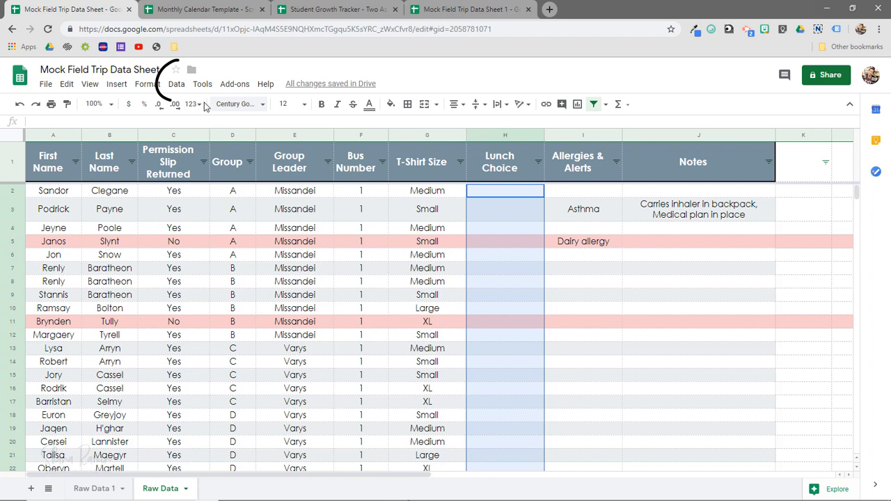
click(175, 83)
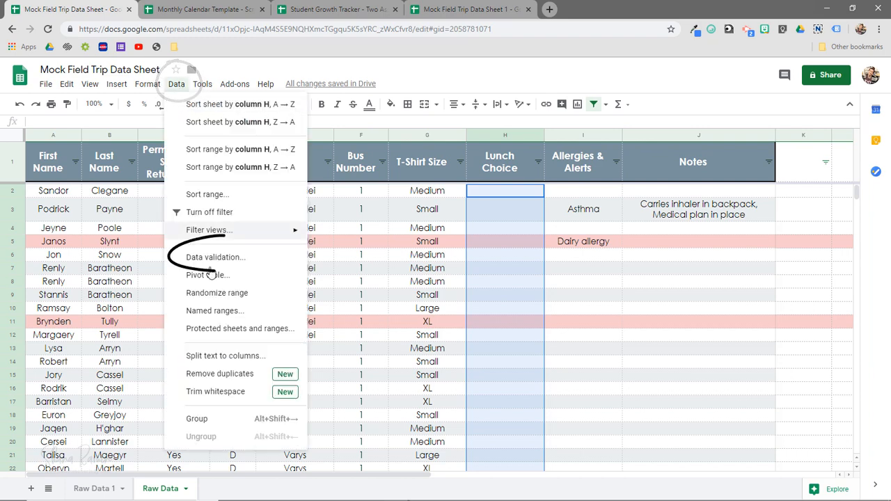
click(214, 256)
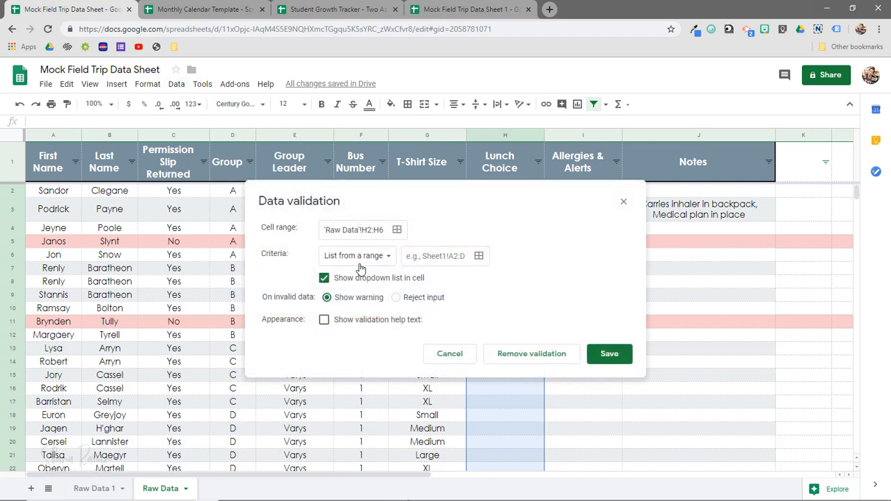
click(356, 256)
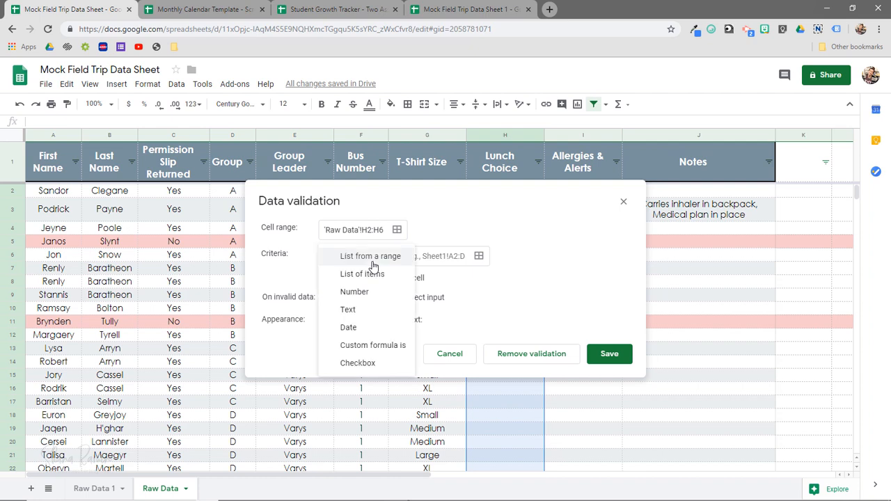
mouse_move(365, 309)
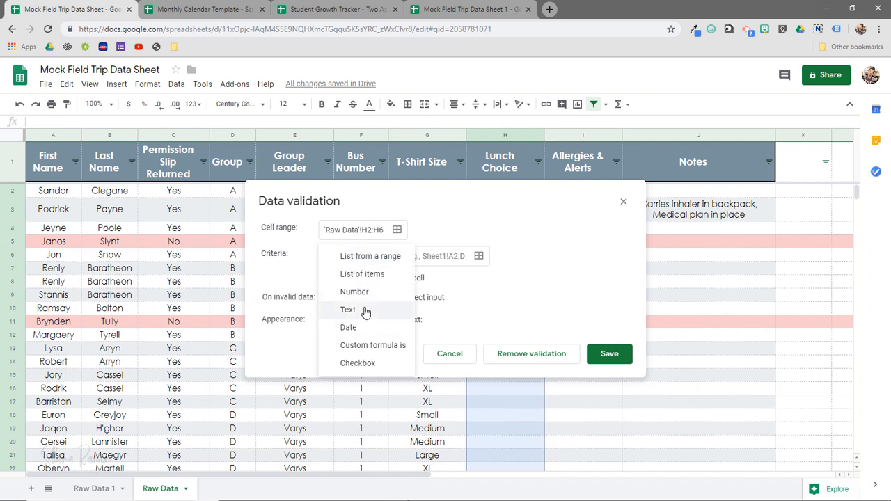
mouse_move(387, 273)
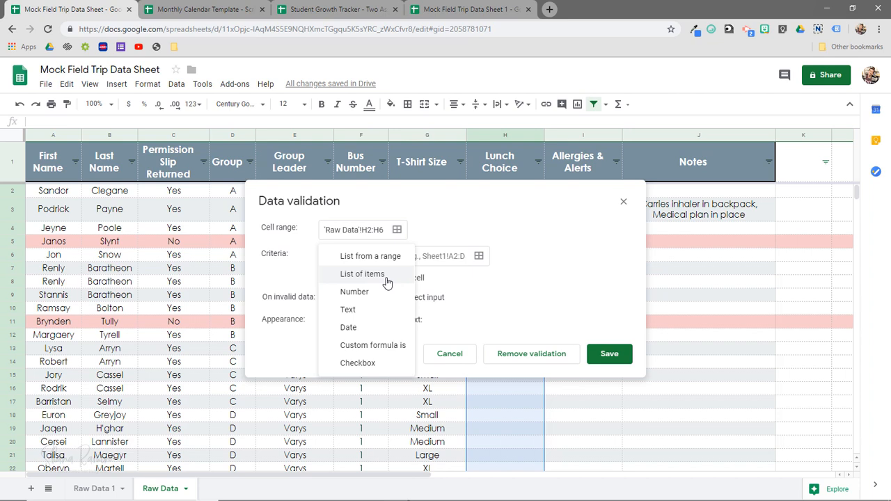
click(362, 272)
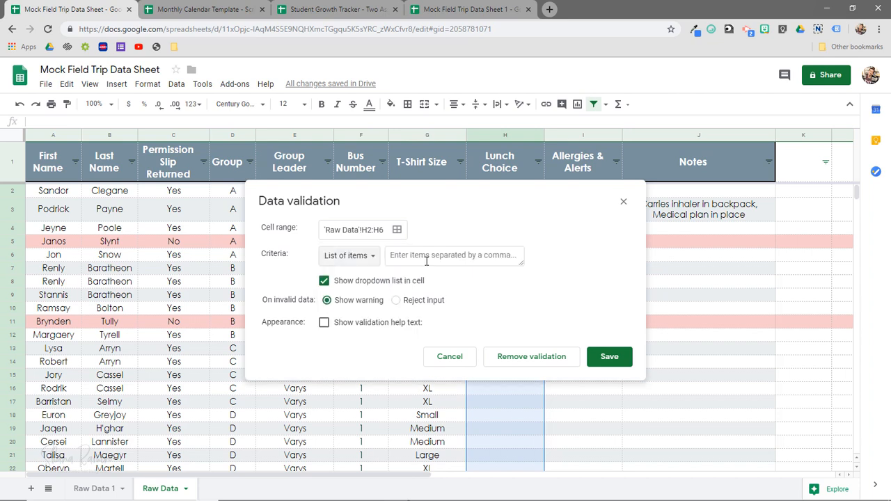
List Ham Sub, Turkey Sub, Veggie Sub and Bringing from home as the items and save the rule.
click(452, 255)
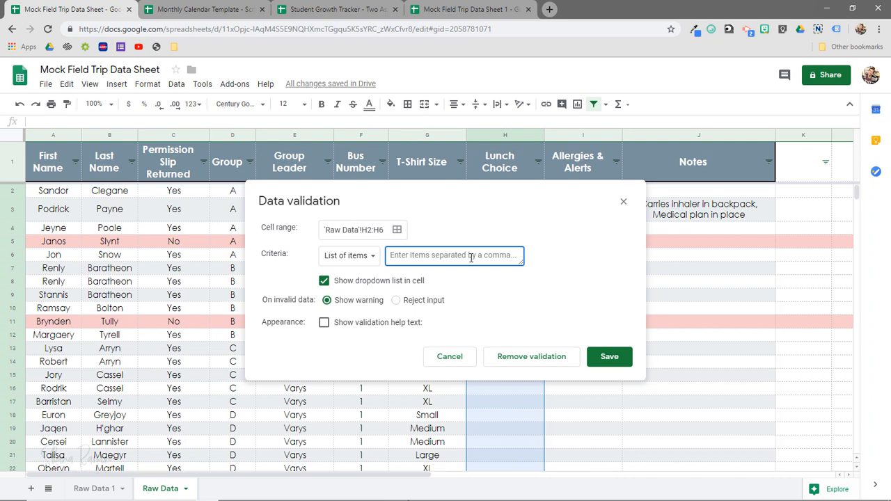
text(Ham Sub, Turkey Sub,)
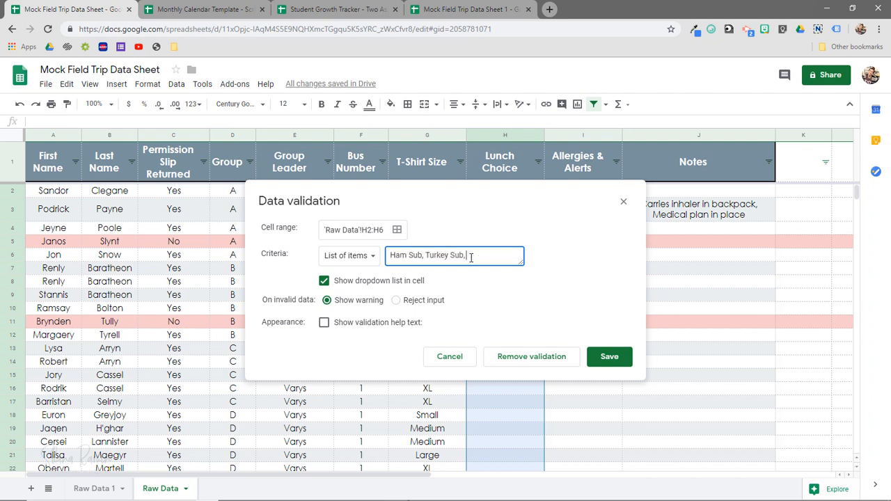
text(Veggie Sub, Bring)
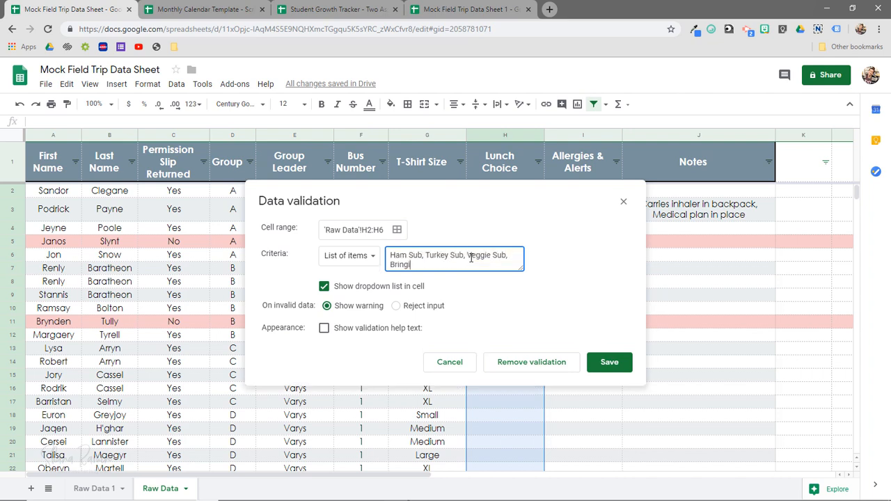
click(610, 362)
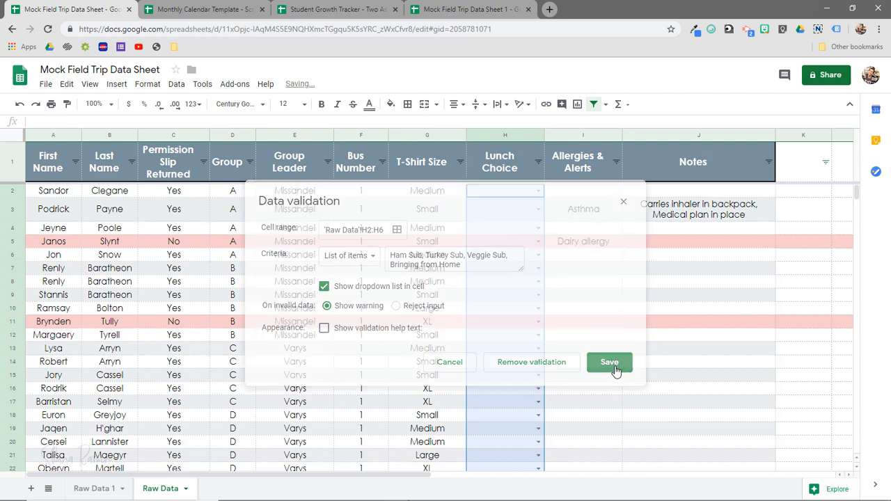
Pick lunch choices such as Ham Sub and Turkey Sub from the dropdowns for the first students.
click(610, 362)
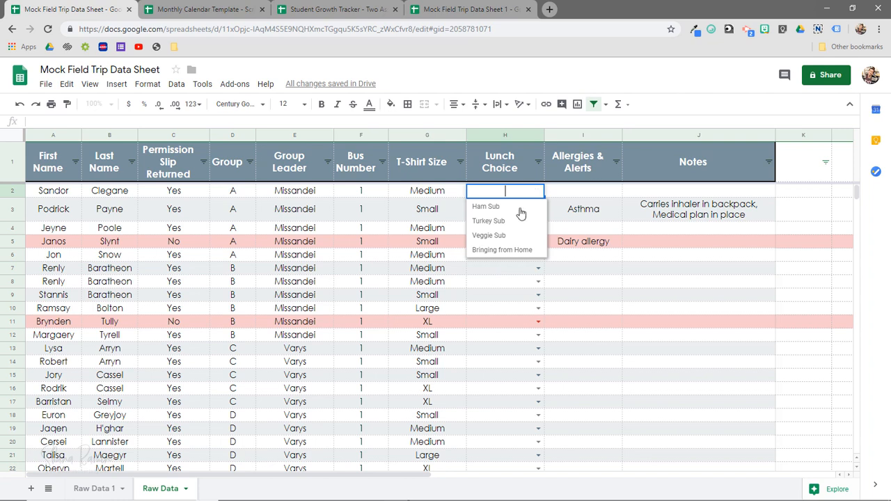
click(485, 206)
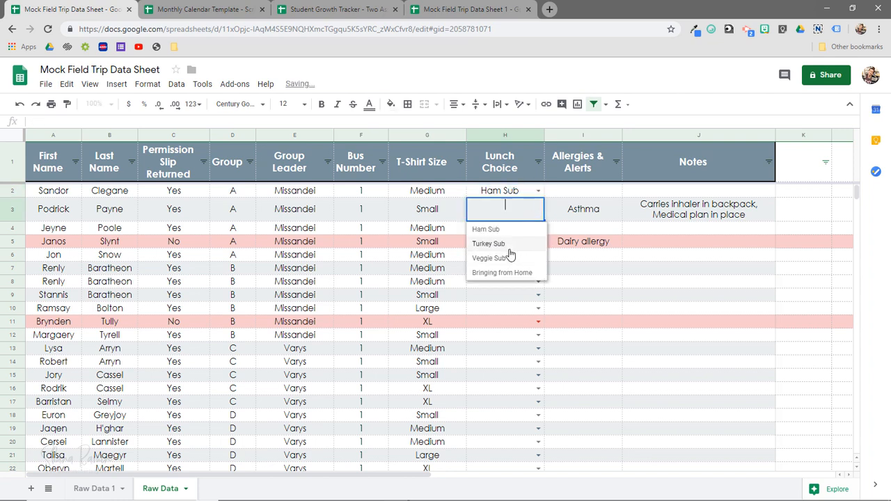
click(489, 242)
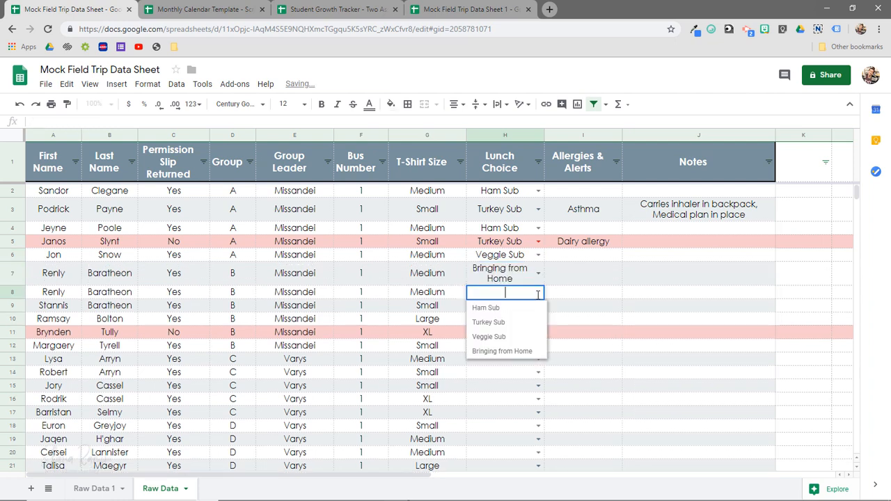
click(486, 307)
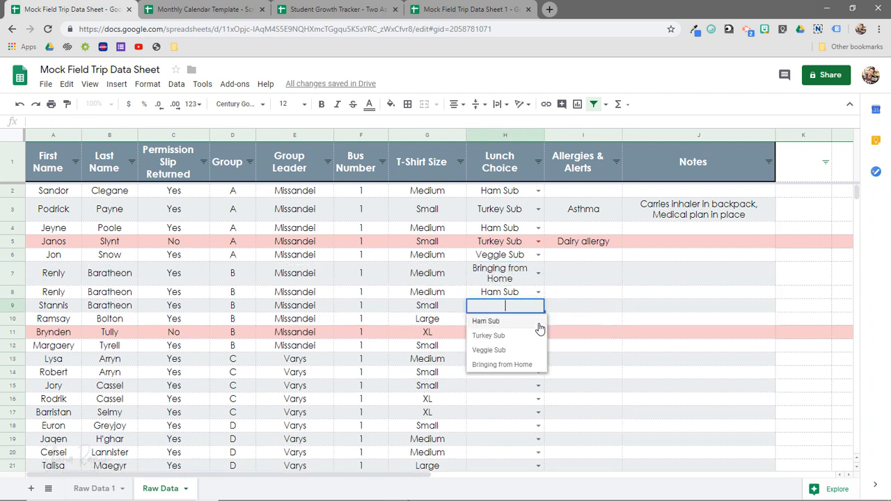
click(484, 320)
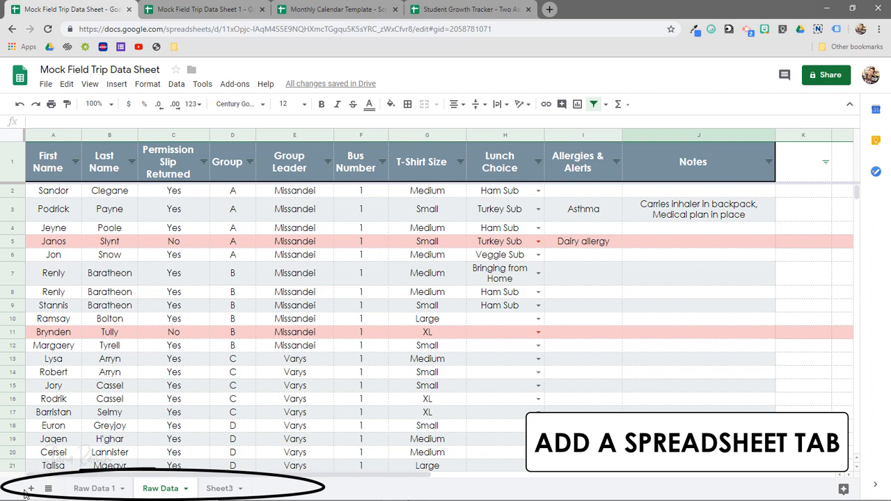
mouse_move(29, 487)
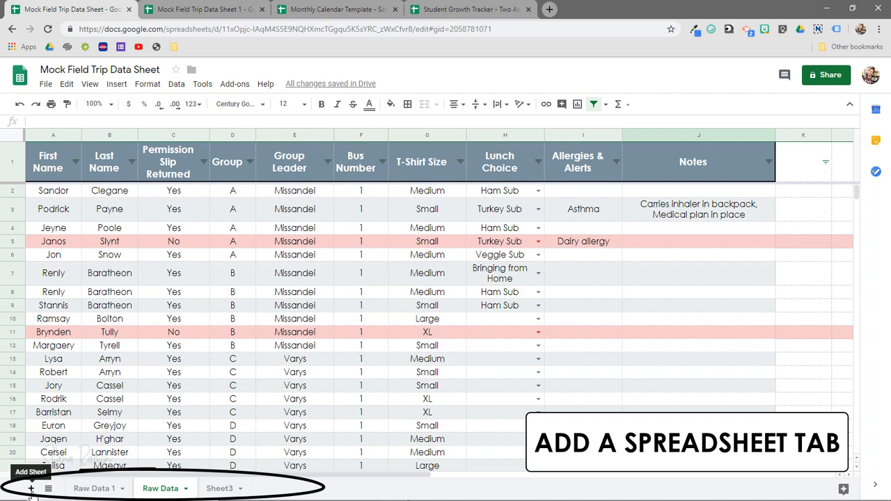
Add a blank Sheet6 to the workbook and hide it.
click(10, 487)
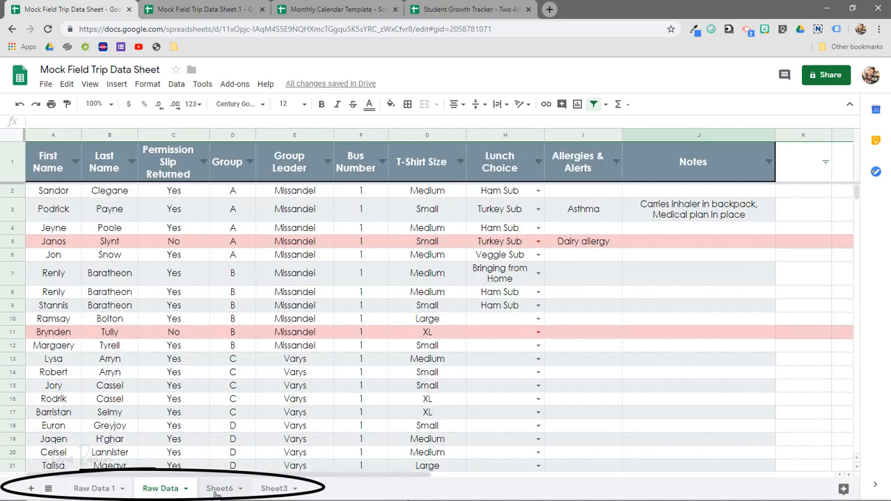
click(220, 488)
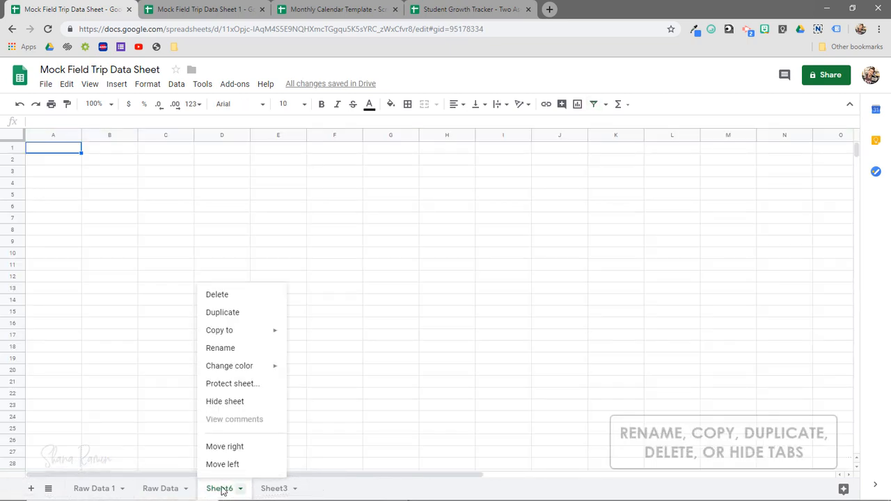
mouse_move(220, 348)
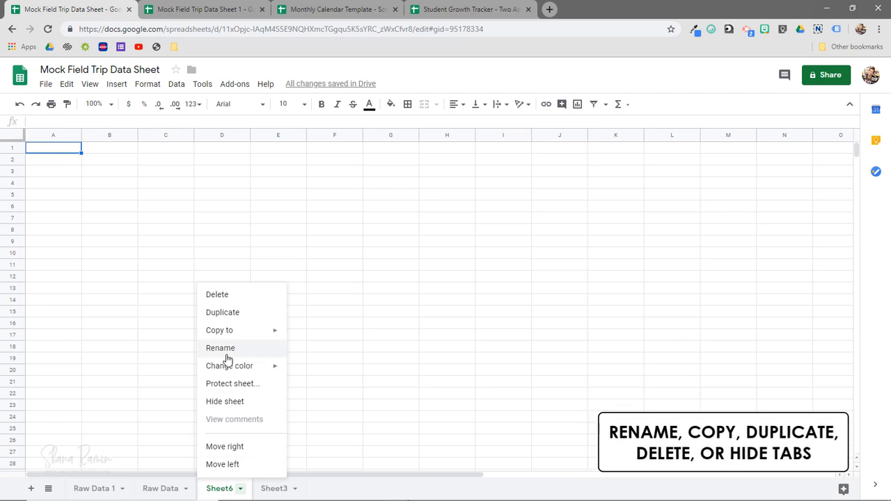
click(220, 330)
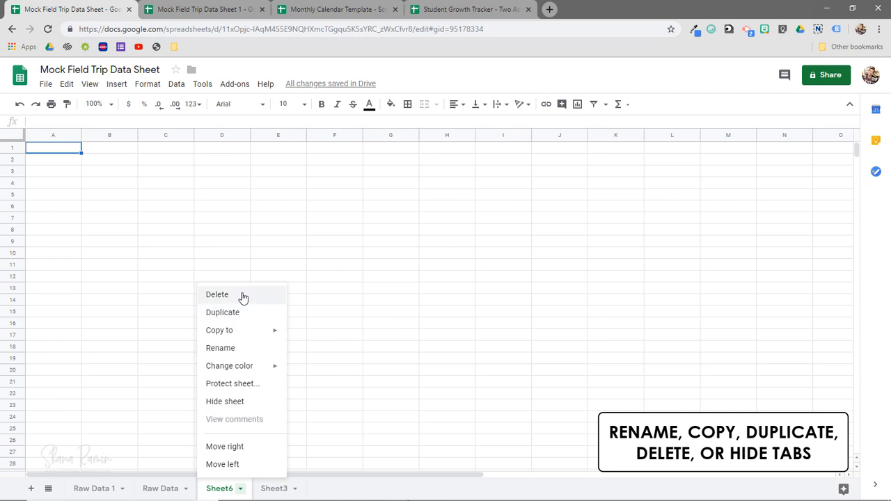
mouse_move(231, 407)
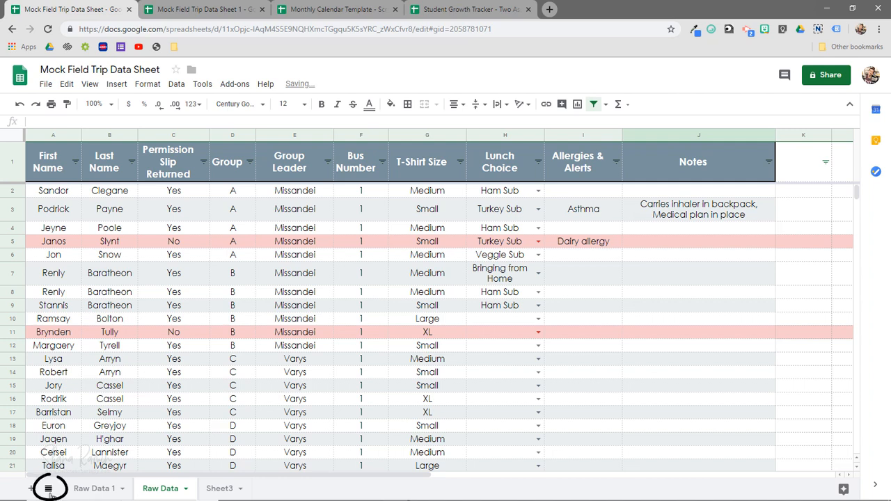
Unhide Sheet6 from the All Sheets list, then switch to the Sheet3 planning checklist.
click(50, 487)
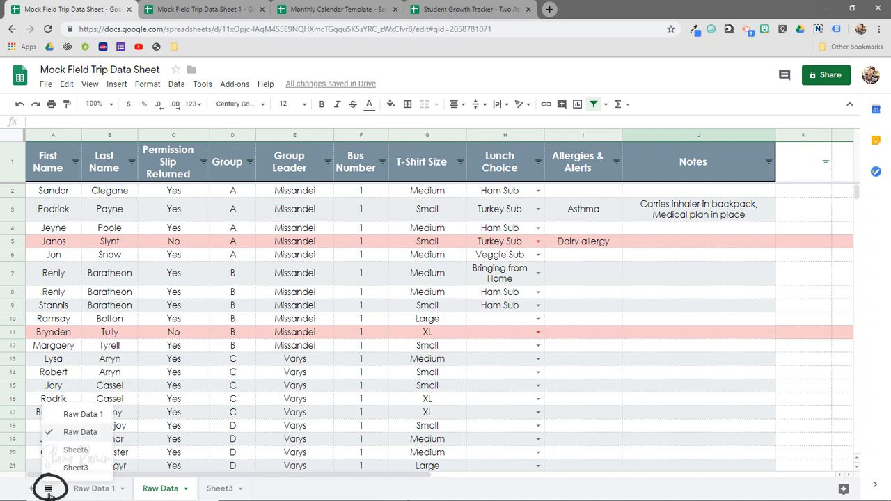
click(76, 450)
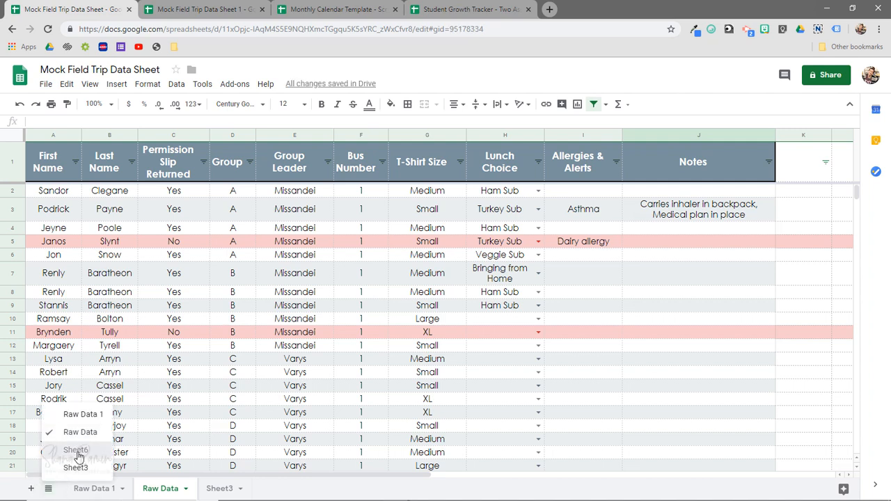
click(75, 450)
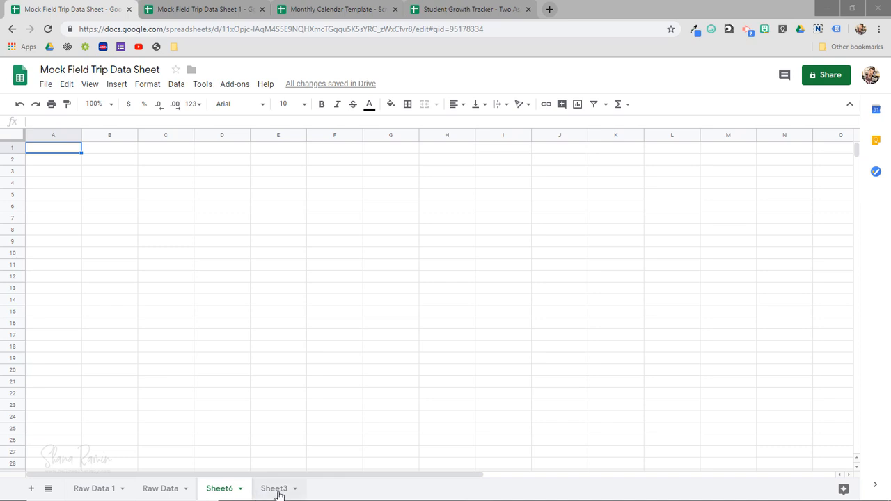
click(273, 487)
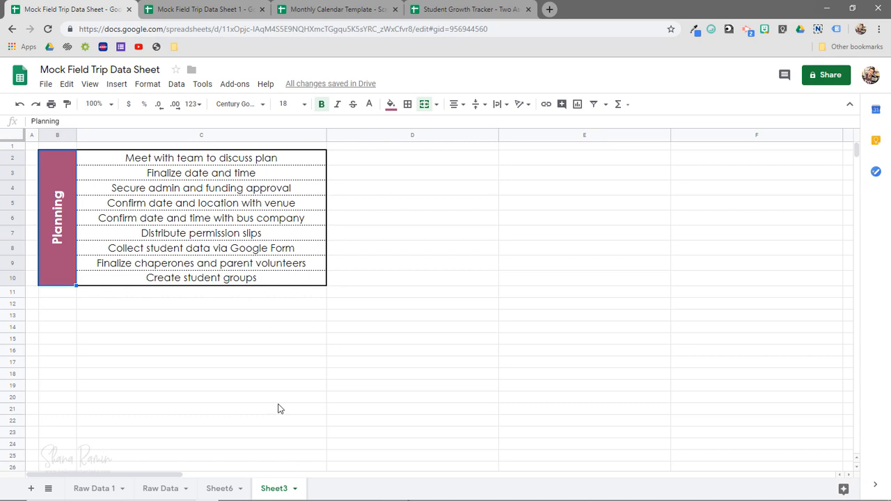
click(160, 487)
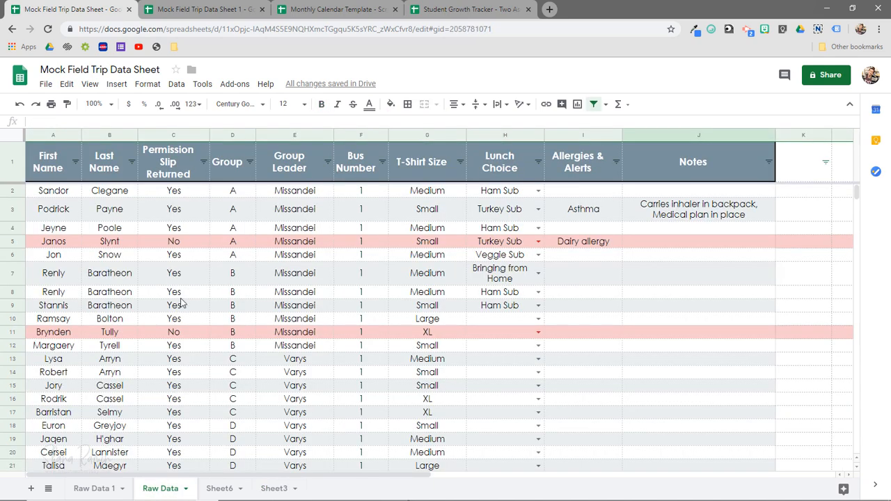
mouse_move(276, 481)
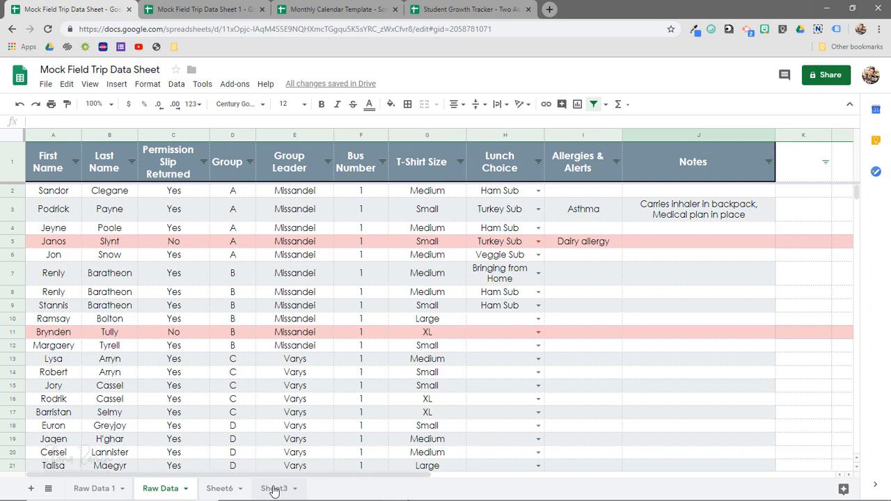
click(273, 487)
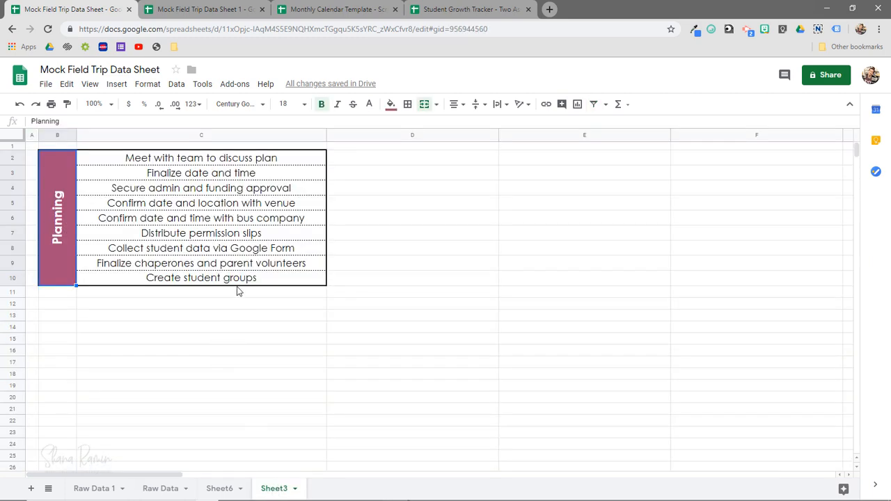
click(200, 291)
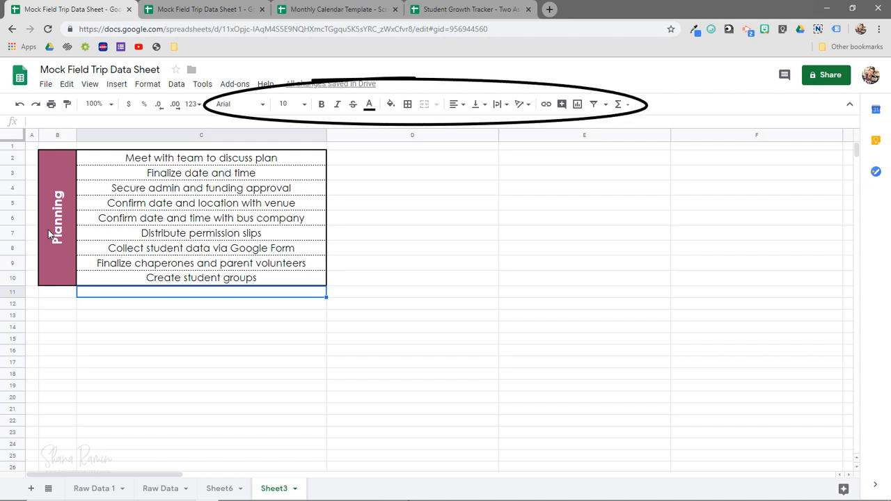
click(58, 216)
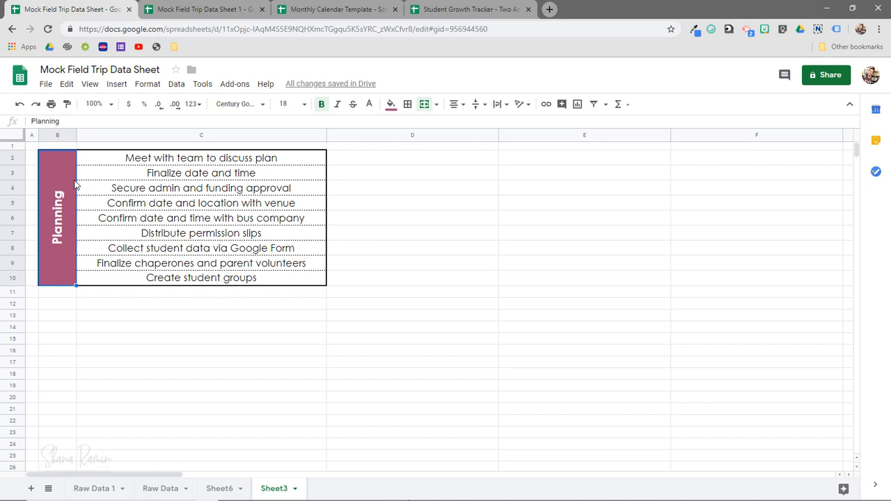
mouse_move(181, 264)
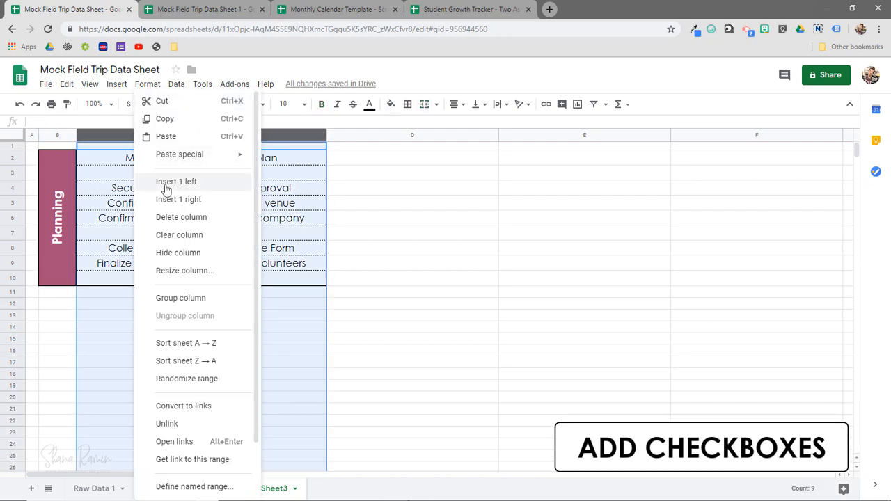
Insert a column left of the nine tasks and fill C2:C10 with checkboxes.
click(175, 181)
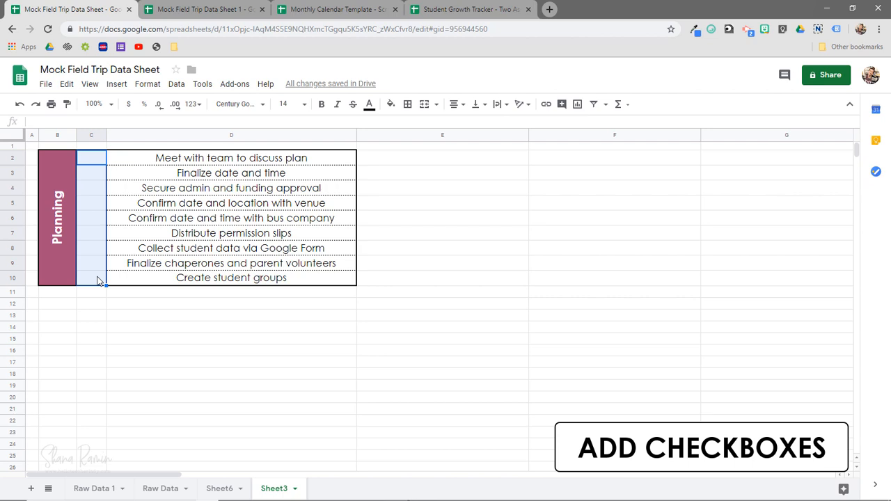
click(117, 83)
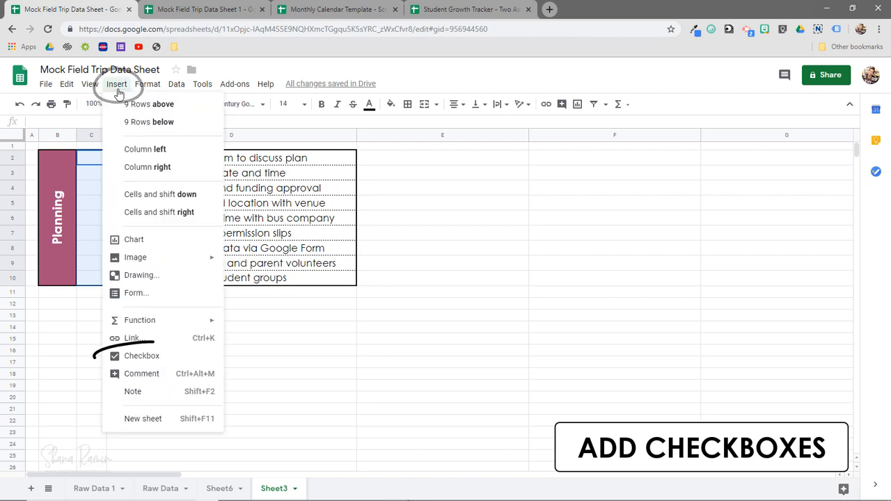
click(142, 356)
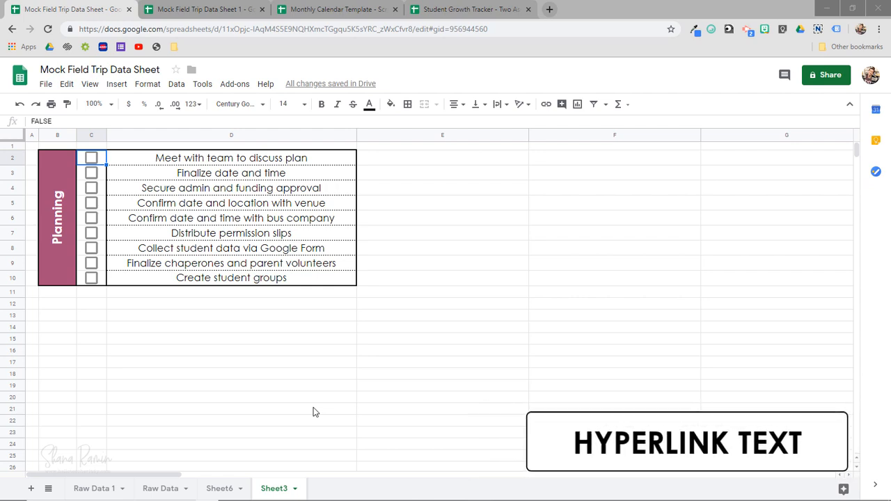
mouse_move(271, 298)
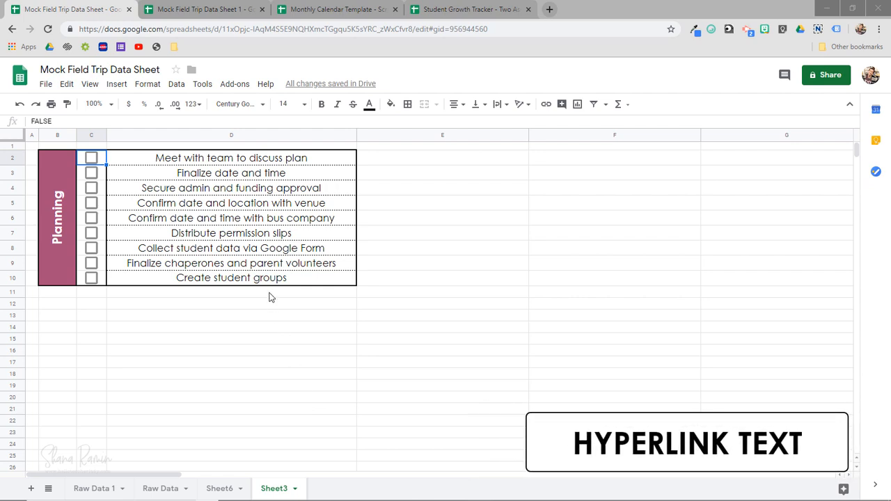
mouse_move(206, 209)
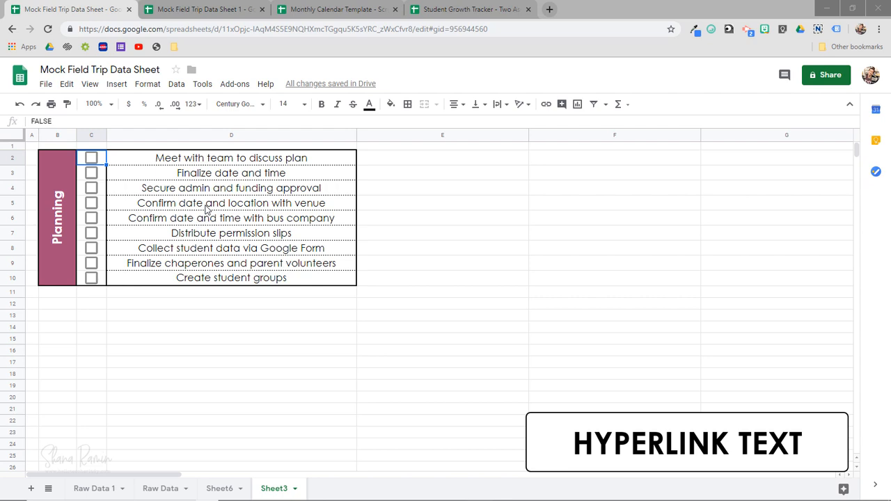
mouse_move(248, 211)
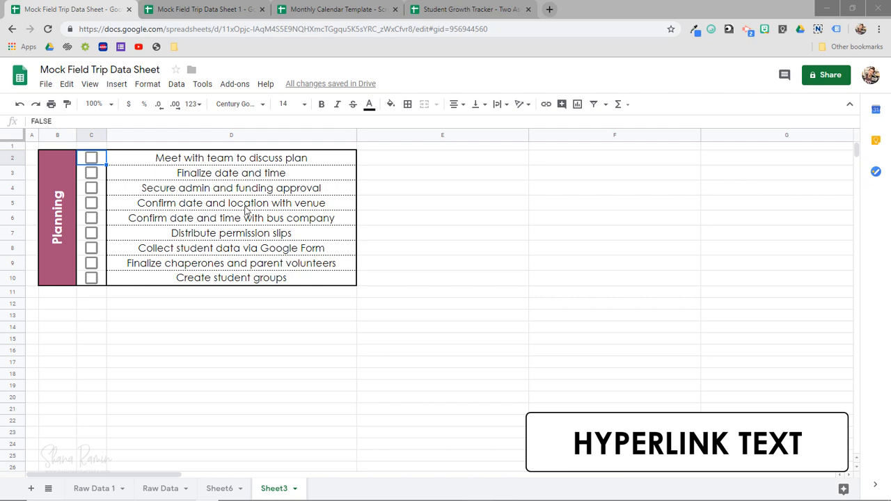
Start inserting a link on the task cell 'Confirm date and location with venue'.
click(231, 203)
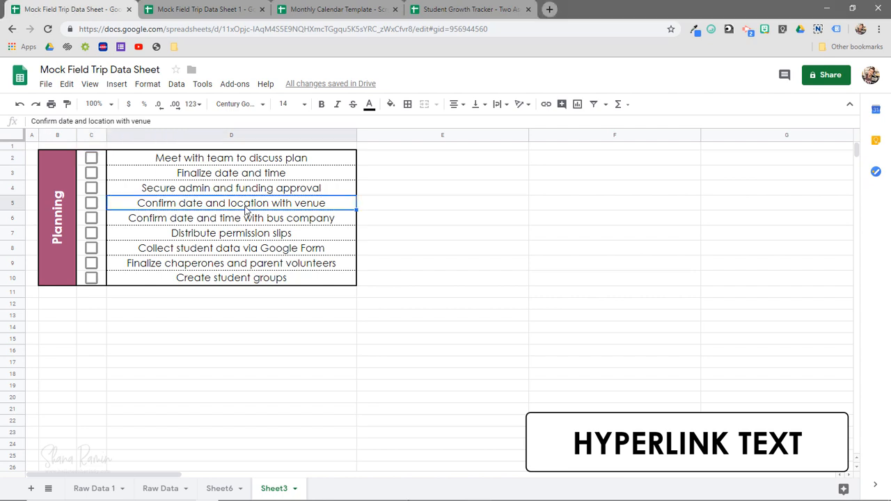
right_click(231, 203)
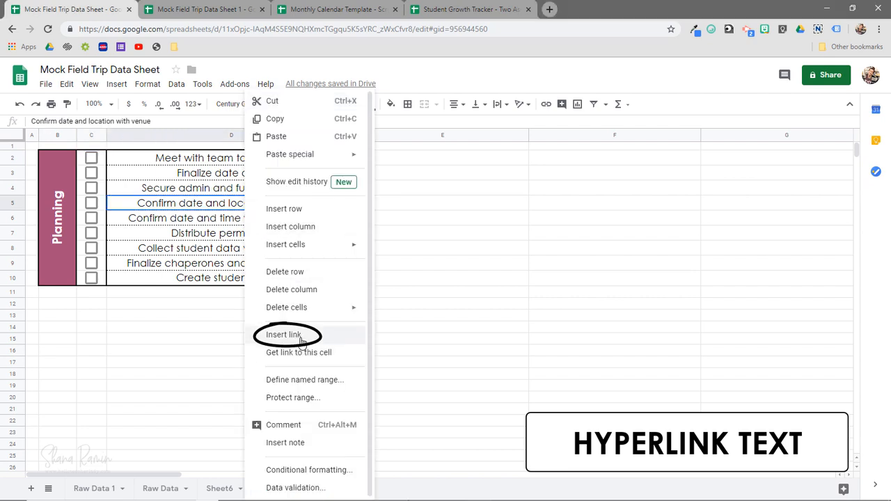
click(283, 334)
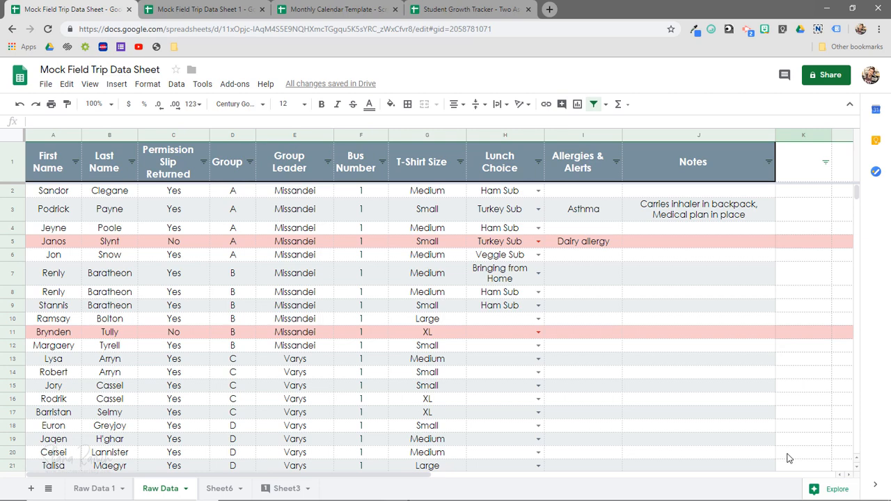
mouse_move(760, 442)
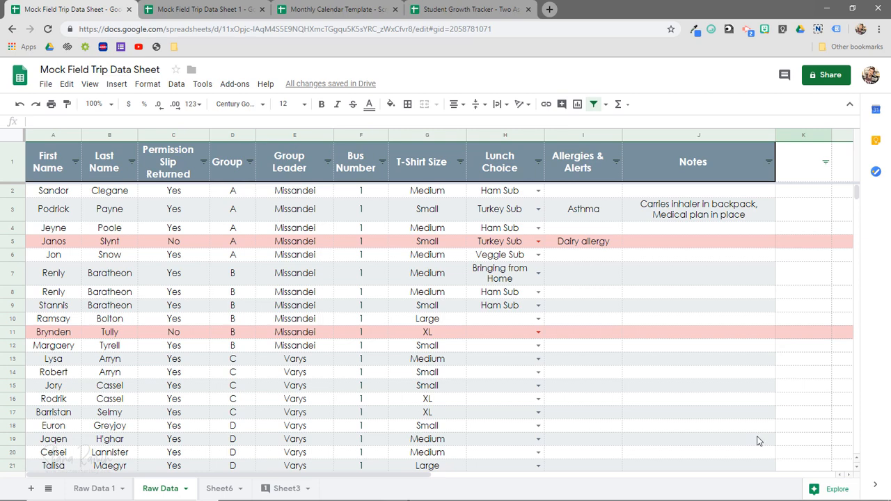
scroll(down, 3)
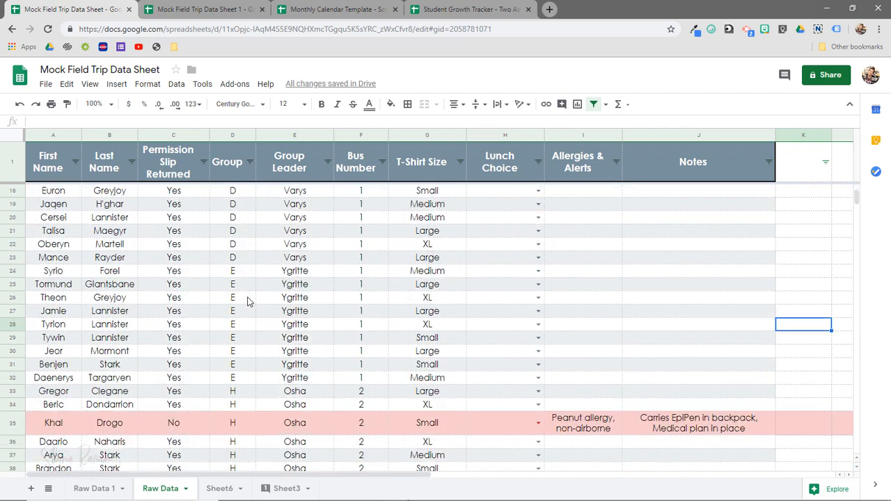
scroll(up, 3)
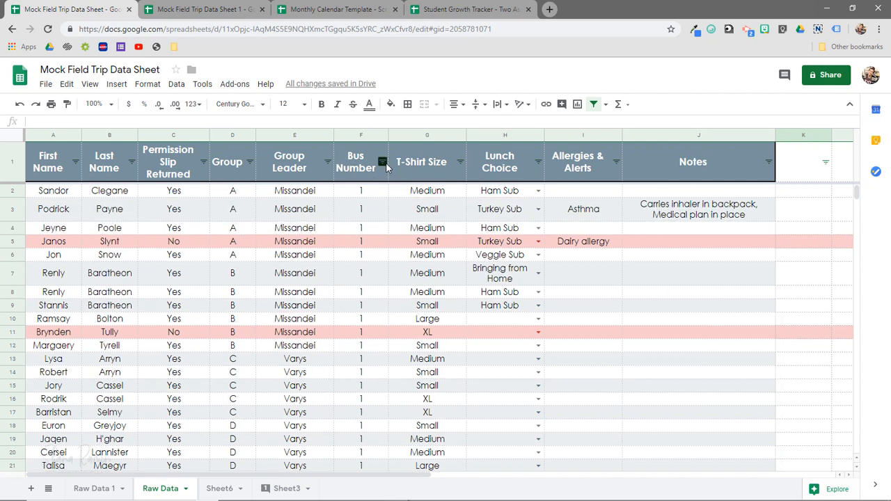
click(381, 162)
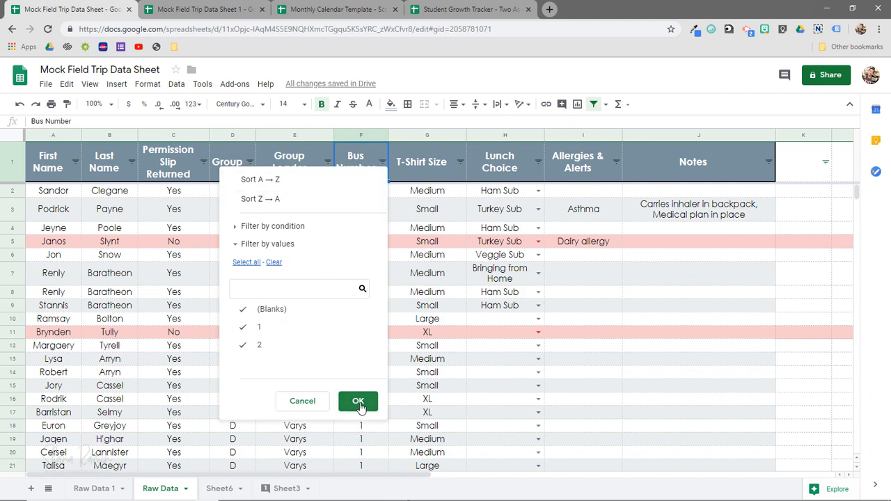
click(358, 400)
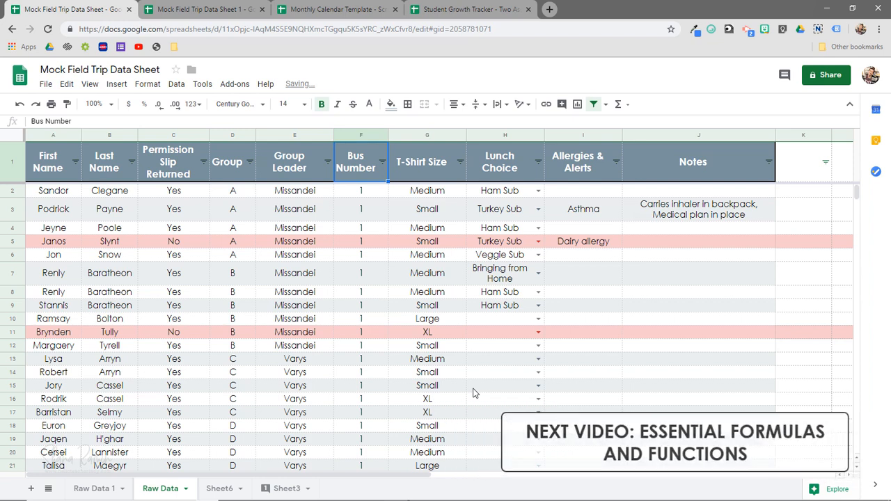